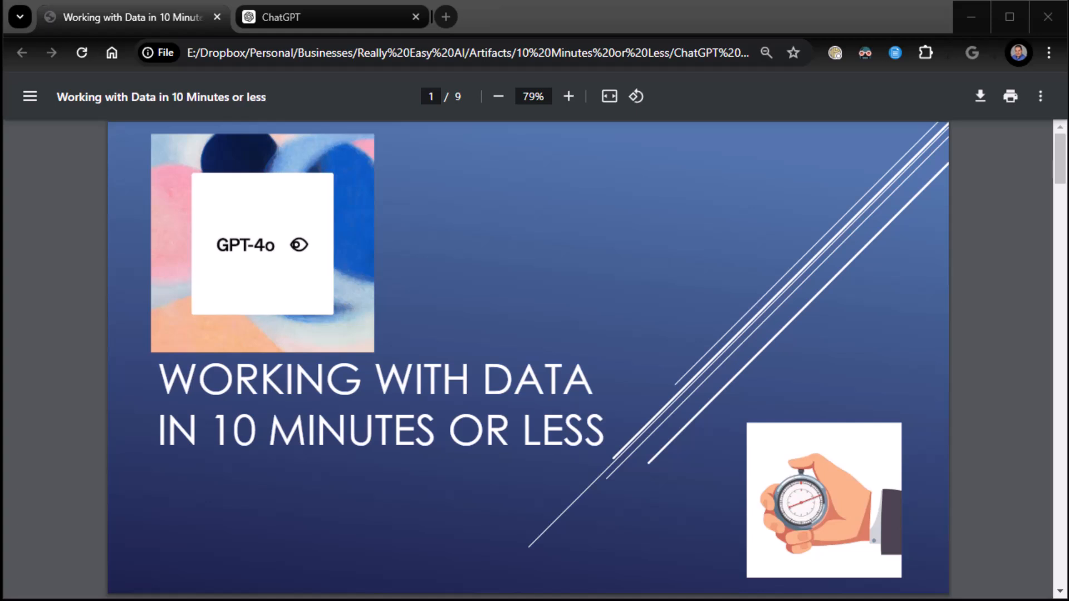
mouse_move(35, 532)
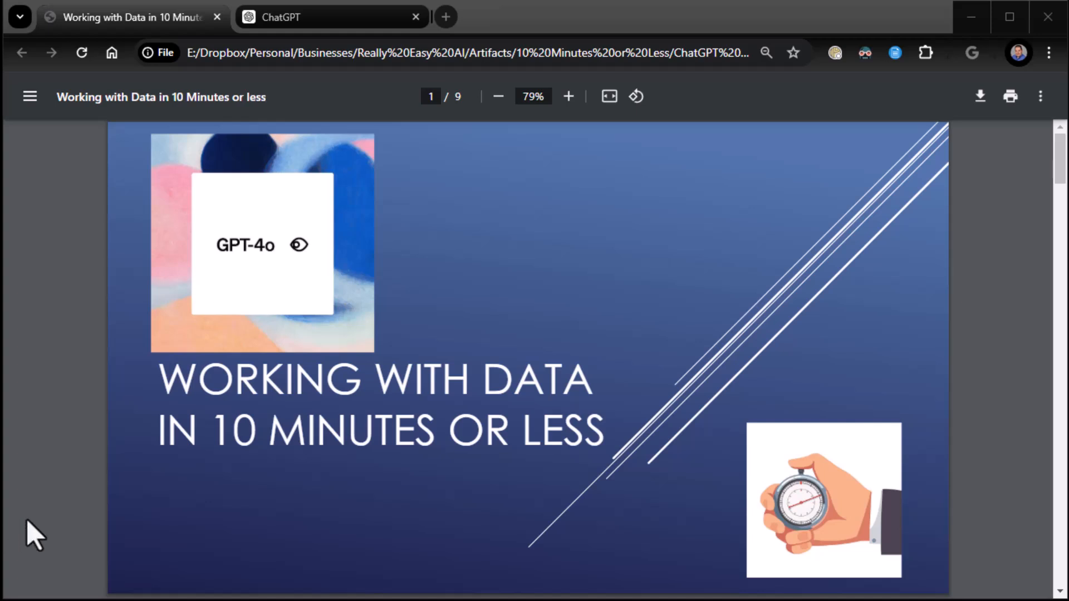
- Scroll the deck to page 2, 'Analyze Data in Files', with the bike-share example chat
scroll(down, 3)
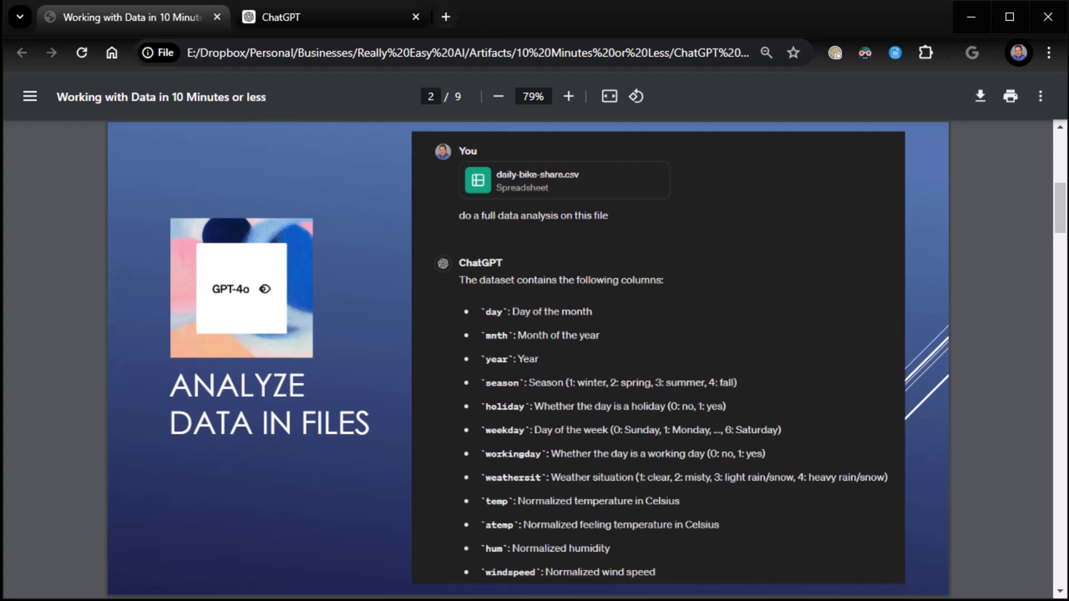
mouse_move(198, 392)
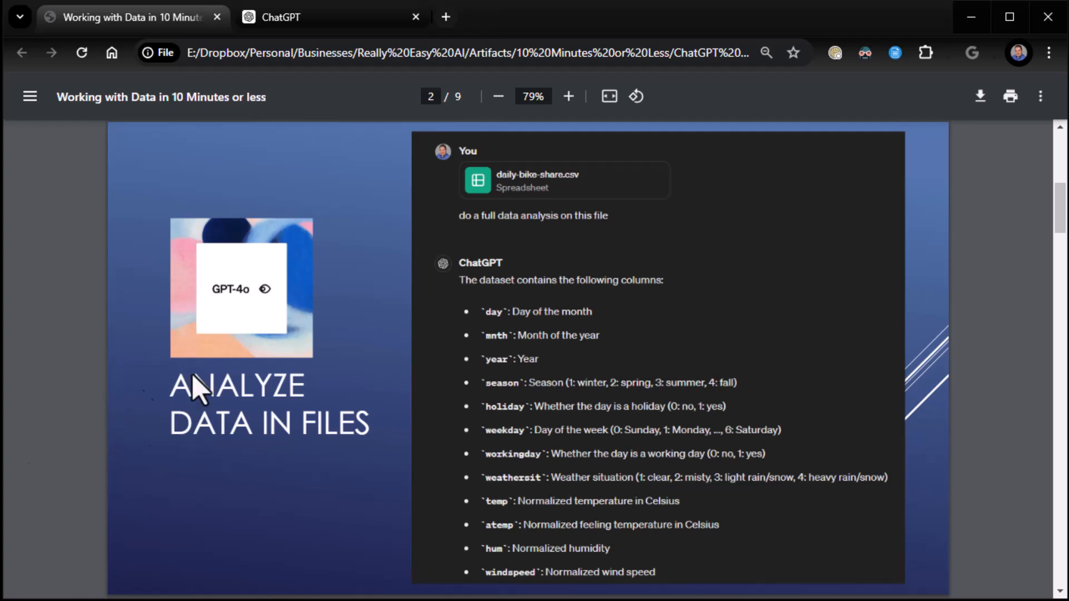
mouse_move(143, 361)
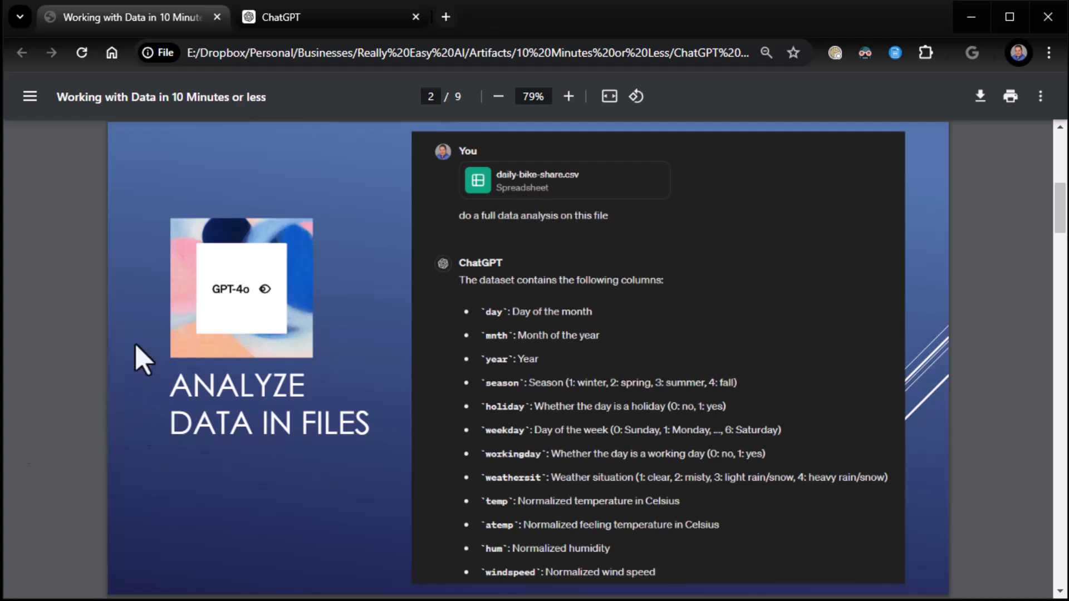
mouse_move(290, 128)
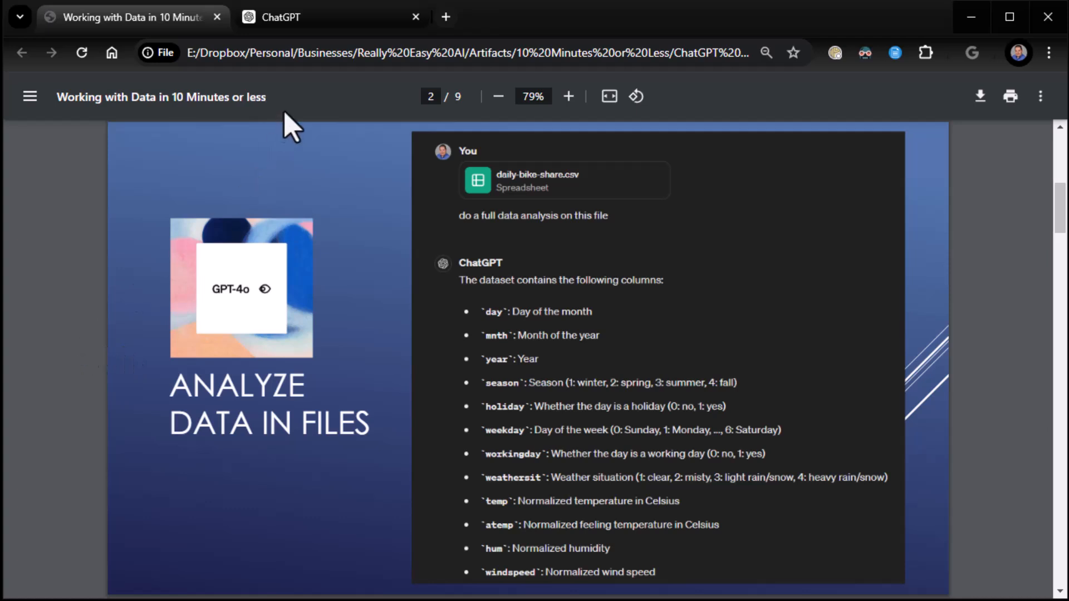
- Draft 'do a full data analysis on this fi...' beside the attached daily-bike-share.csv
click(332, 16)
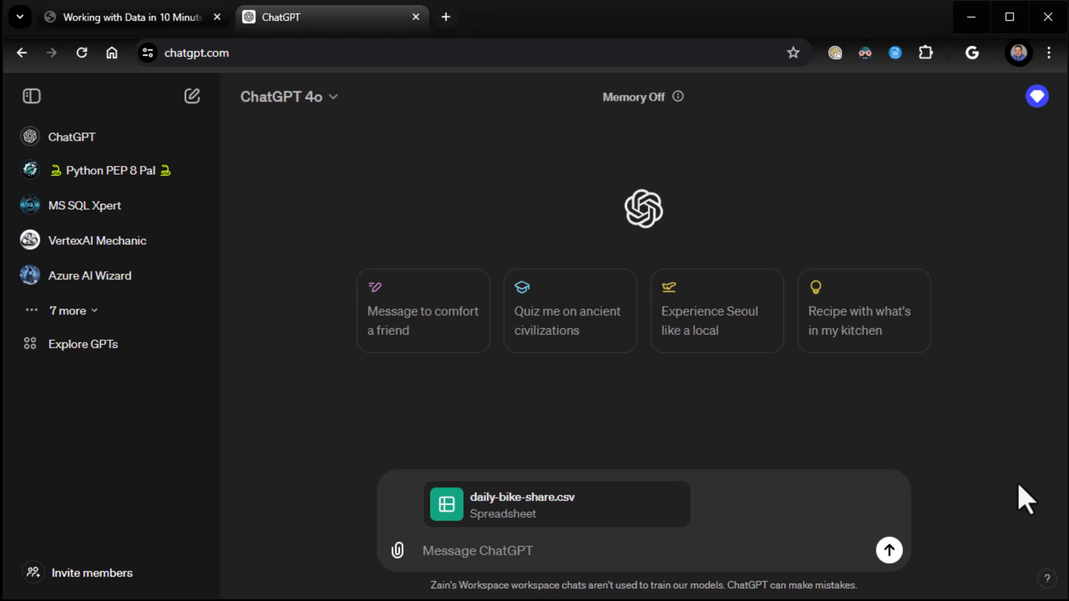
mouse_move(541, 552)
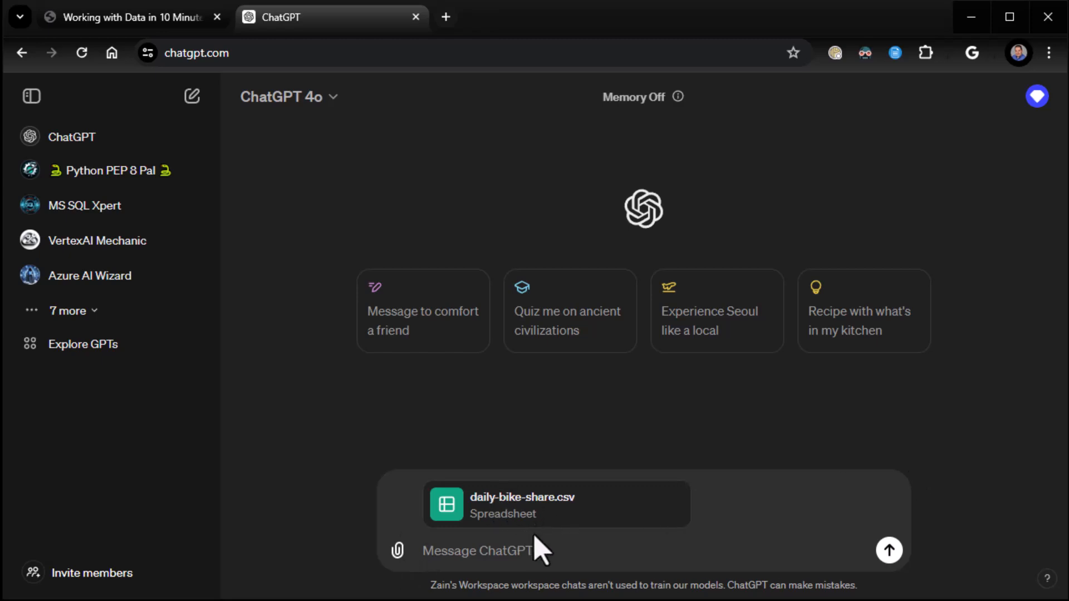
mouse_move(894, 411)
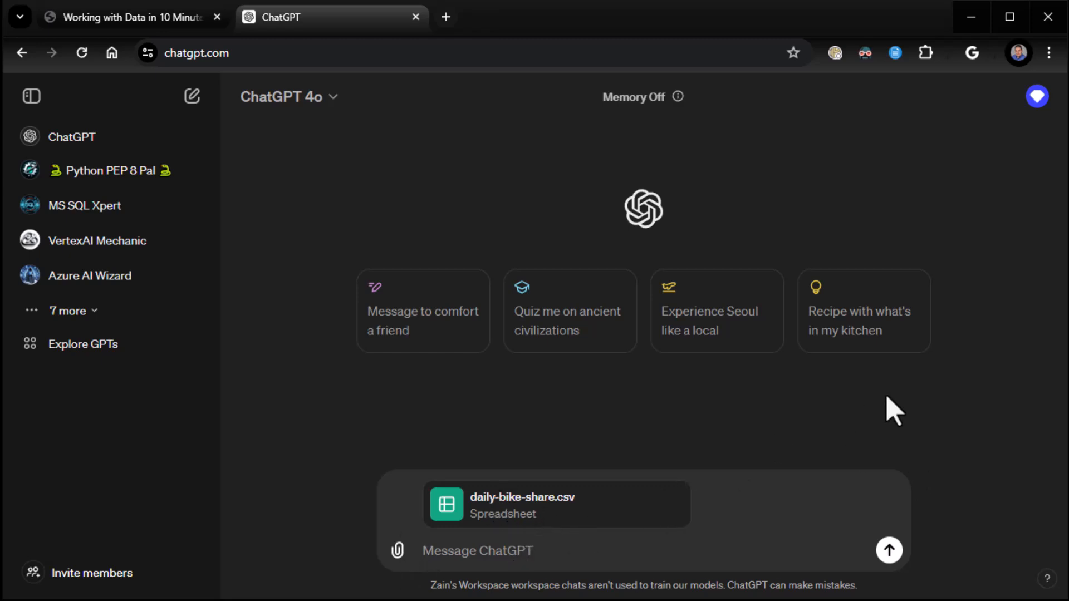
mouse_move(559, 503)
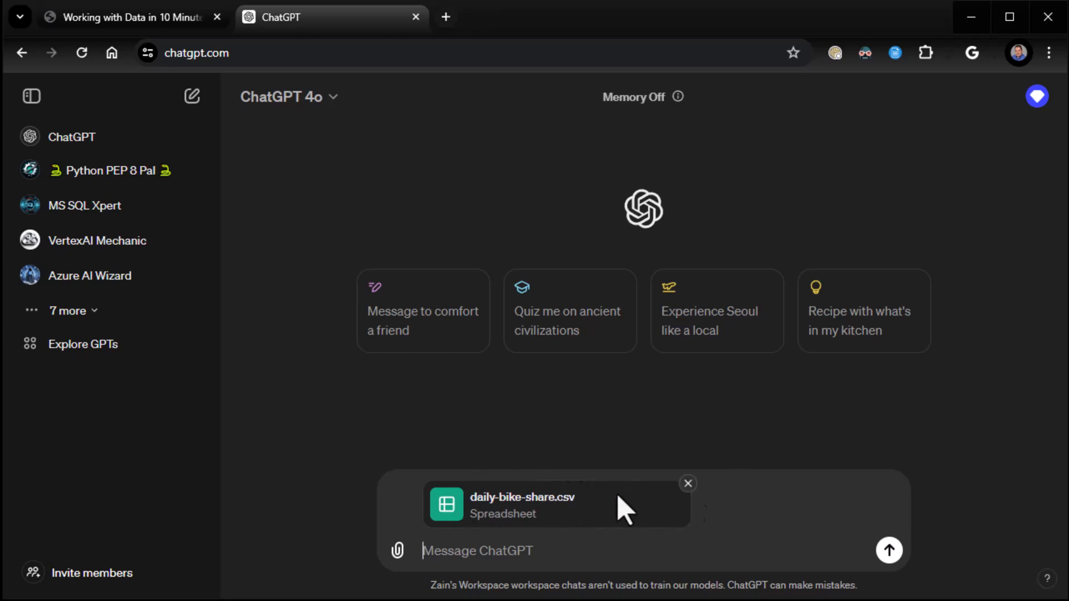
mouse_move(848, 400)
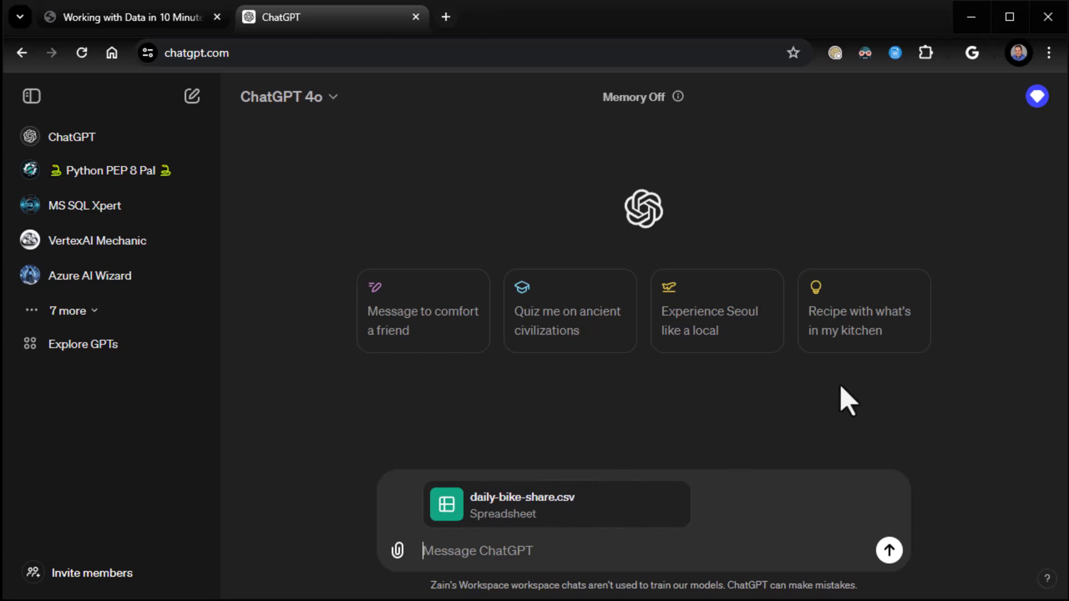
text(do a f)
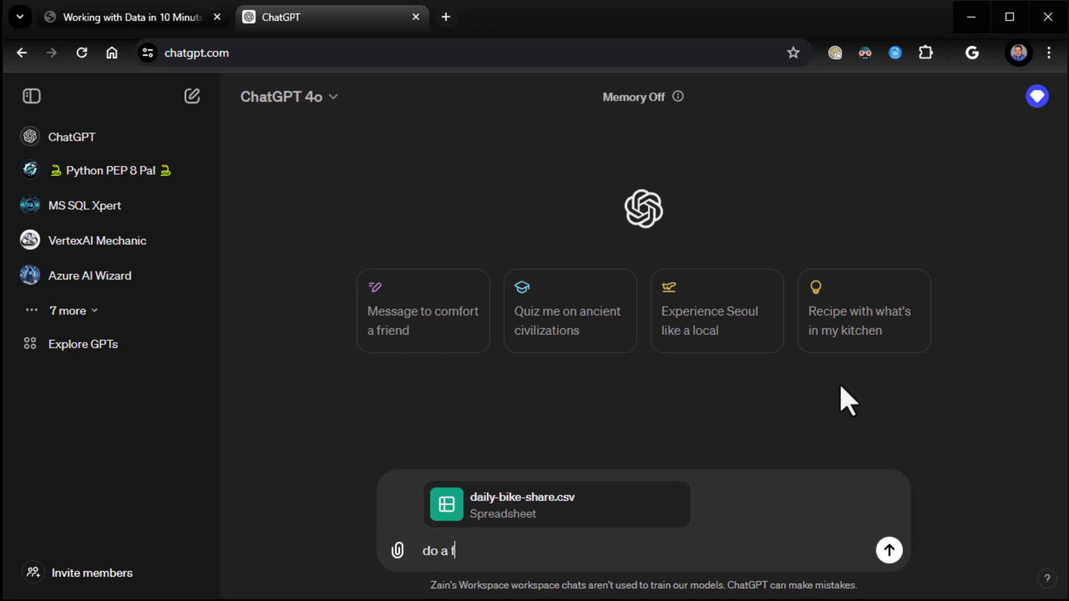
text(ull data analy)
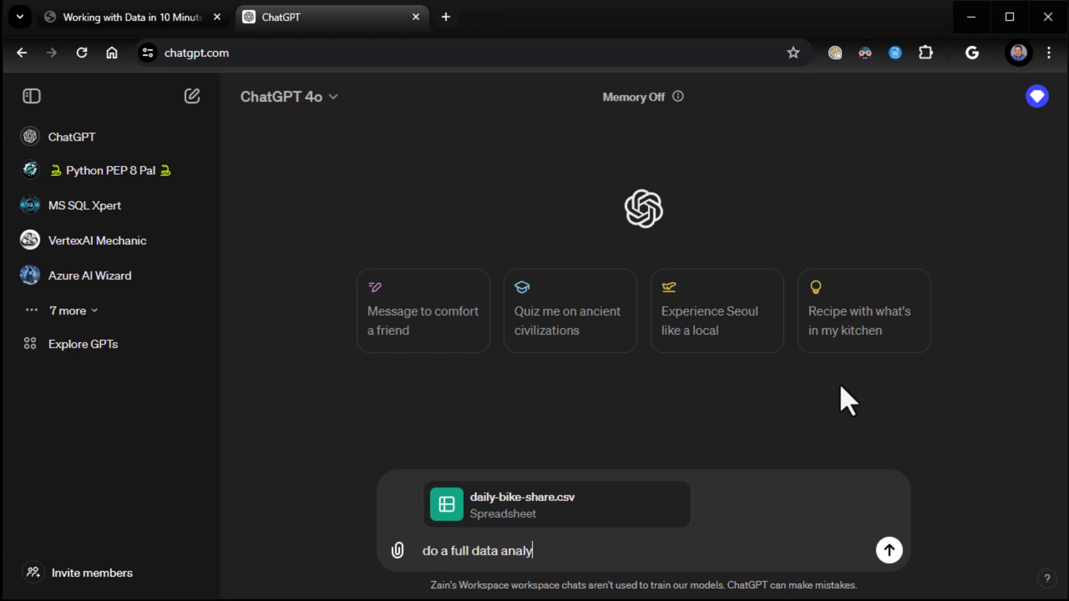
text(sis on this fi)
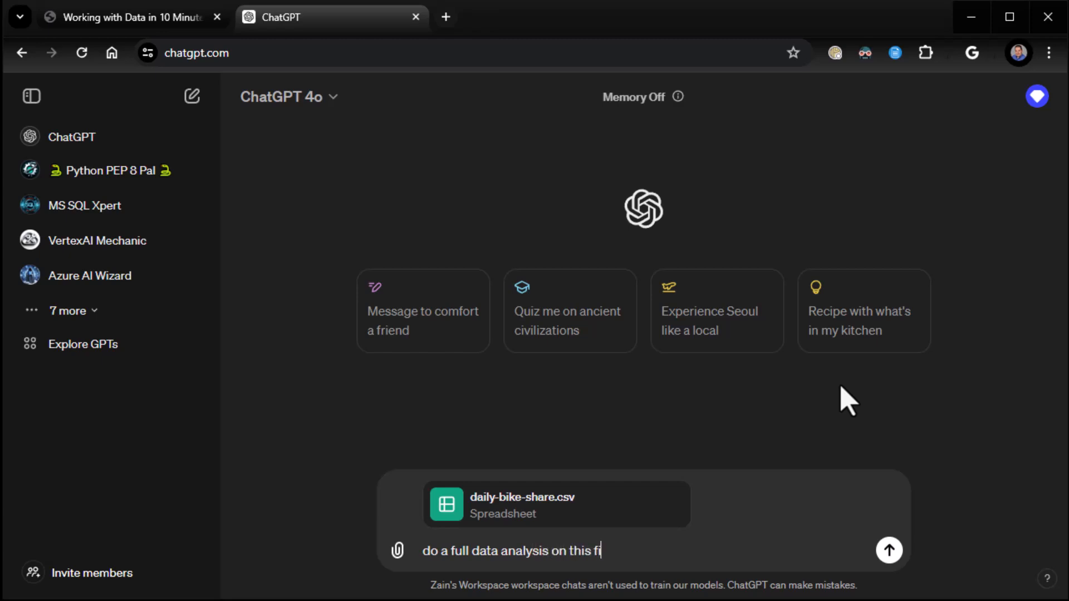
- Send the request and review the column list, key statistics and rentals histogram
click(888, 550)
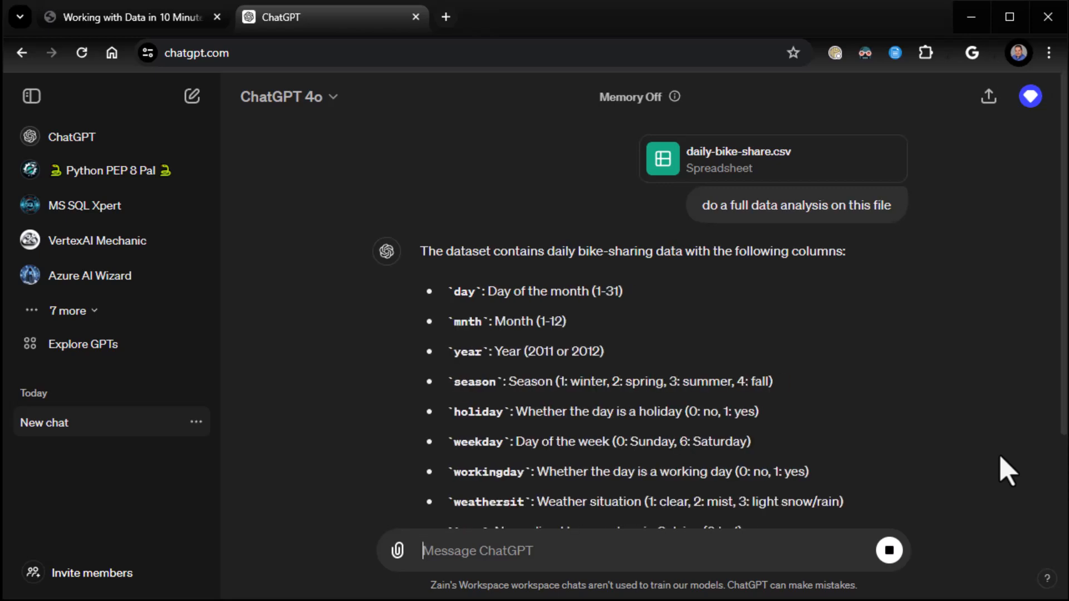
scroll(down, 3)
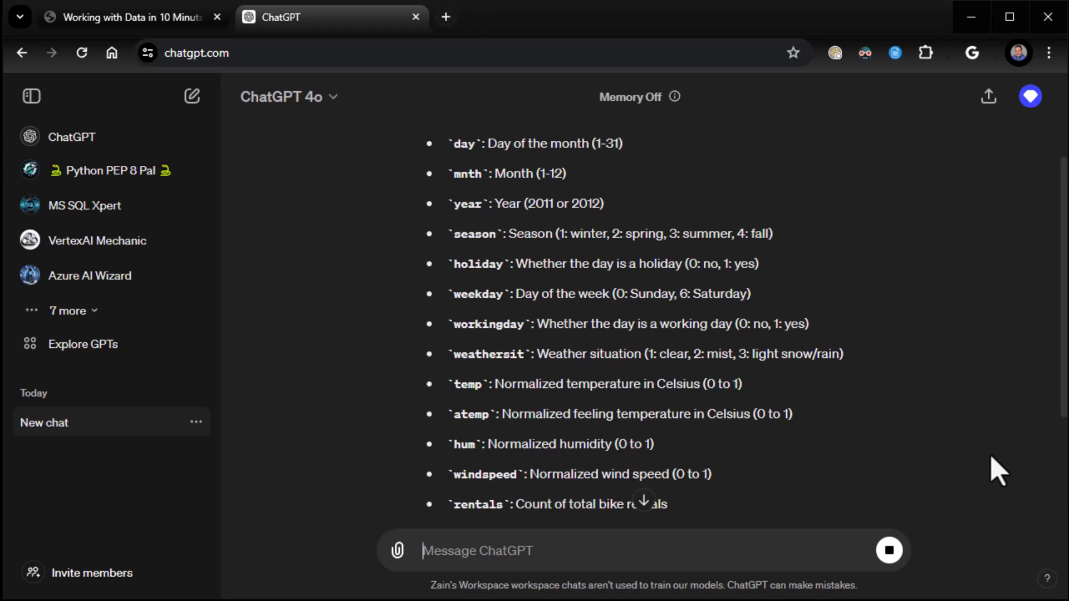
scroll(down, 3)
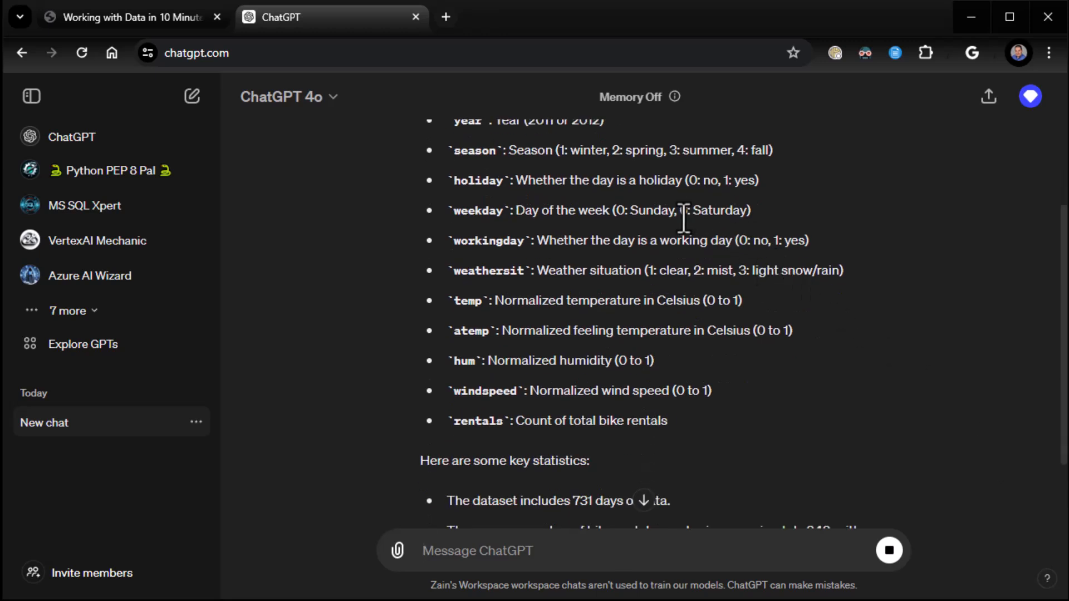
scroll(down, 3)
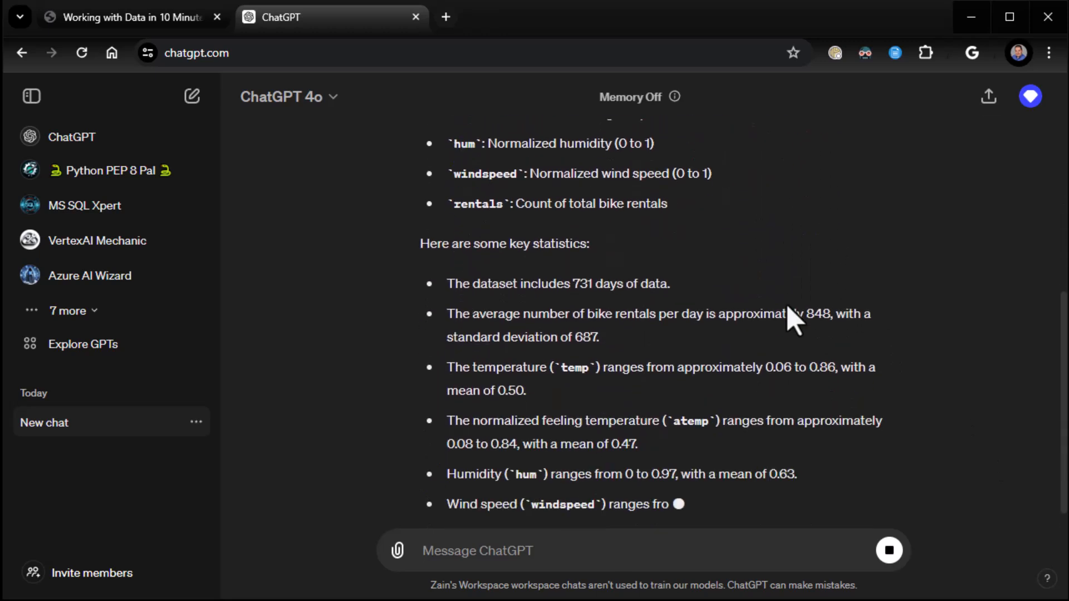
scroll(down, 3)
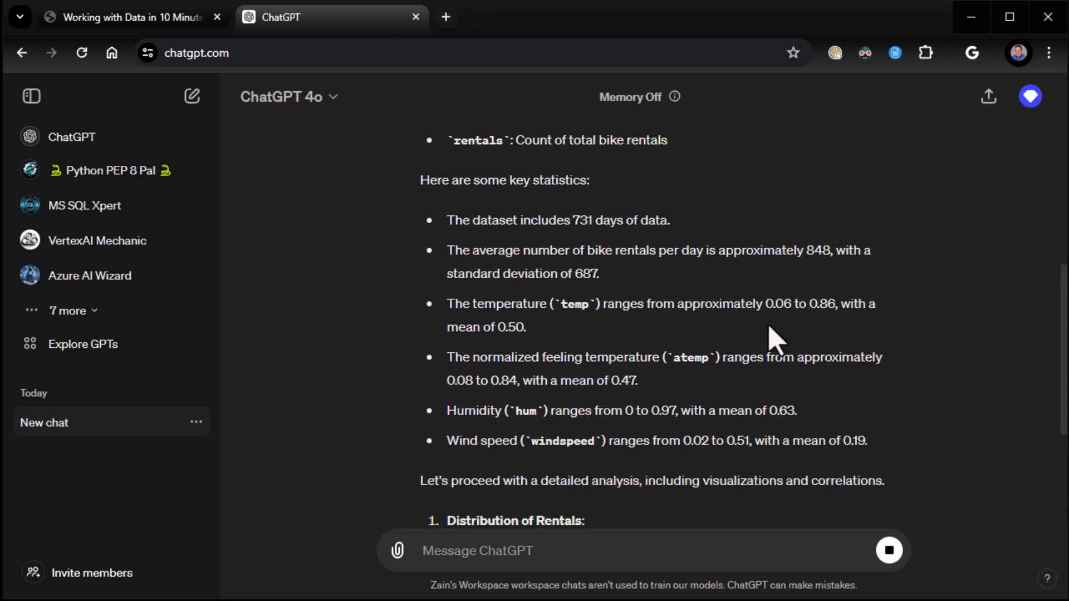
scroll(down, 3)
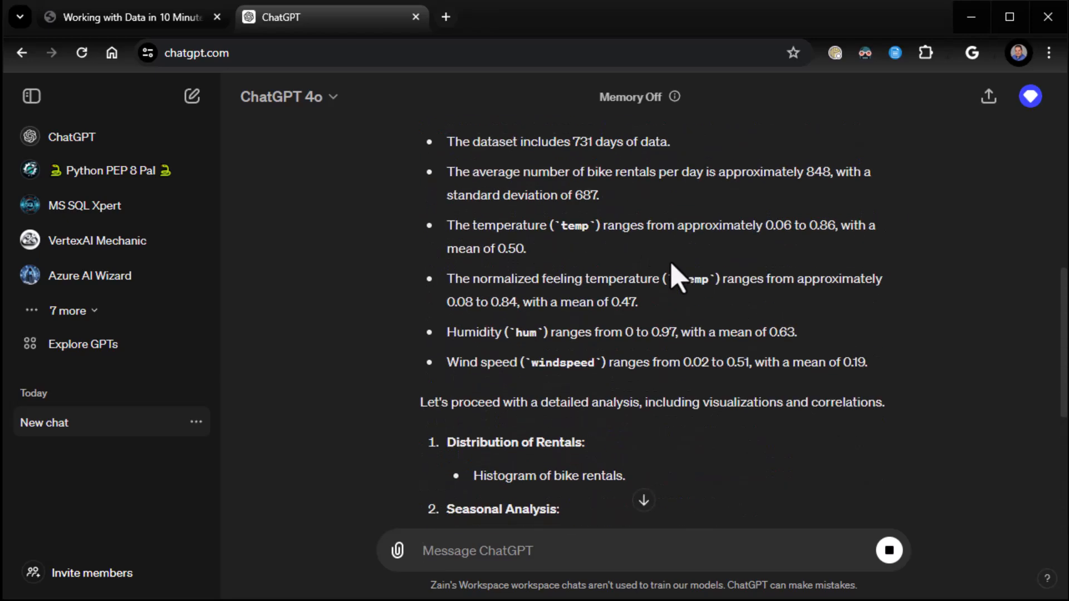
scroll(up, 3)
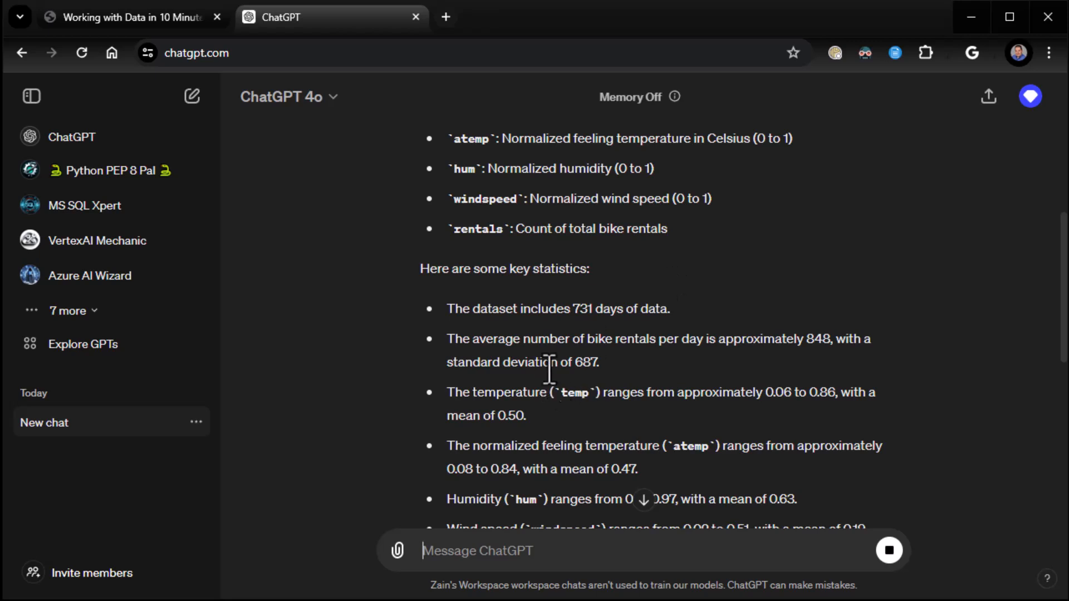
mouse_move(799, 368)
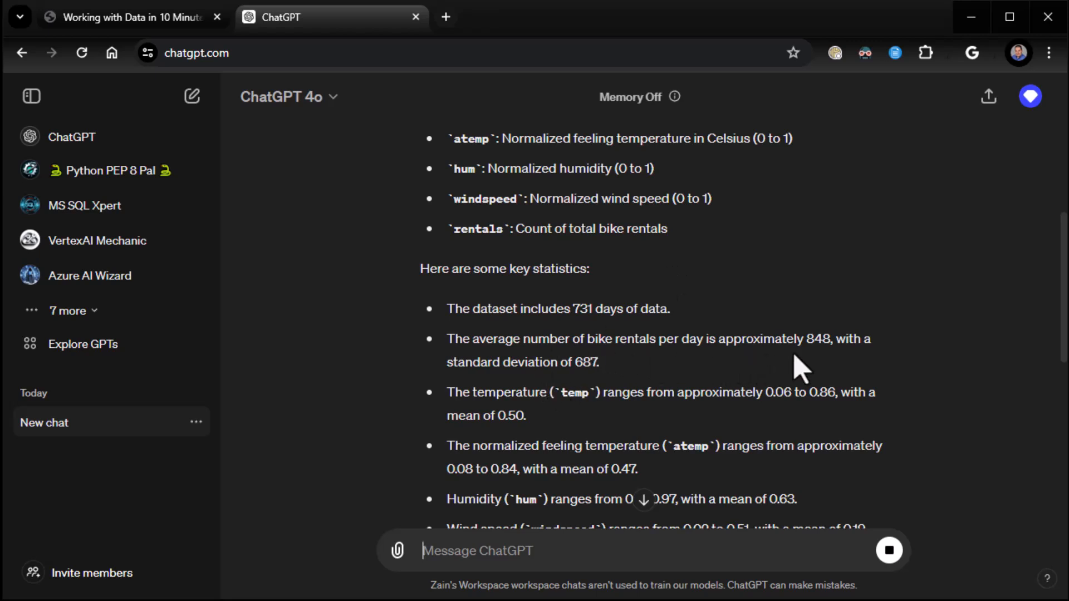
mouse_move(831, 393)
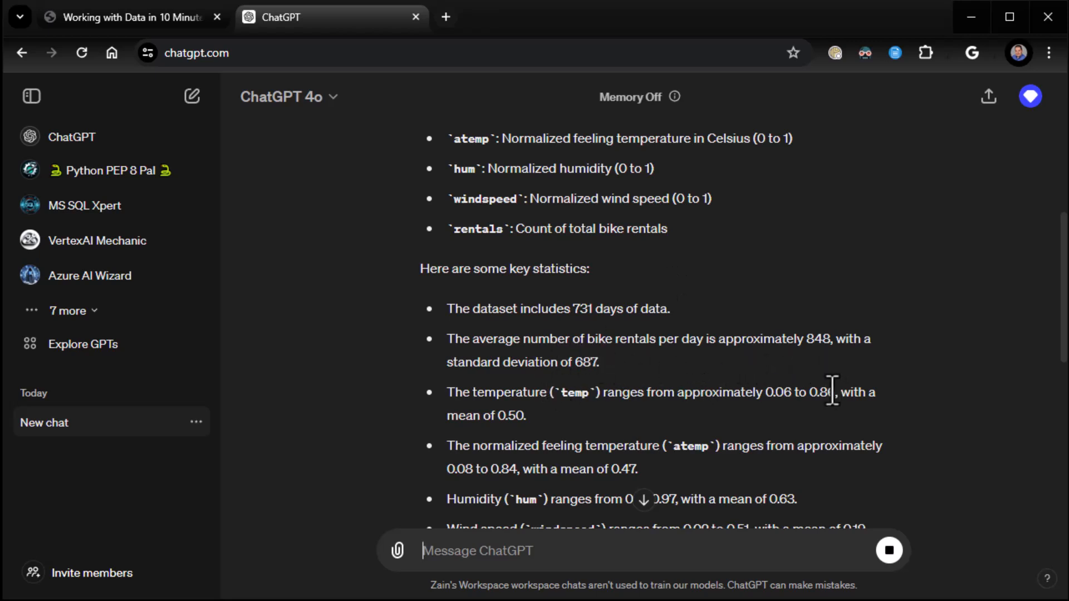
scroll(down, 3)
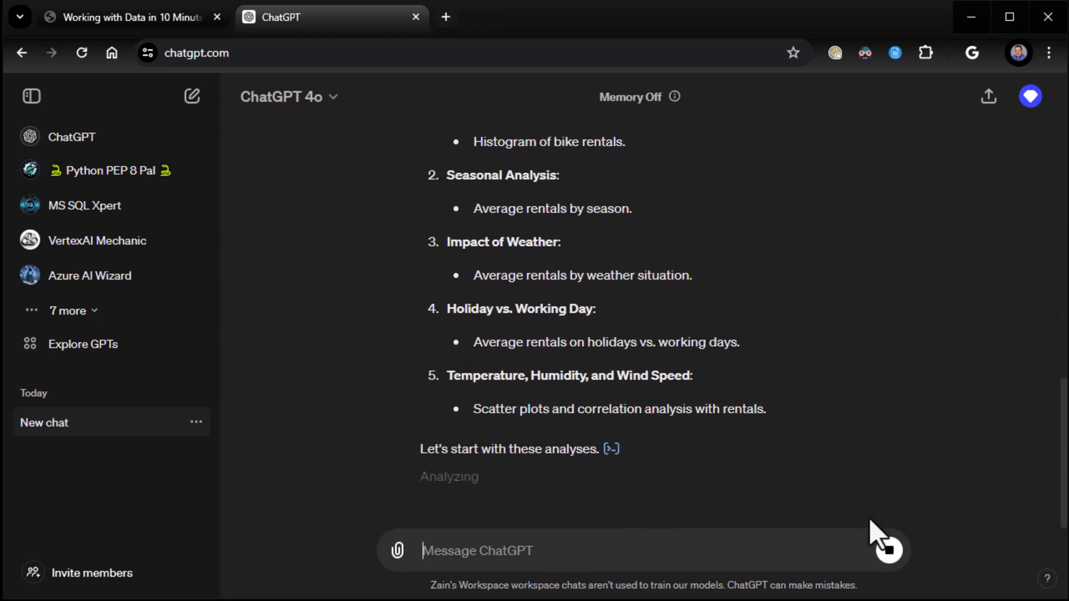
mouse_move(889, 387)
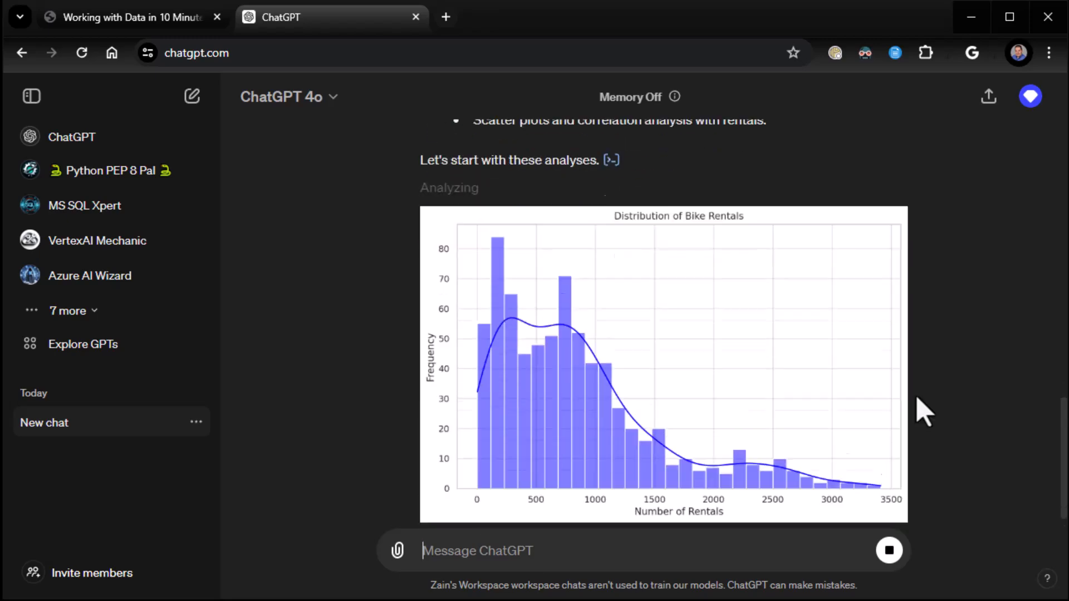
- Review the box plots of rentals by season and by weather situation
scroll(down, 3)
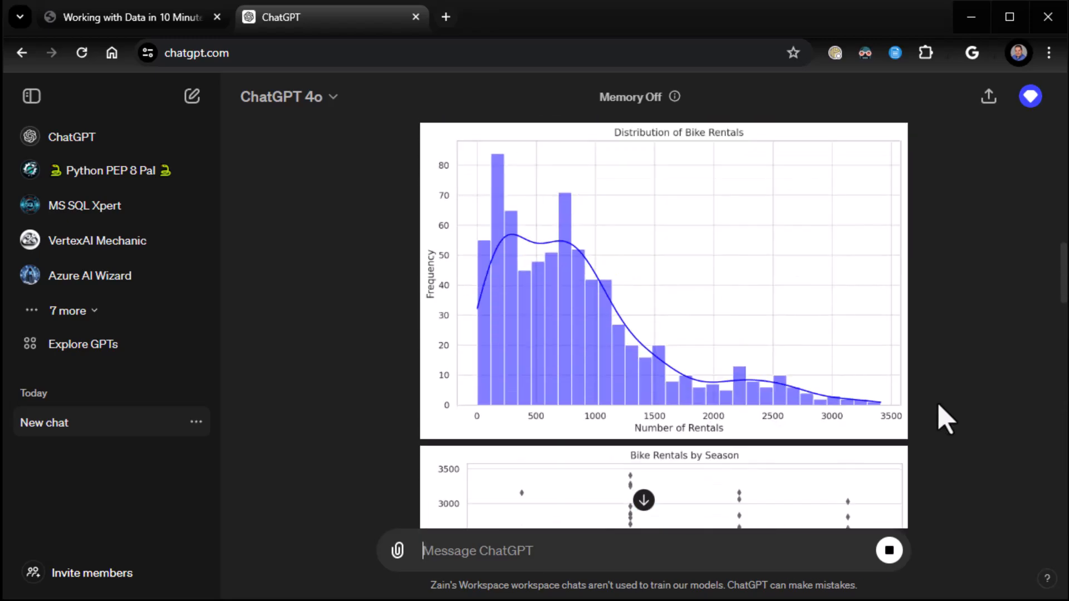
mouse_move(666, 251)
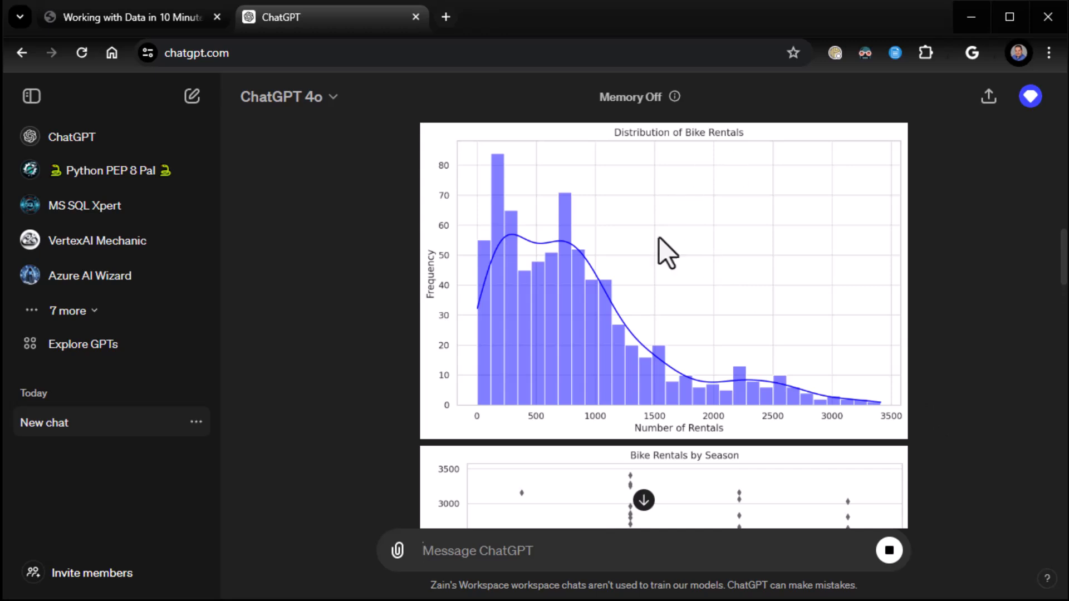
mouse_move(478, 167)
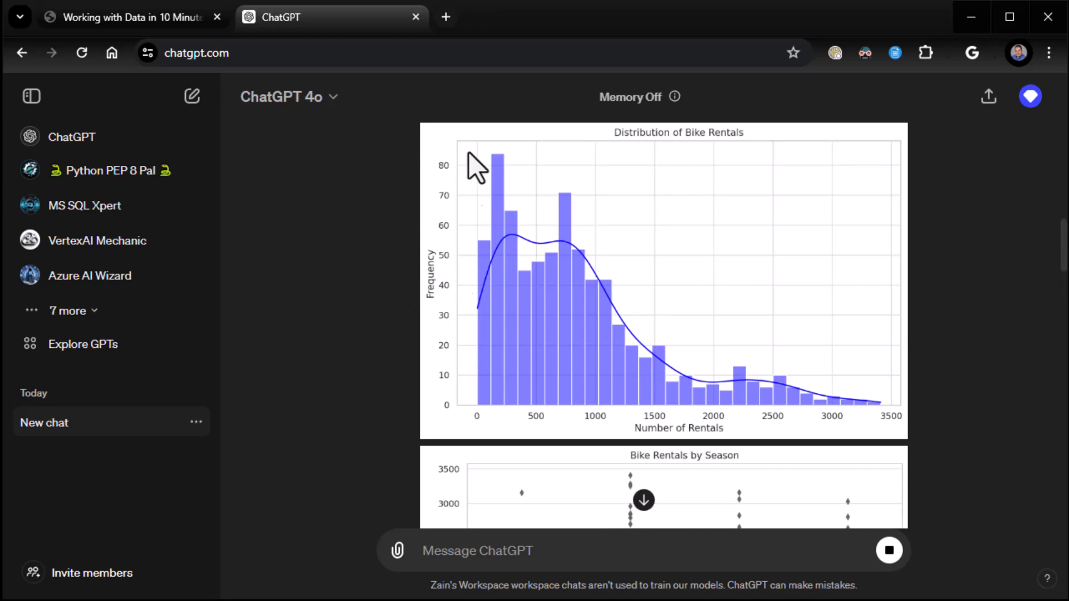
mouse_move(957, 433)
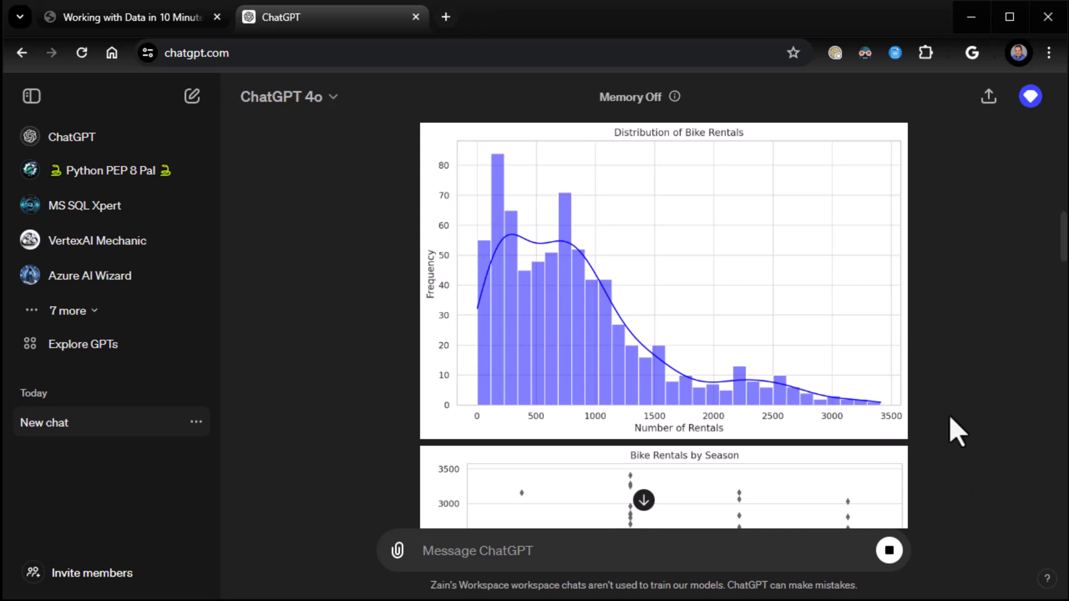
scroll(down, 3)
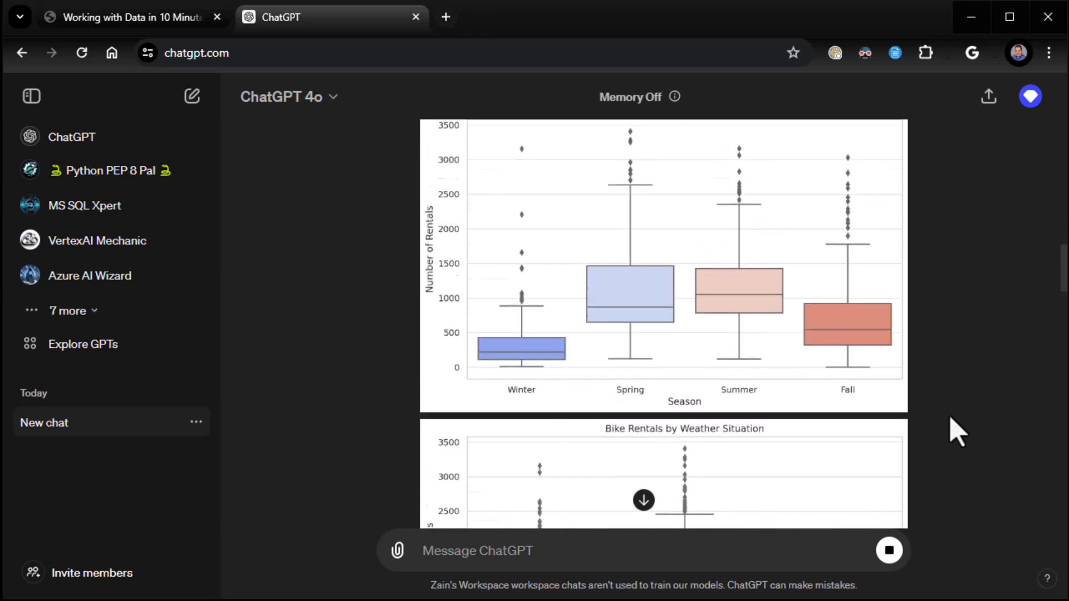
scroll(down, 3)
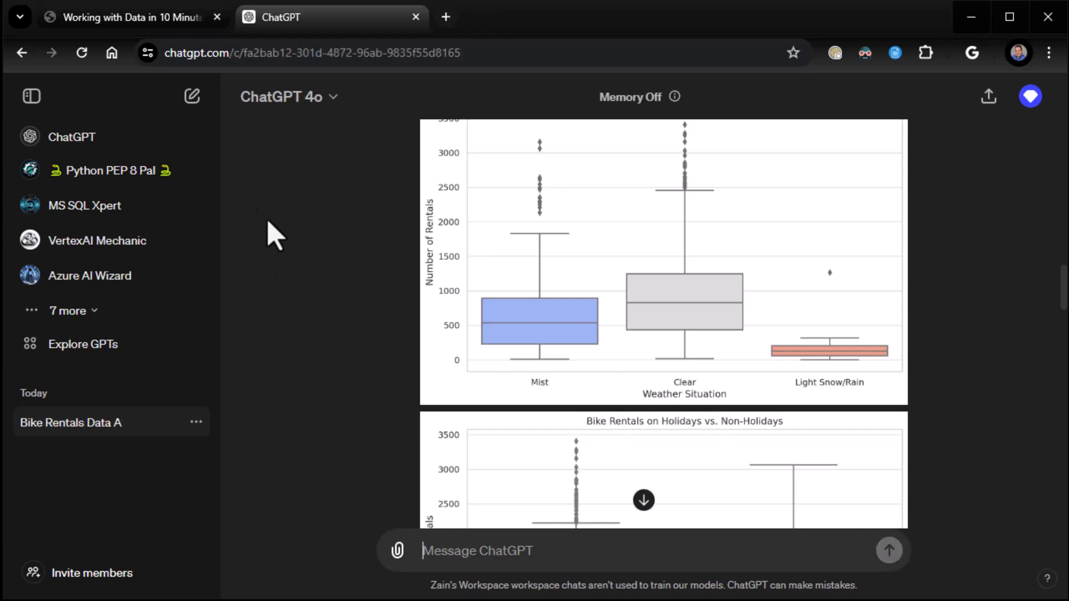
- Return to the slides and move past Supported File Types to the ReallyEasy.AI slide
click(129, 17)
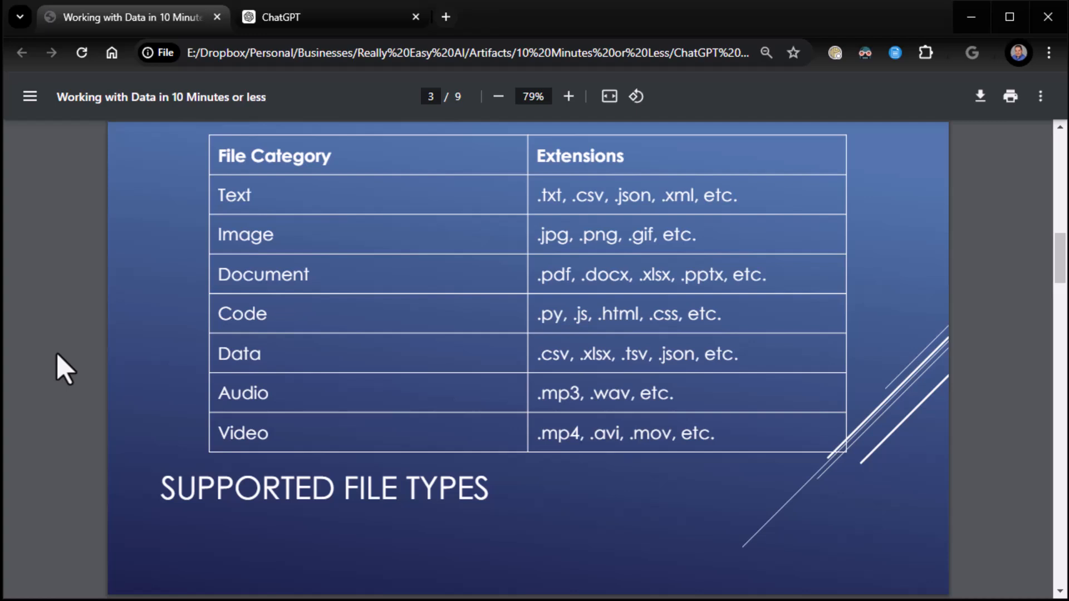
mouse_move(500, 377)
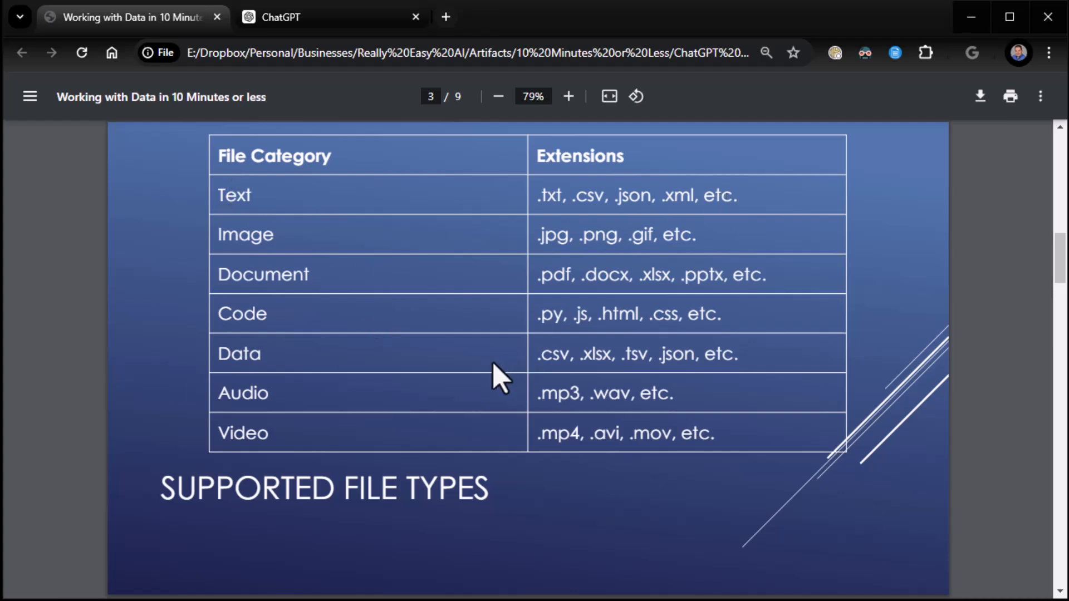
mouse_move(720, 321)
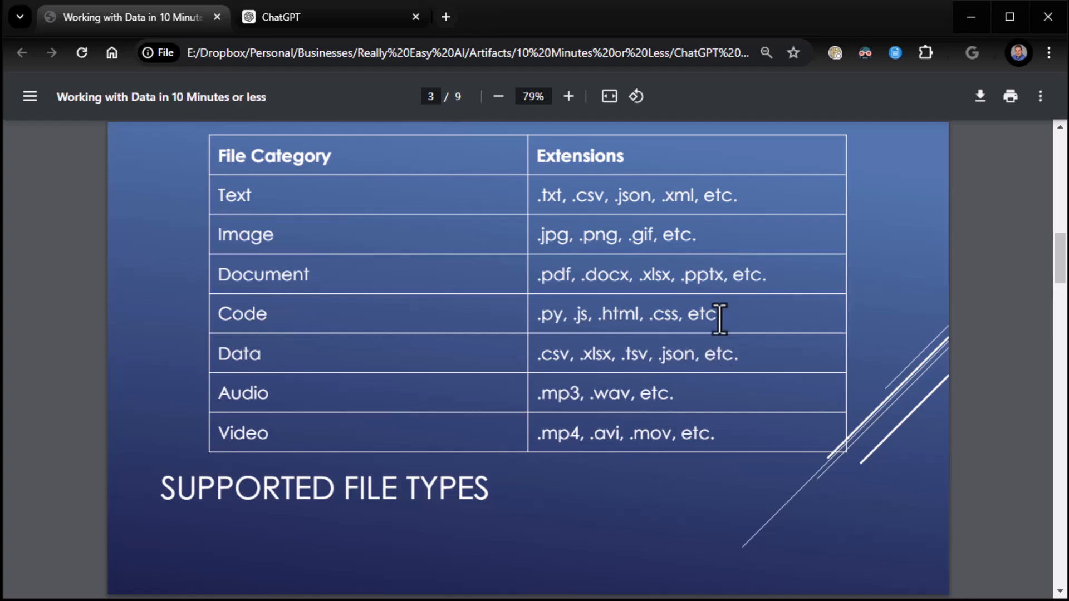
mouse_move(436, 285)
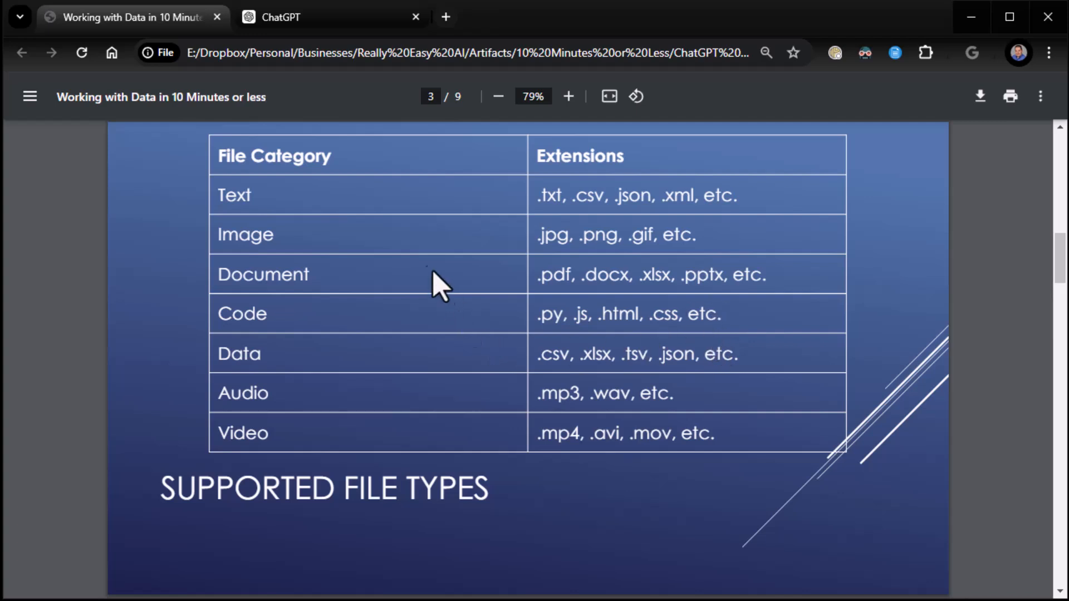
mouse_move(435, 289)
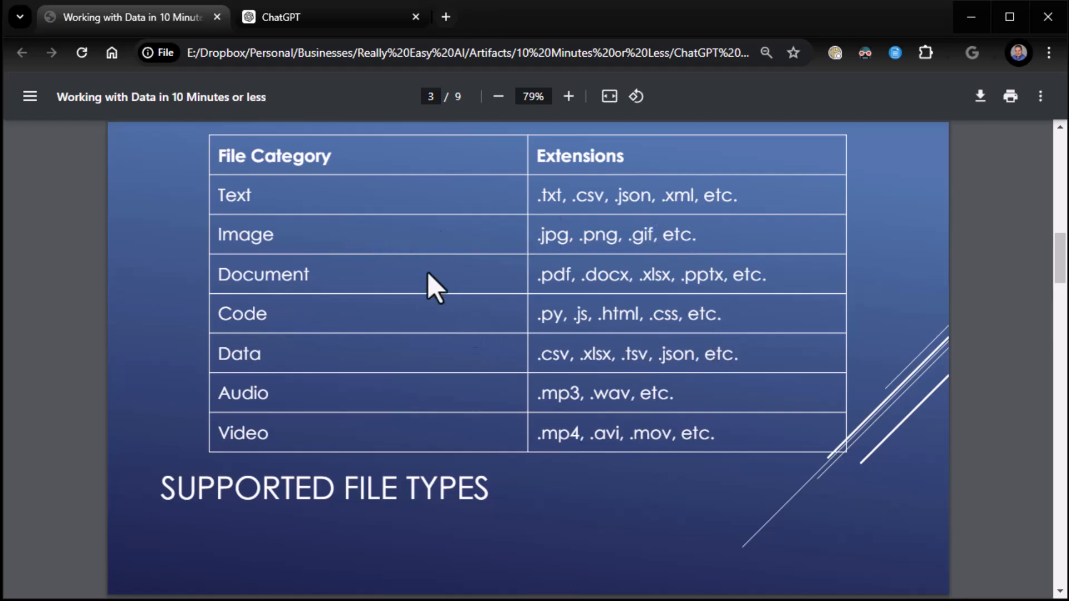
mouse_move(688, 292)
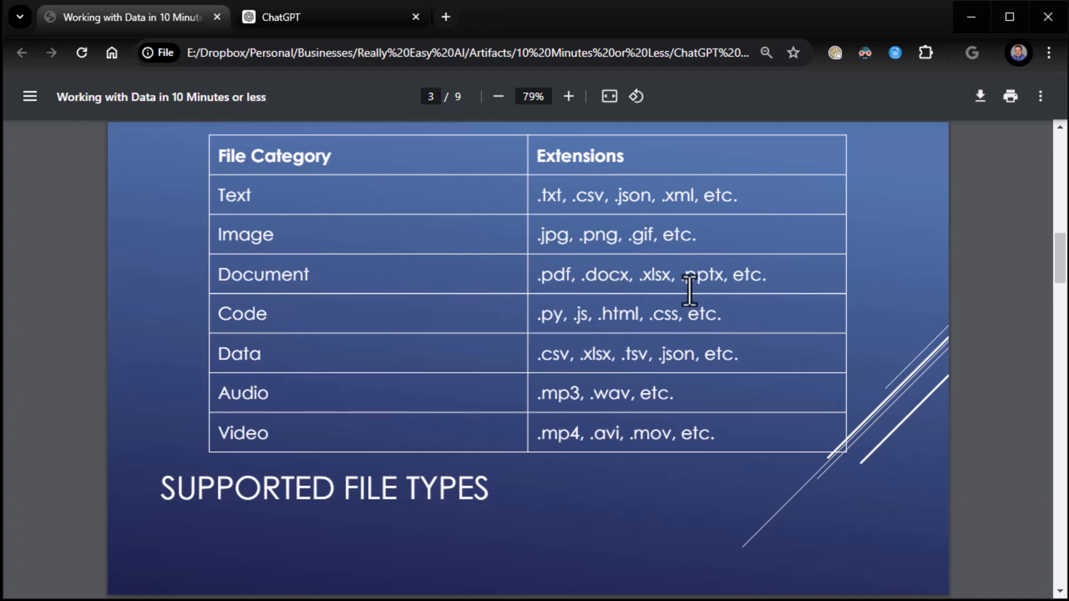
mouse_move(788, 307)
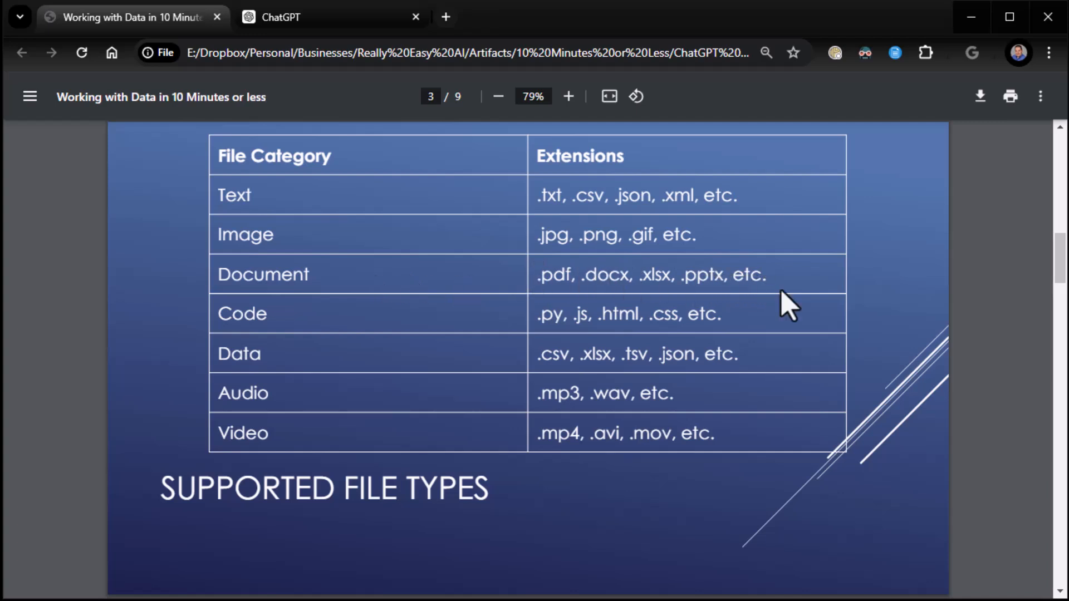
mouse_move(644, 276)
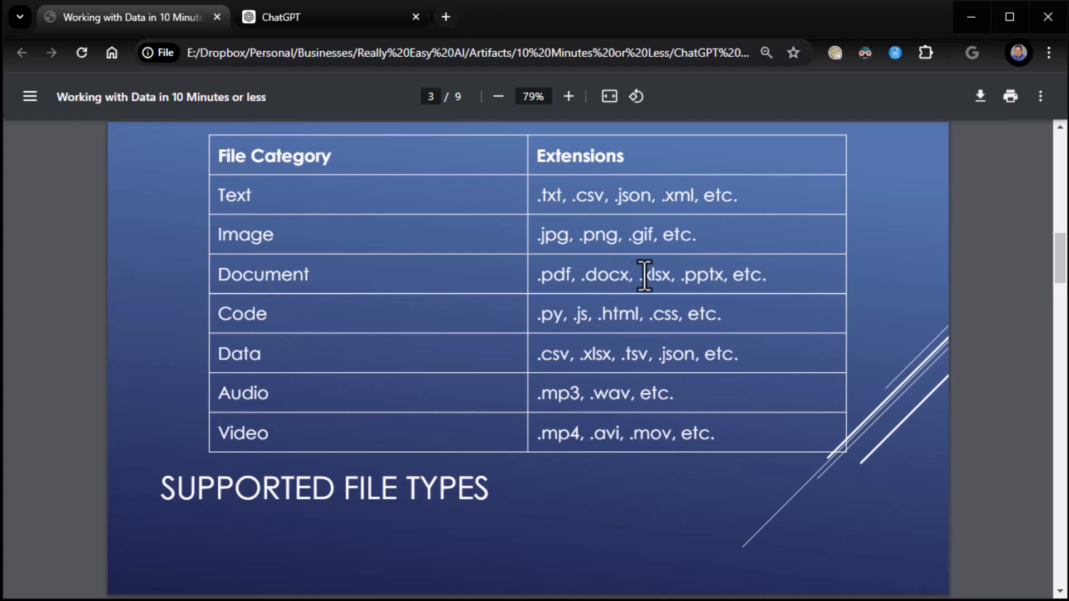
mouse_move(530, 365)
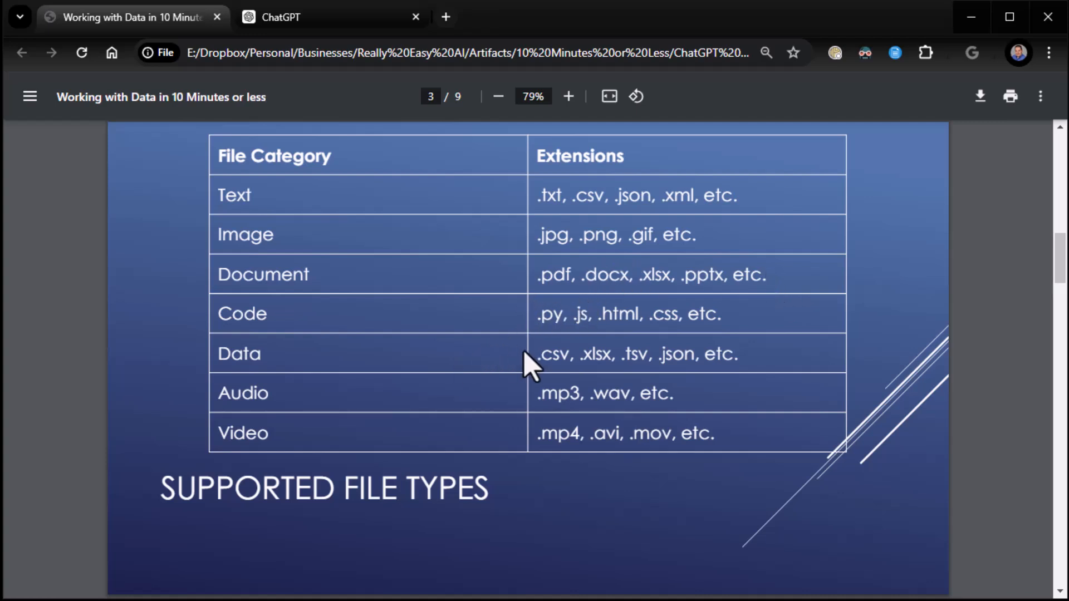
mouse_move(620, 368)
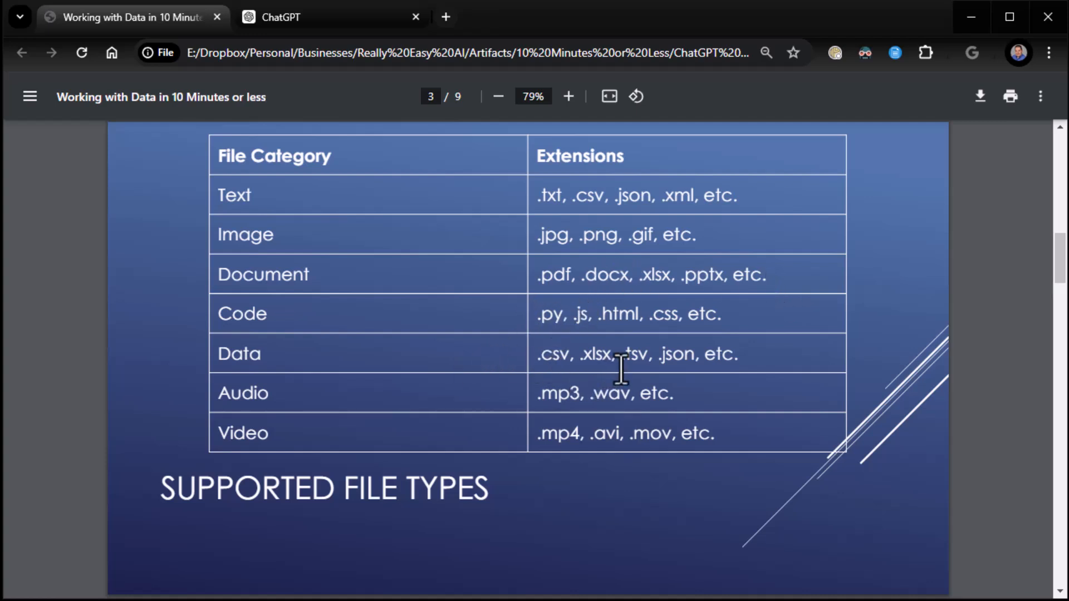
mouse_move(642, 365)
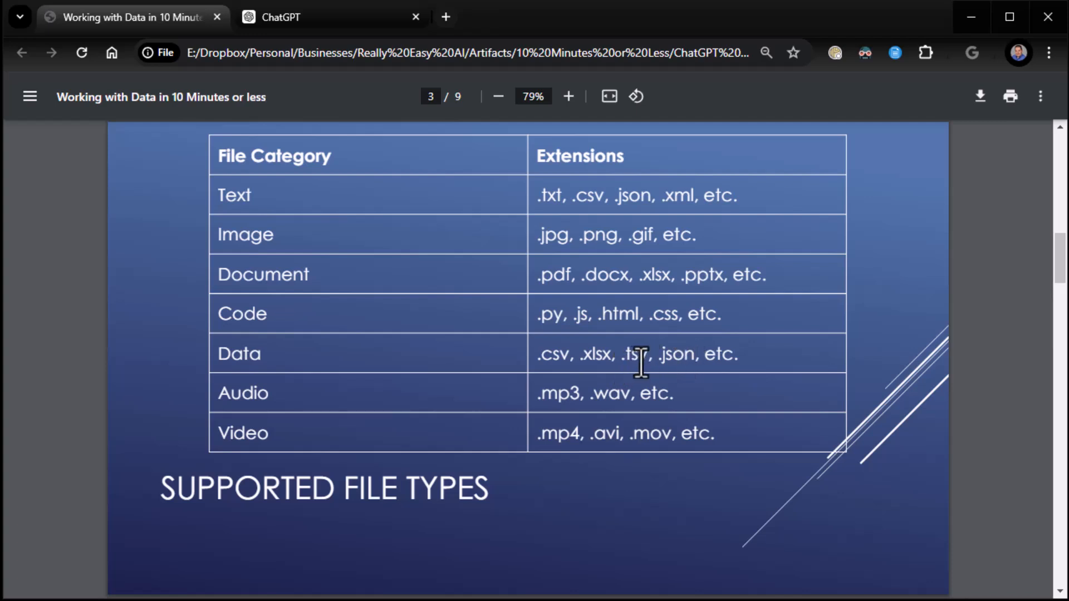
mouse_move(713, 406)
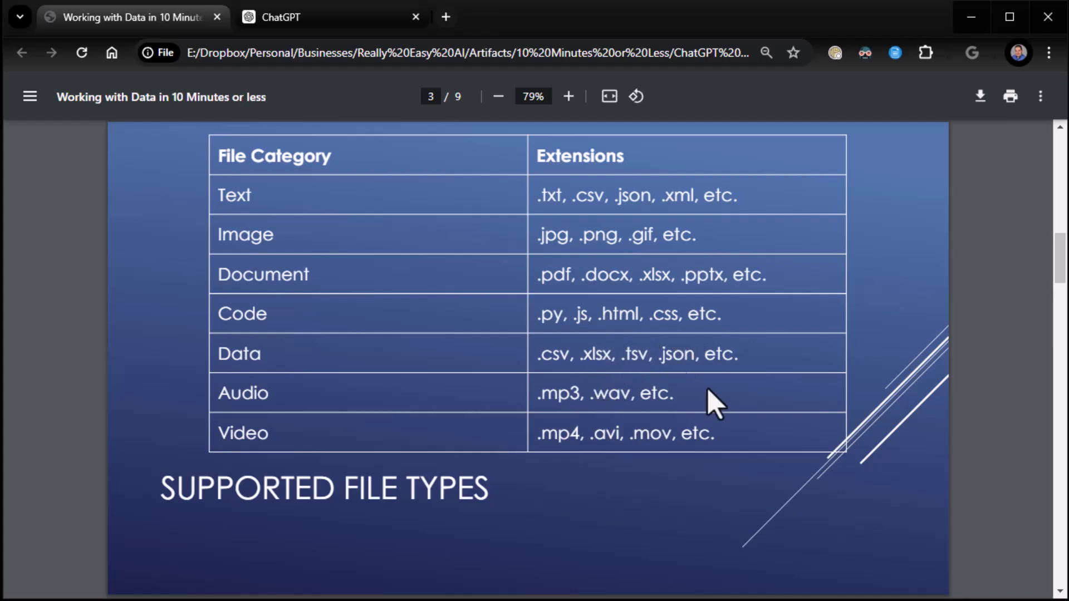
mouse_move(55, 406)
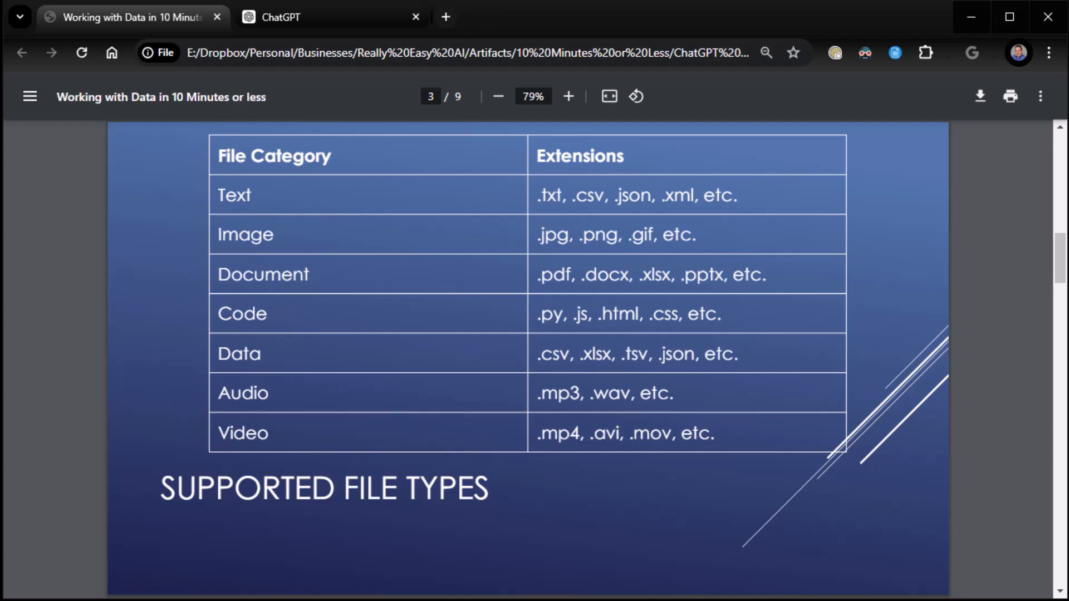
scroll(down, 3)
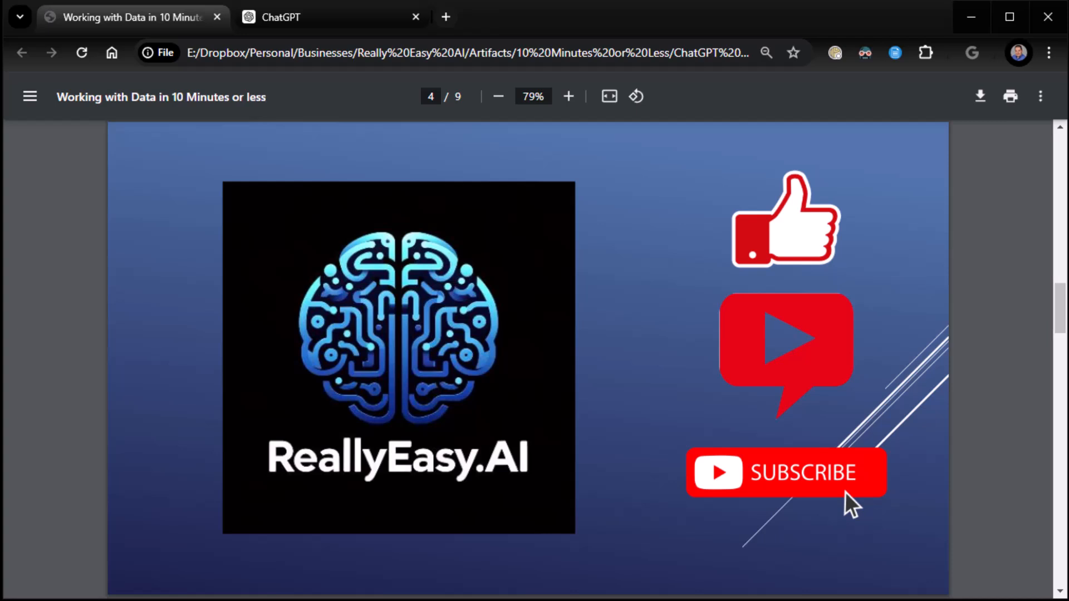
- Advance past Document Limitations to page 6, Data Visualization
scroll(down, 3)
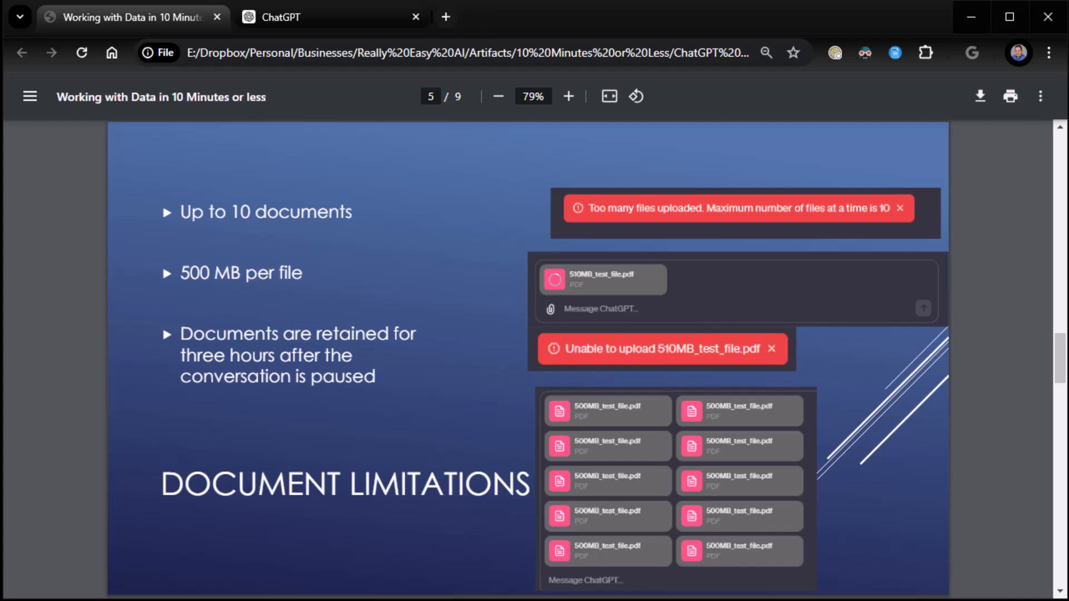
scroll(down, 3)
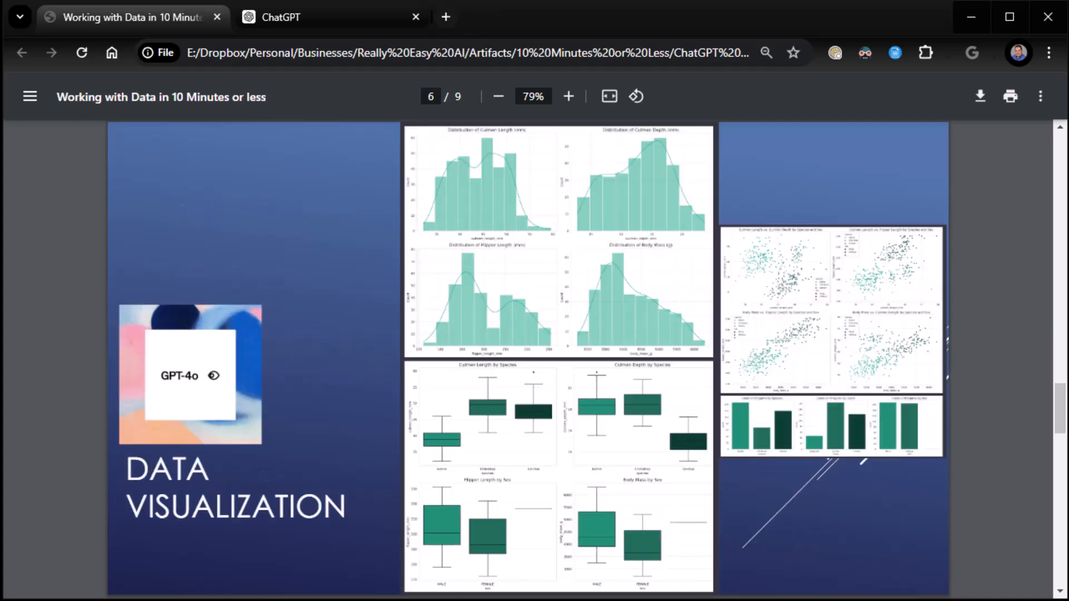
mouse_move(234, 140)
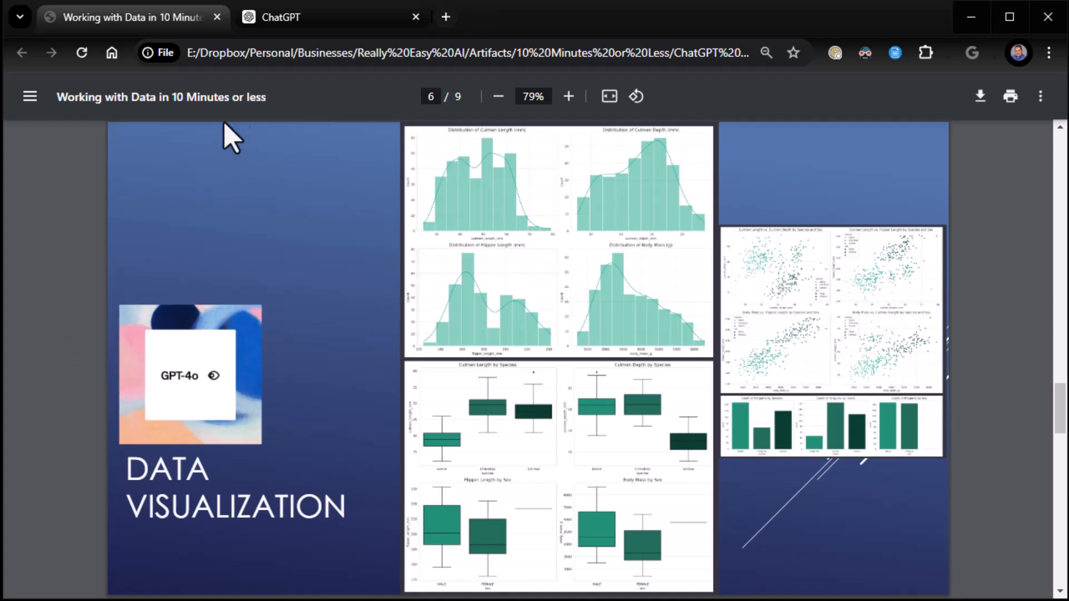
mouse_move(279, 27)
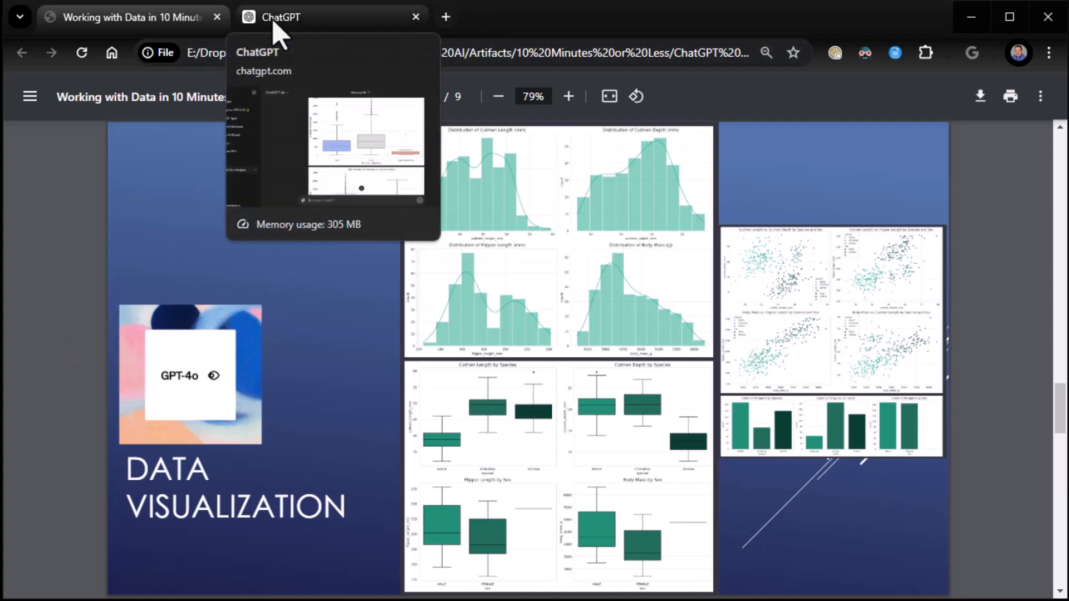
- Return to the Bike Rentals Data Analysis chat
click(331, 16)
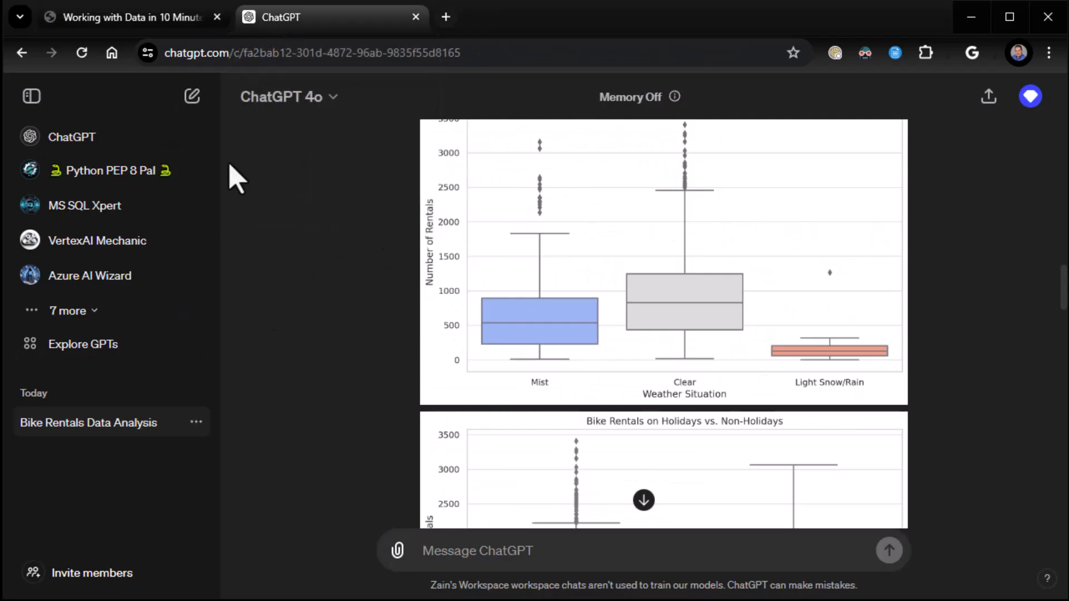
- In a new chat, send penguins_size.csv asking for a full clean, analysis and all possible visualizations
click(192, 95)
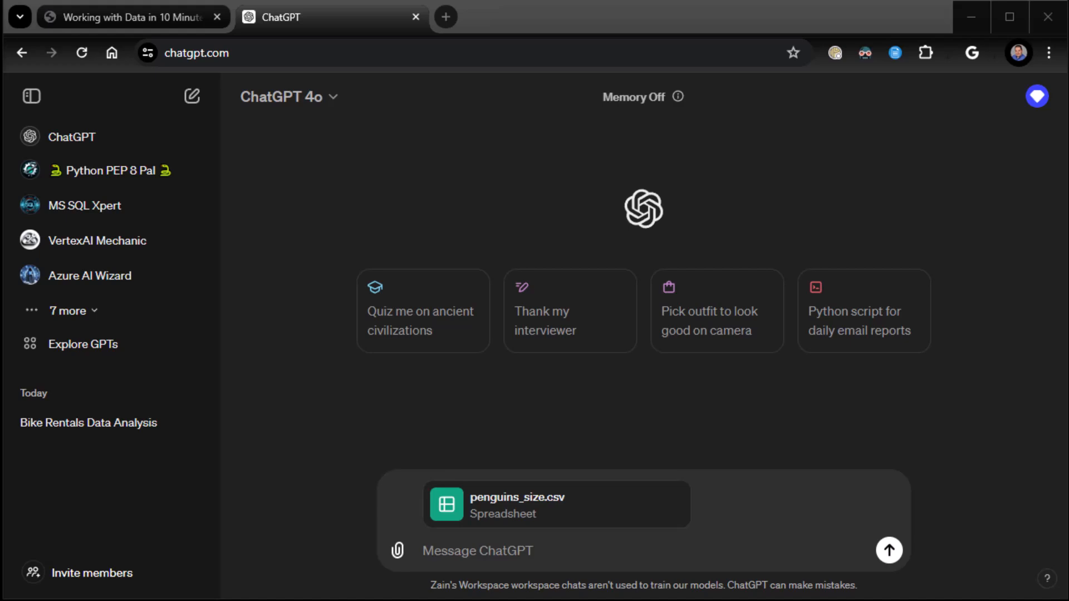
text(do a full clean and analysis of this data then give me all possible visualizations)
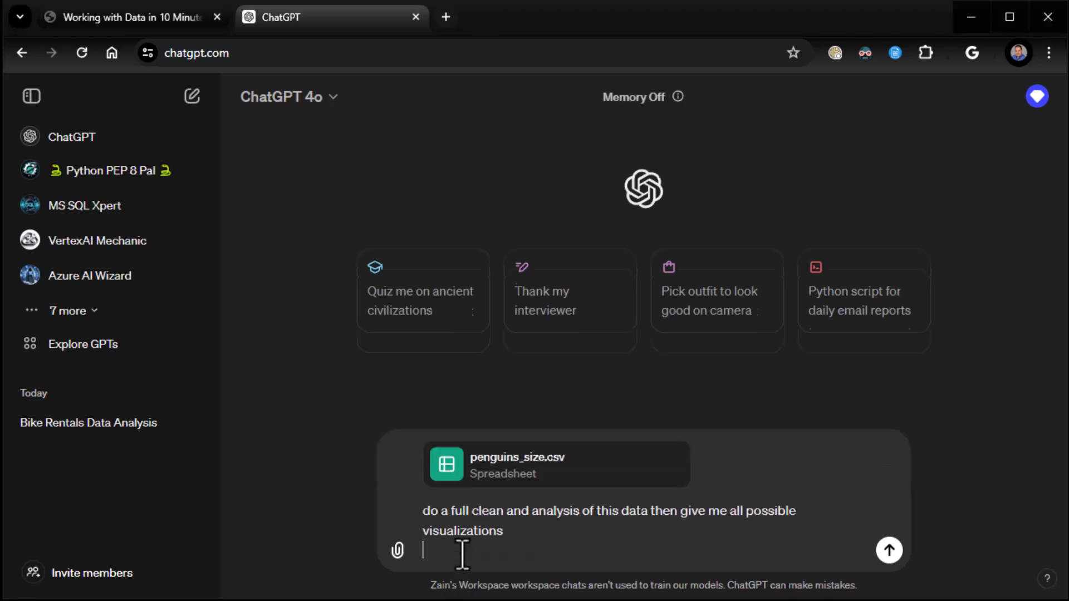
click(889, 549)
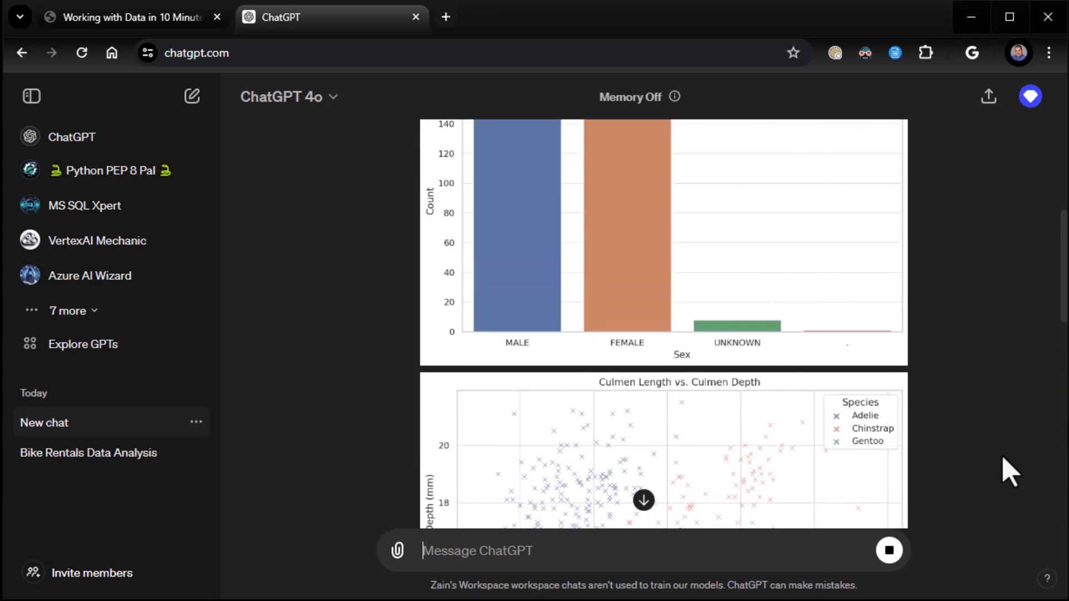
- Review the culmen and flipper scatter plots and the body mass by species box plot
scroll(up, 3)
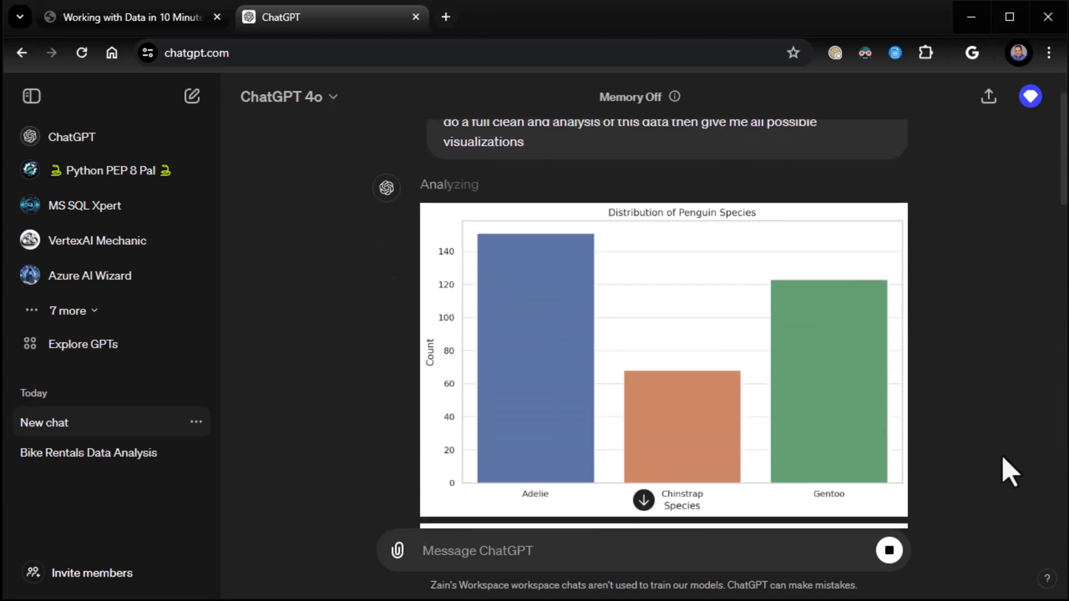
scroll(down, 3)
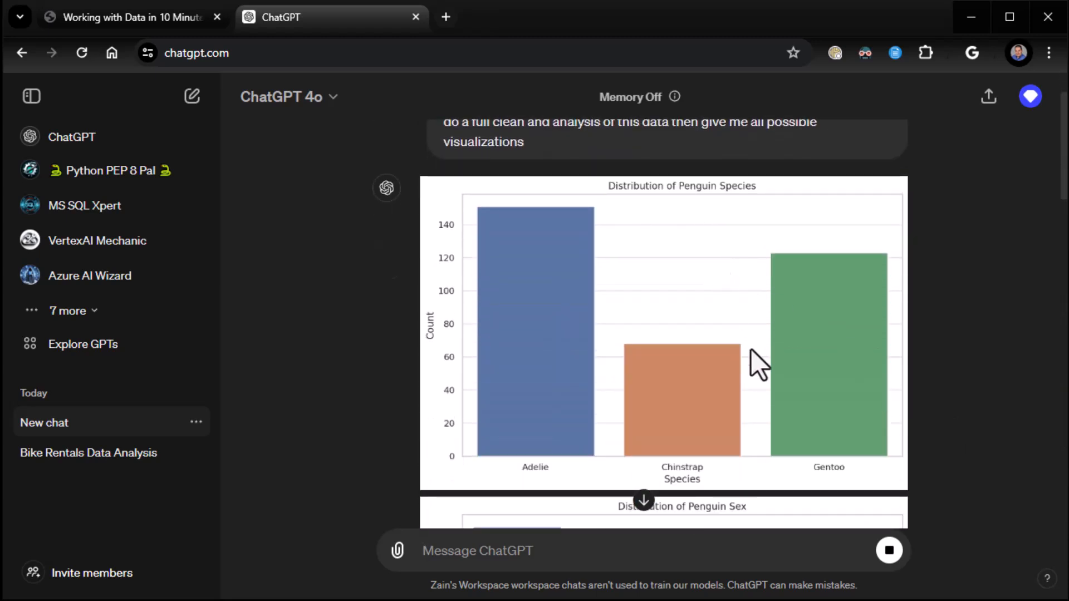
scroll(down, 3)
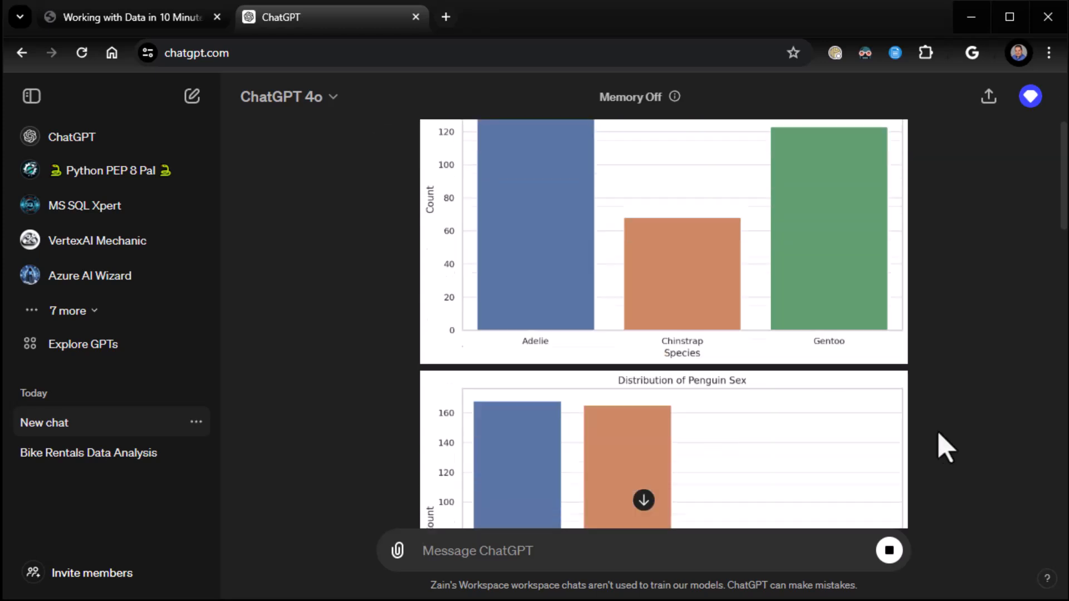
scroll(down, 3)
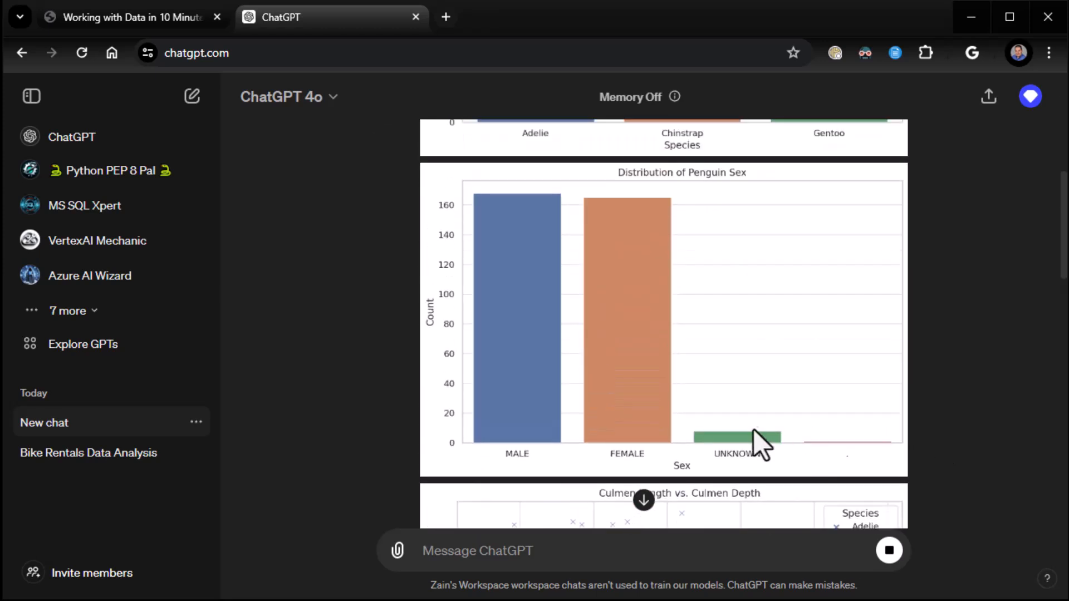
mouse_move(732, 423)
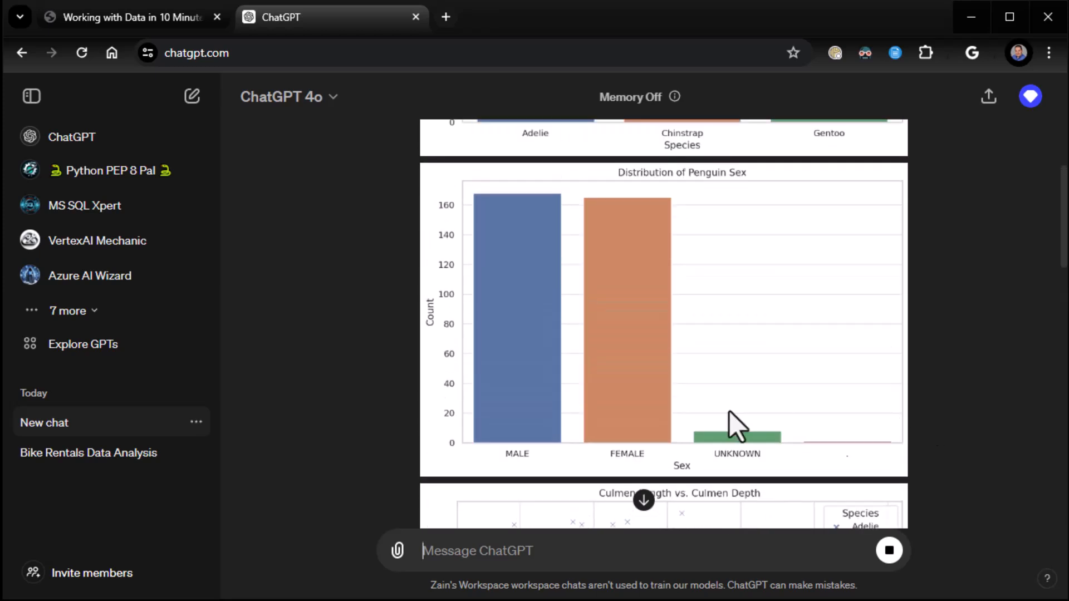
scroll(down, 3)
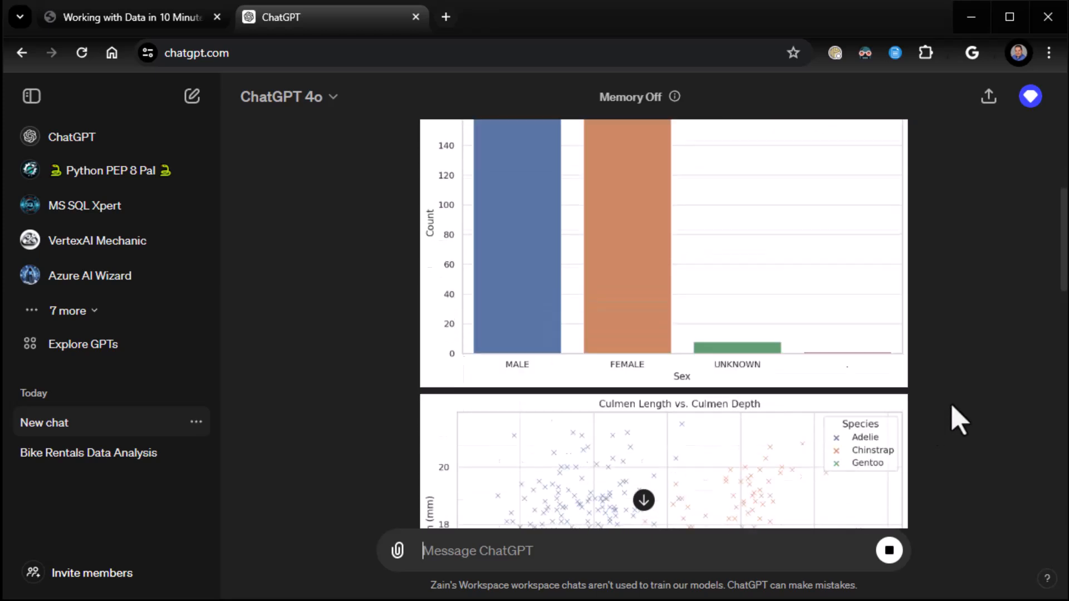
scroll(down, 3)
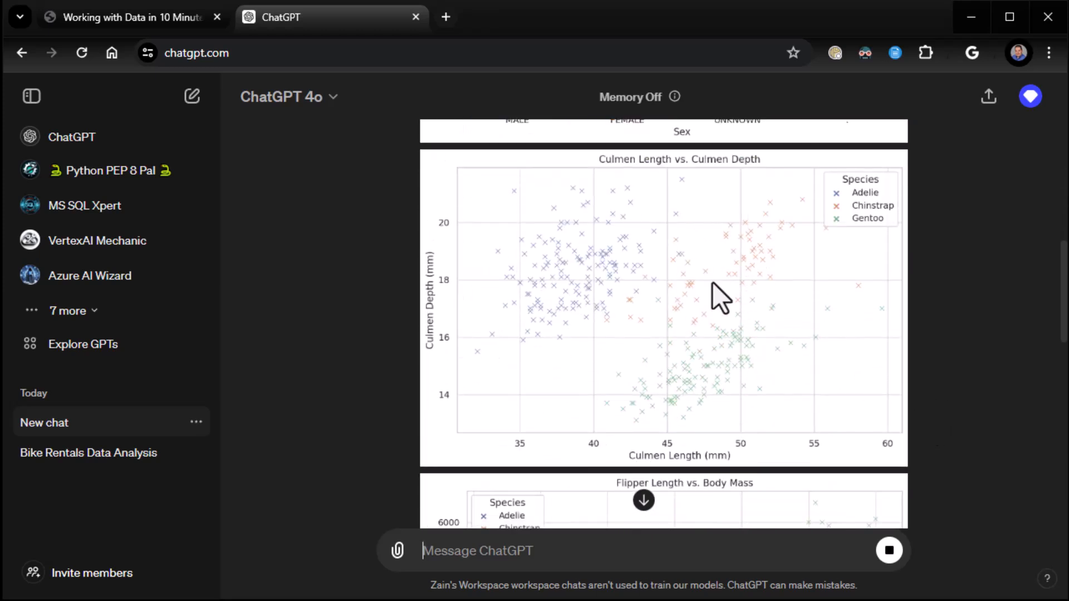
mouse_move(576, 314)
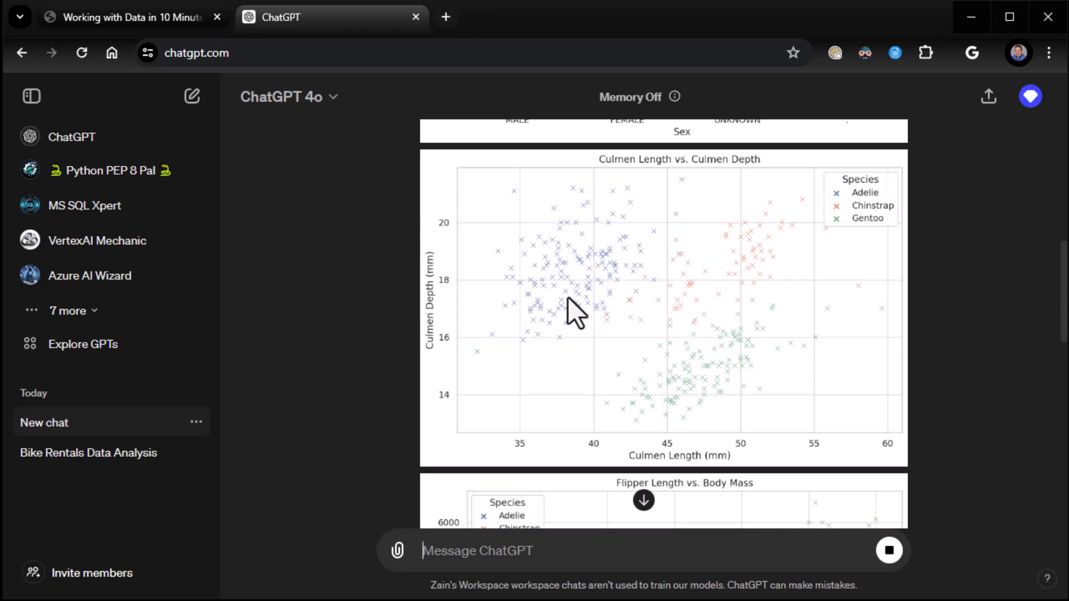
mouse_move(495, 379)
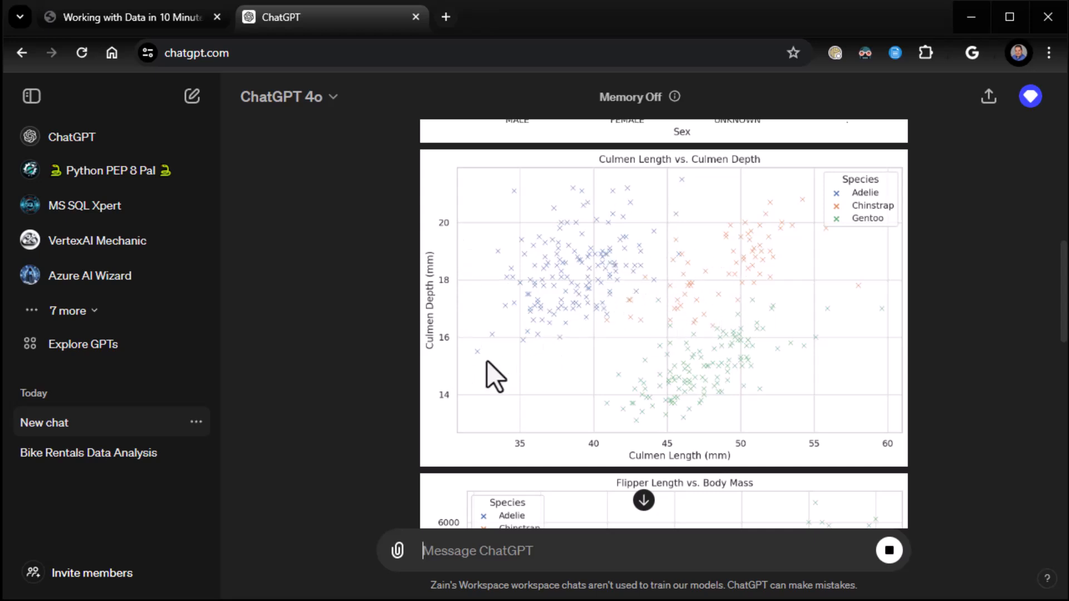
scroll(down, 3)
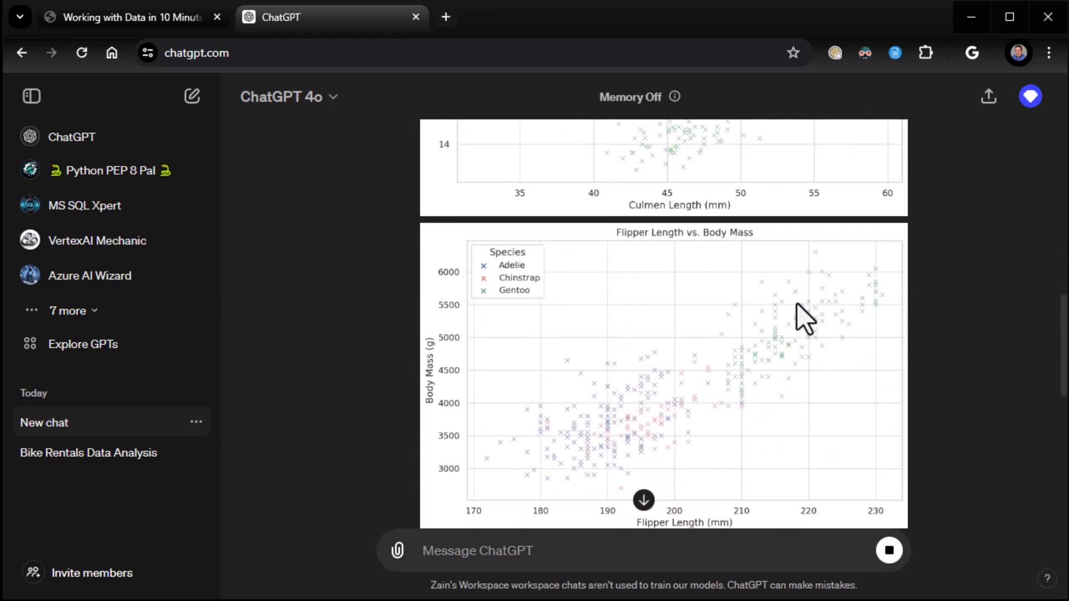
scroll(down, 3)
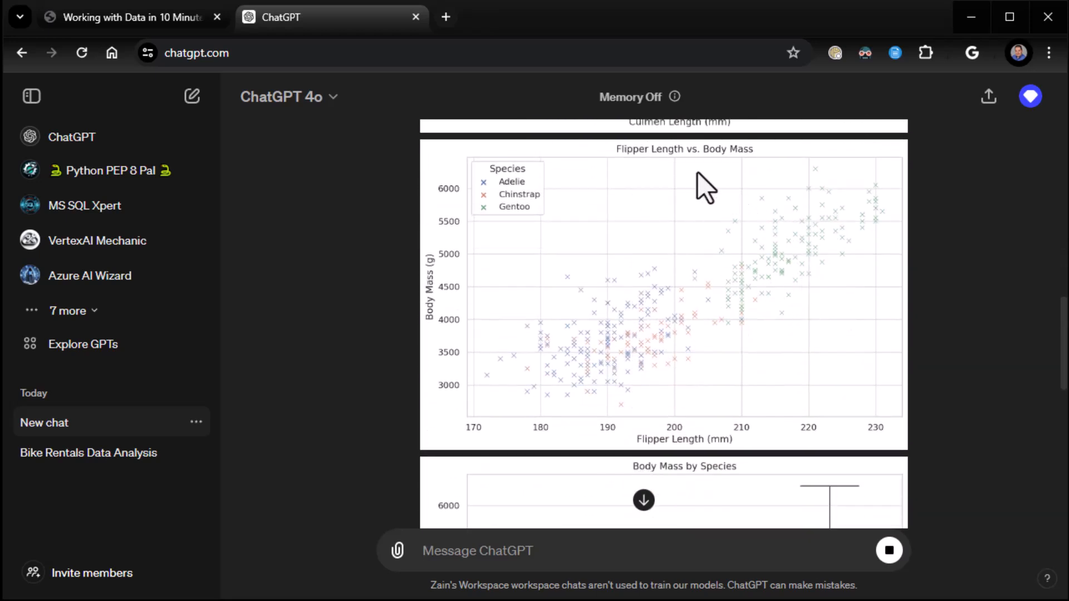
mouse_move(659, 459)
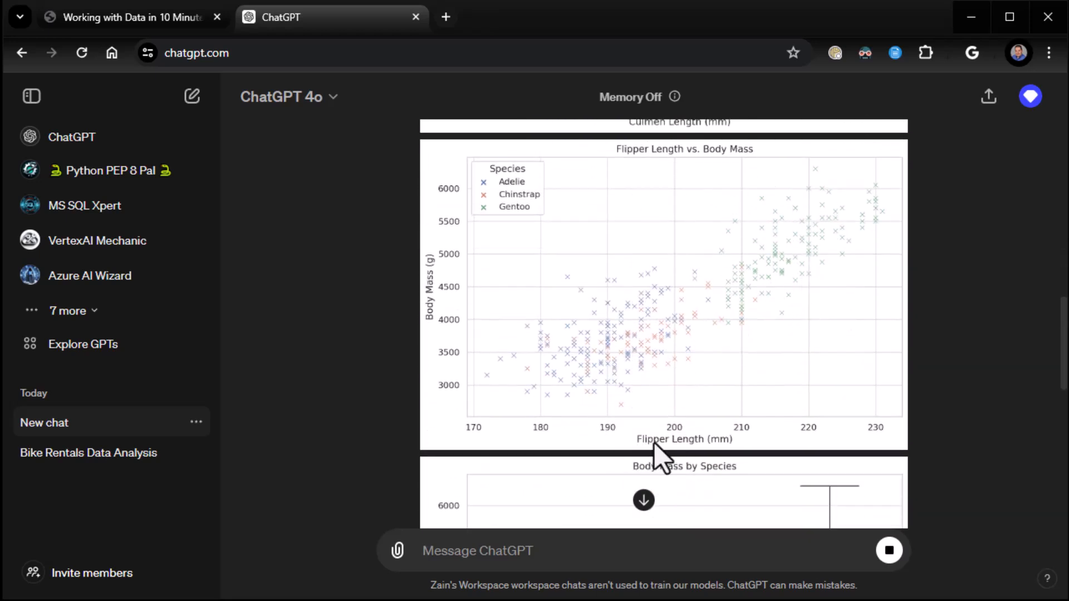
mouse_move(549, 279)
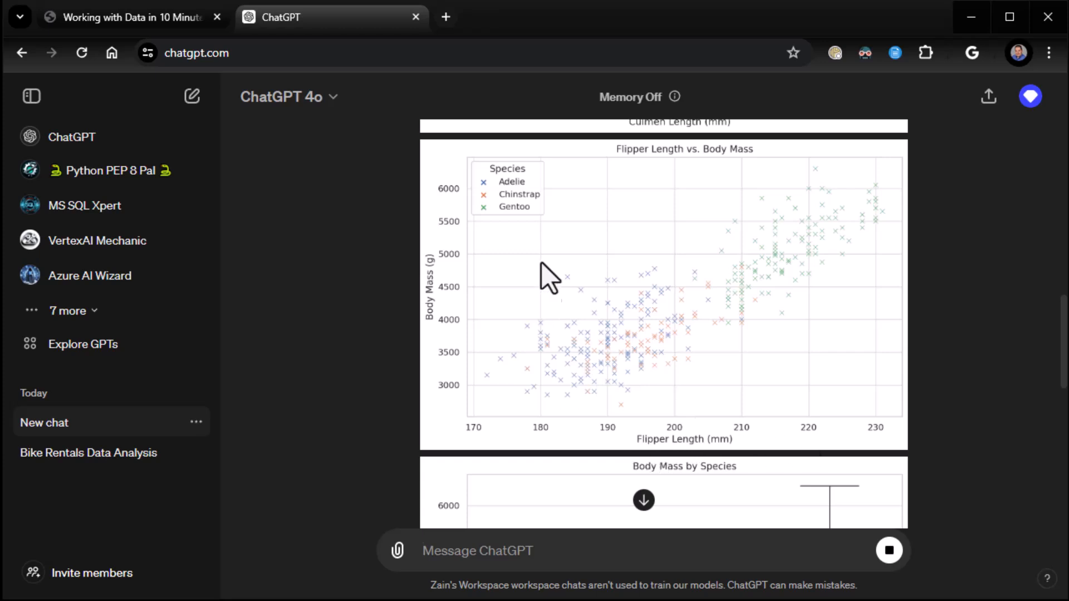
mouse_move(721, 450)
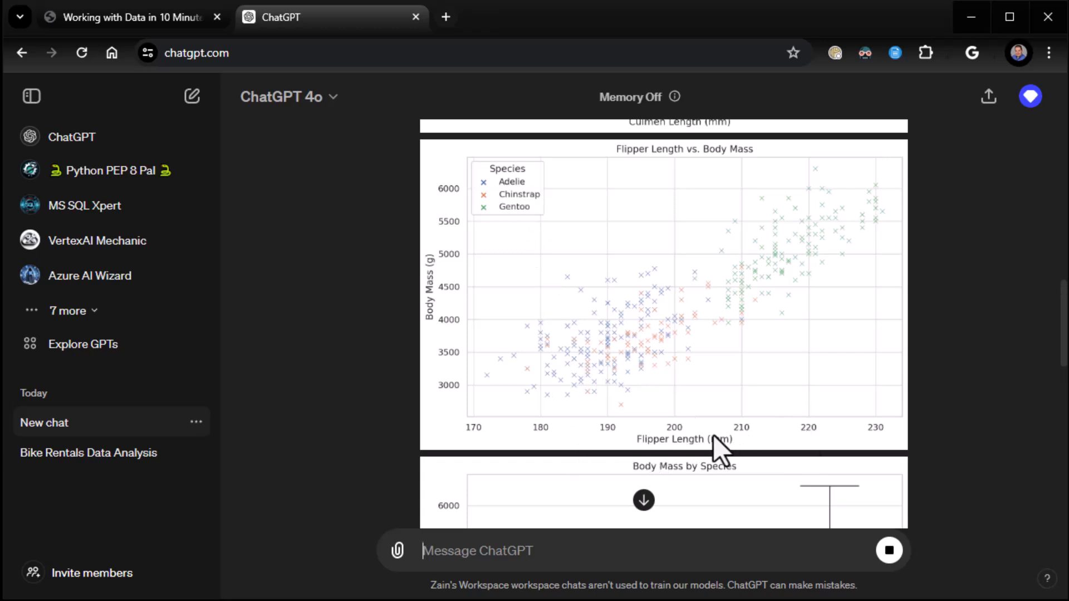
mouse_move(880, 429)
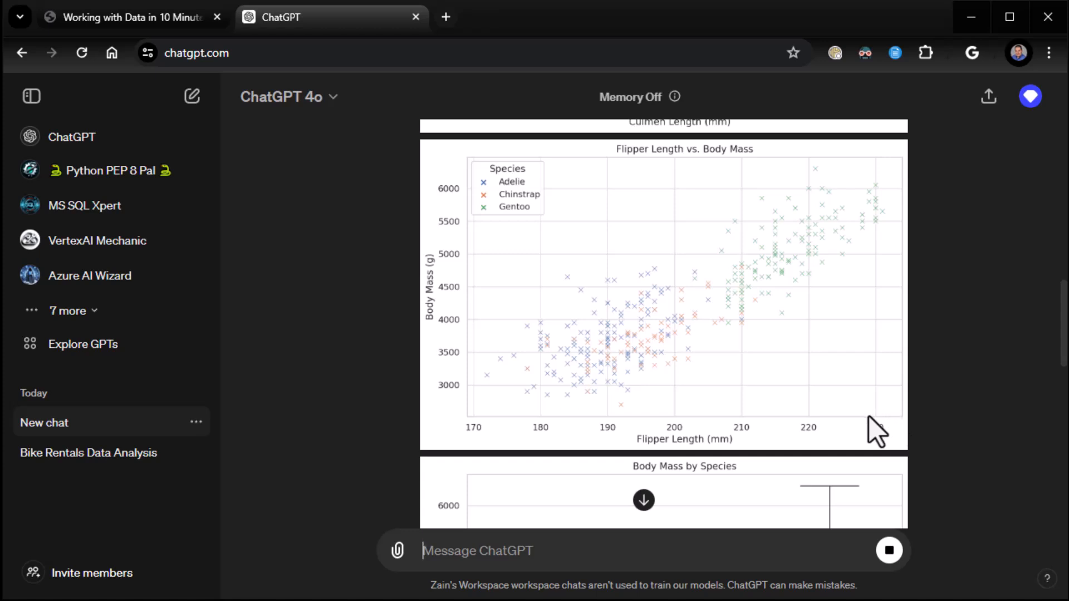
mouse_move(916, 326)
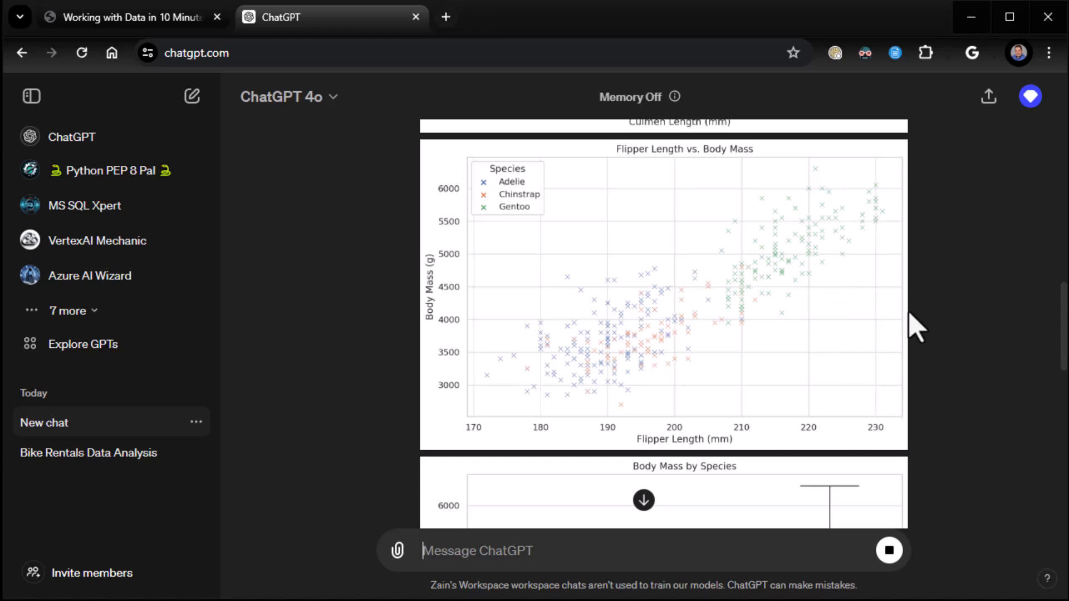
scroll(down, 3)
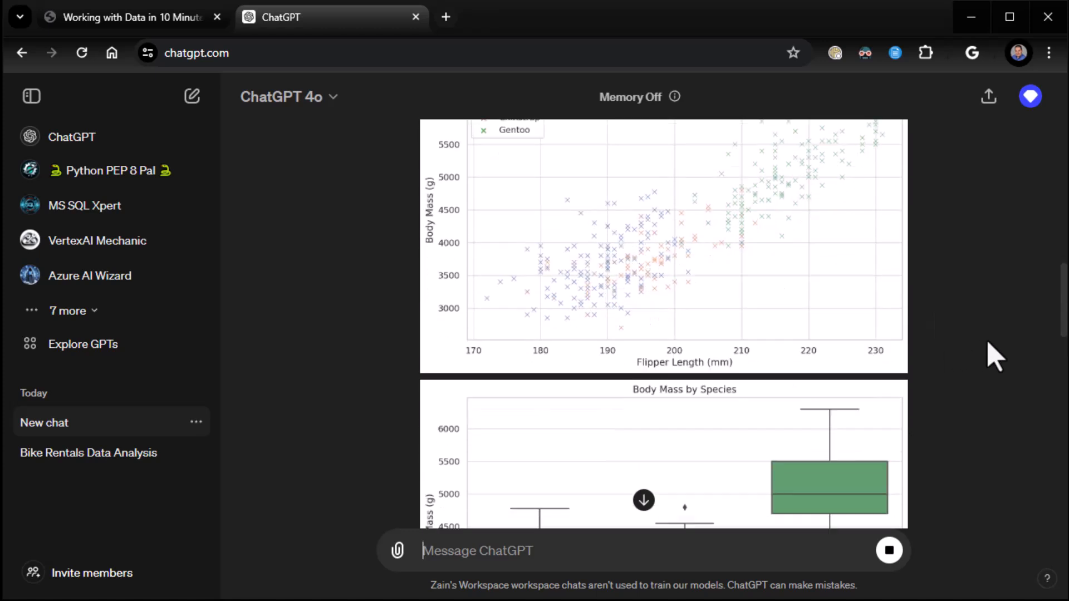
scroll(down, 3)
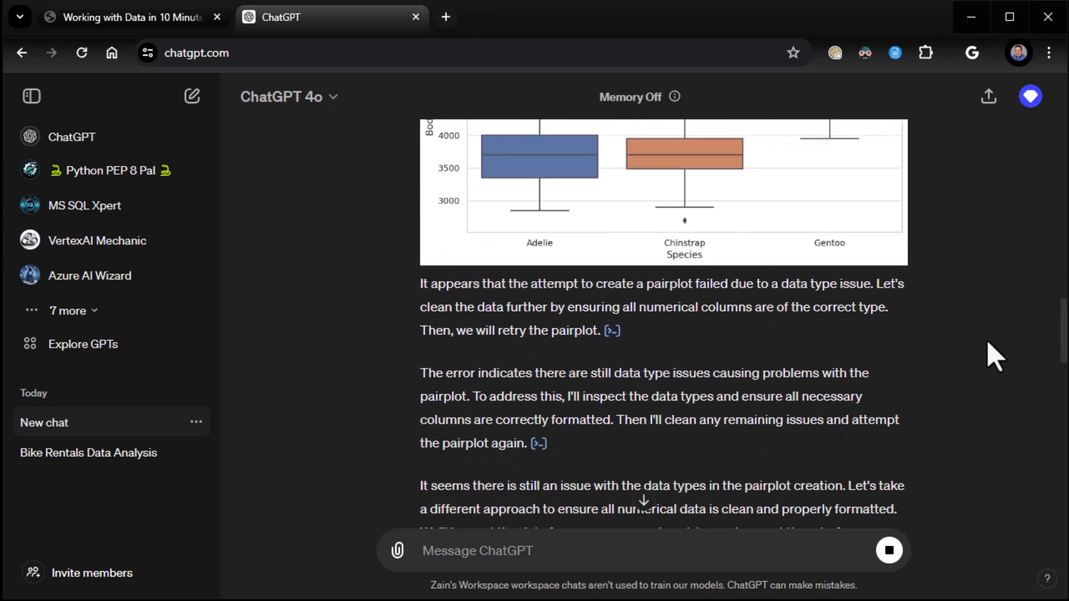
mouse_move(820, 316)
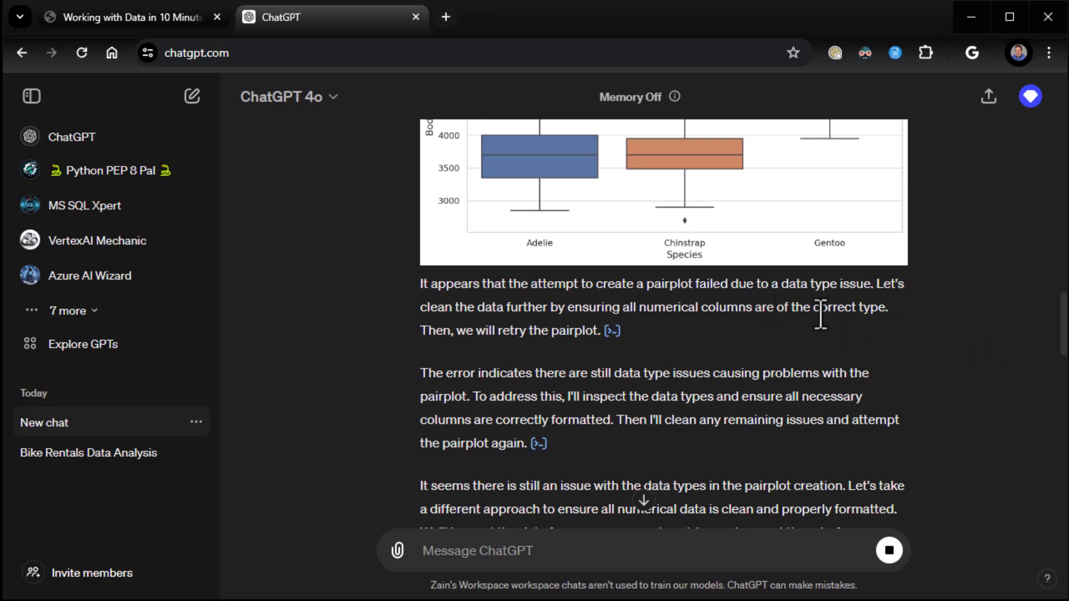
- Review the correlation heatmap and species scatter plots, then return to the PDF slides
scroll(down, 3)
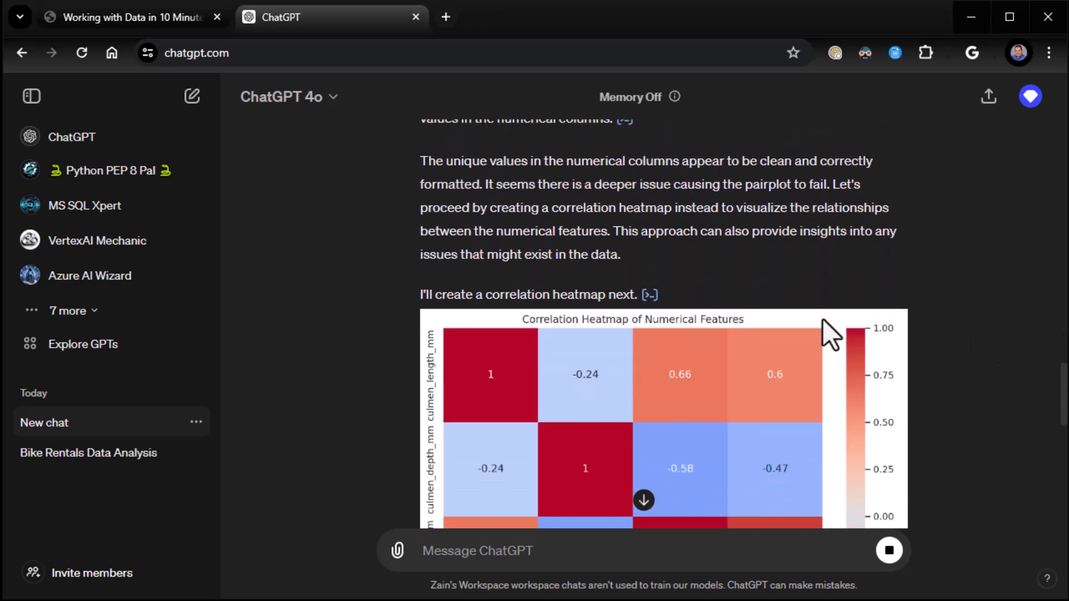
scroll(down, 3)
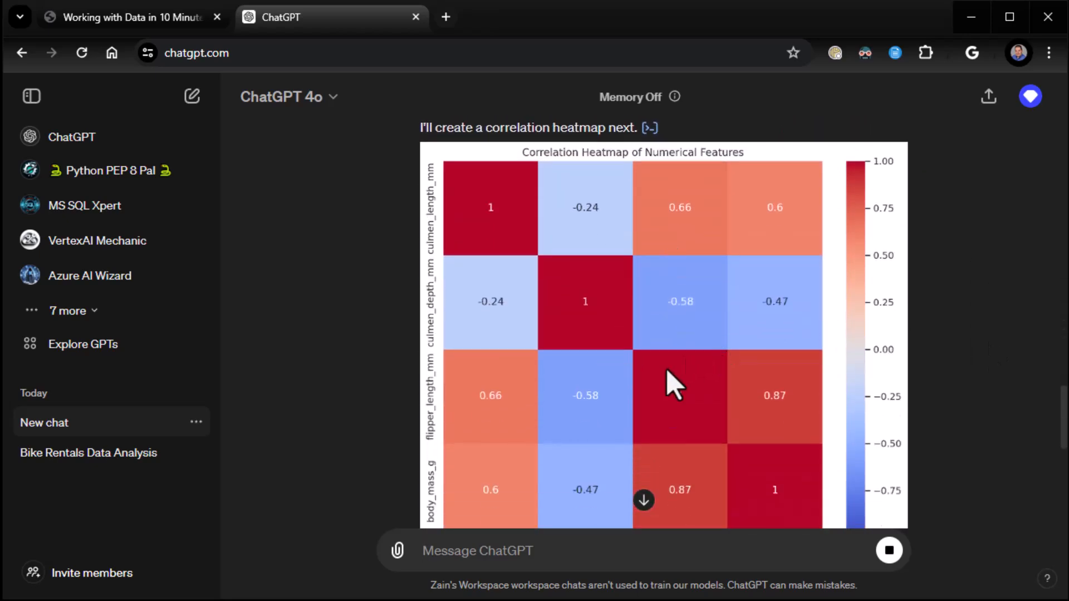
scroll(down, 3)
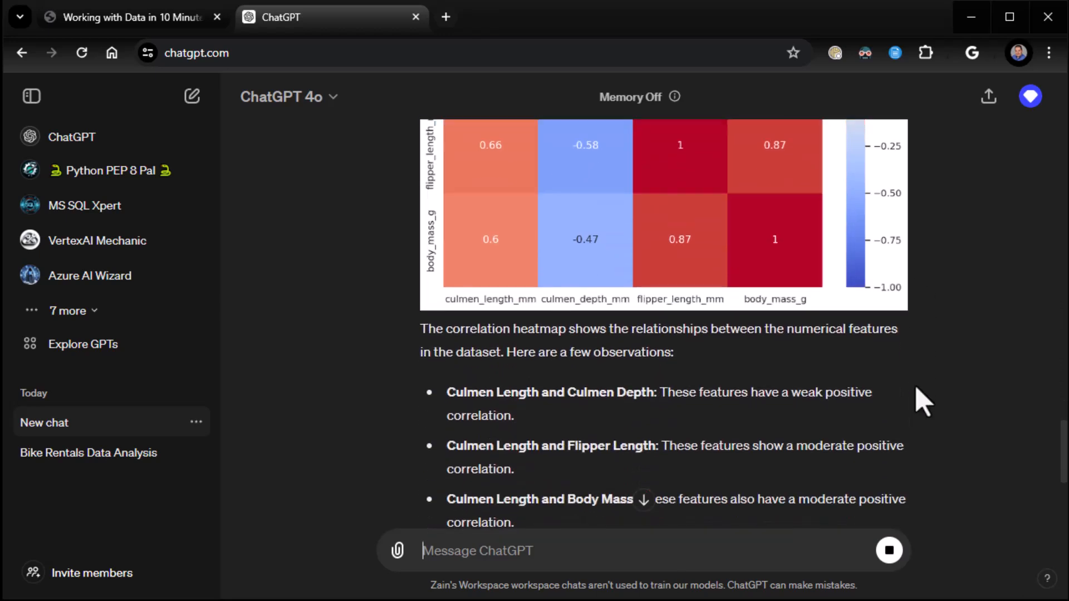
scroll(down, 3)
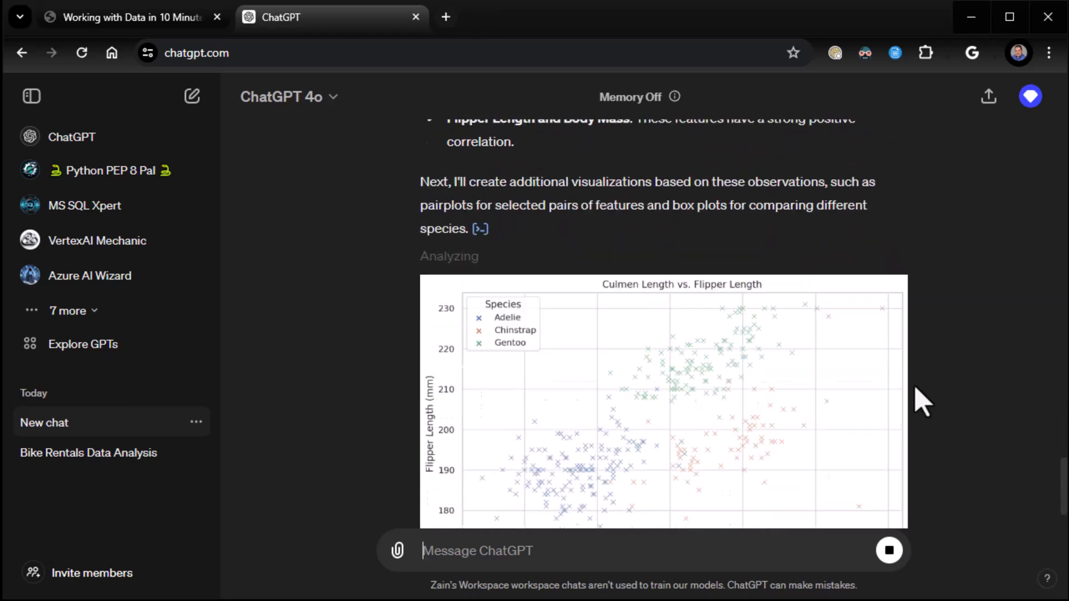
scroll(down, 3)
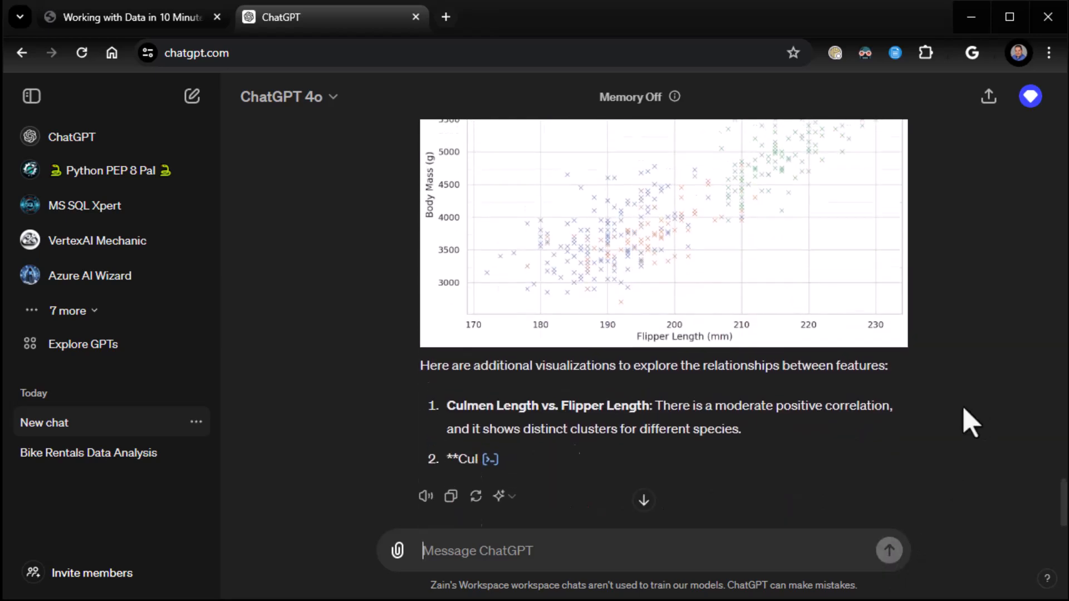
scroll(down, 3)
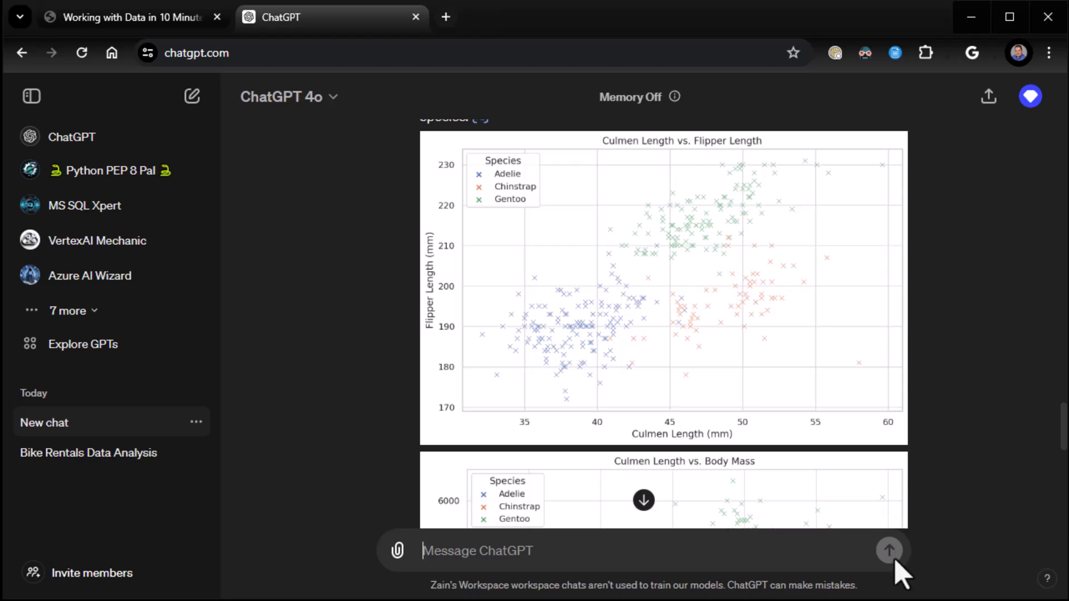
click(129, 16)
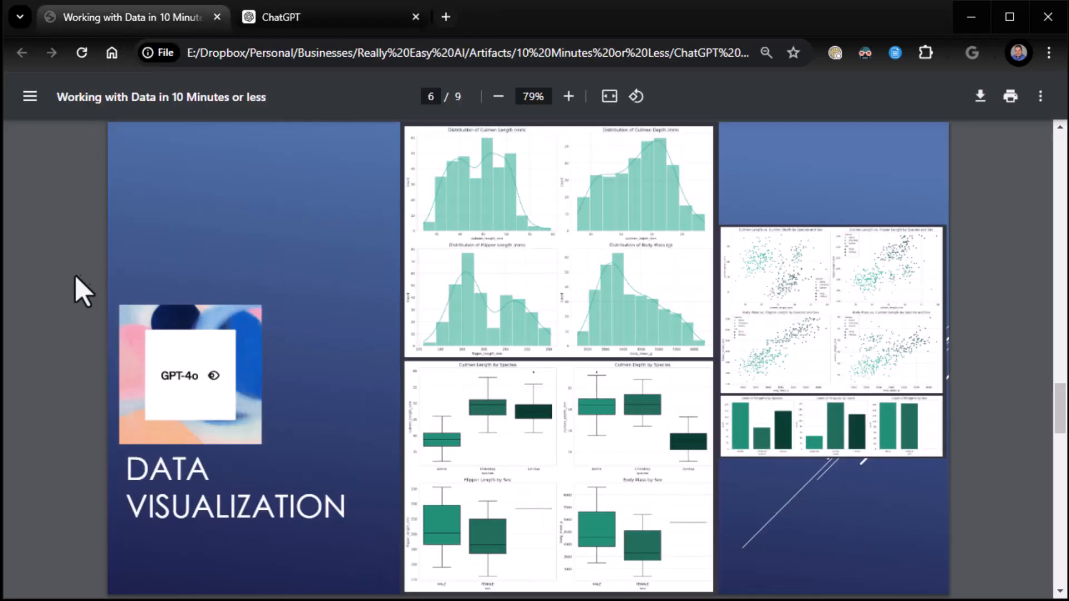
- Advance the slide deck to page 7, Analysis + Zip Files, then return to the ChatGPT chat
scroll(down, 3)
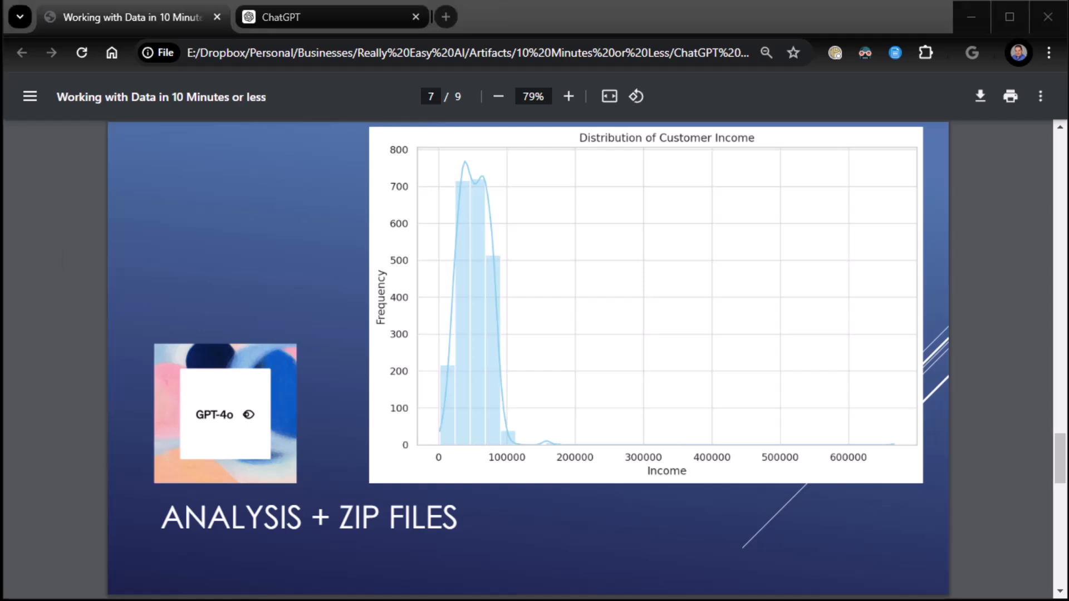
mouse_move(350, 27)
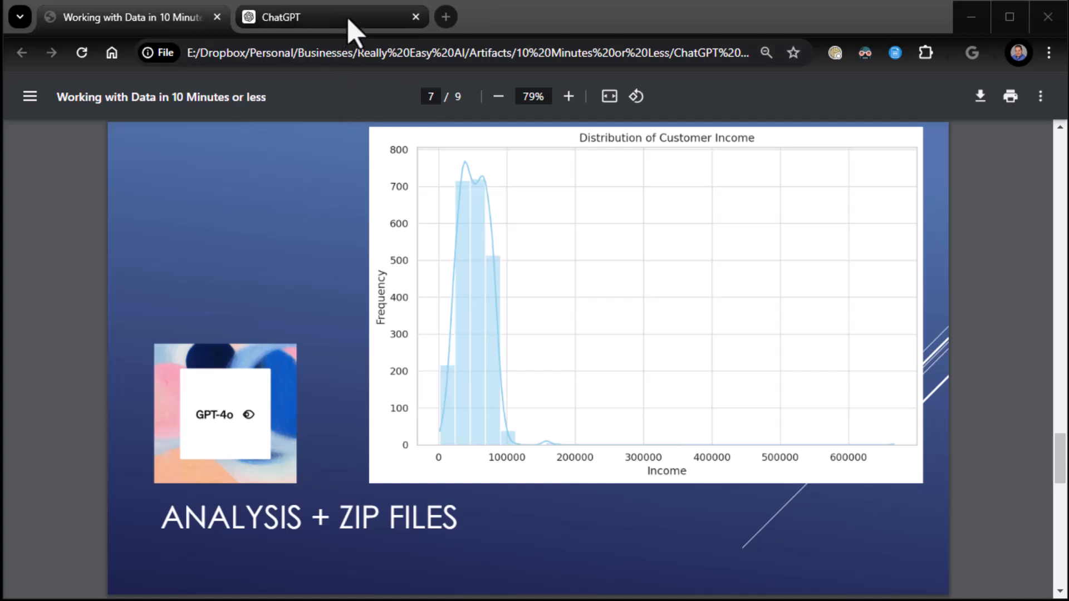
click(332, 17)
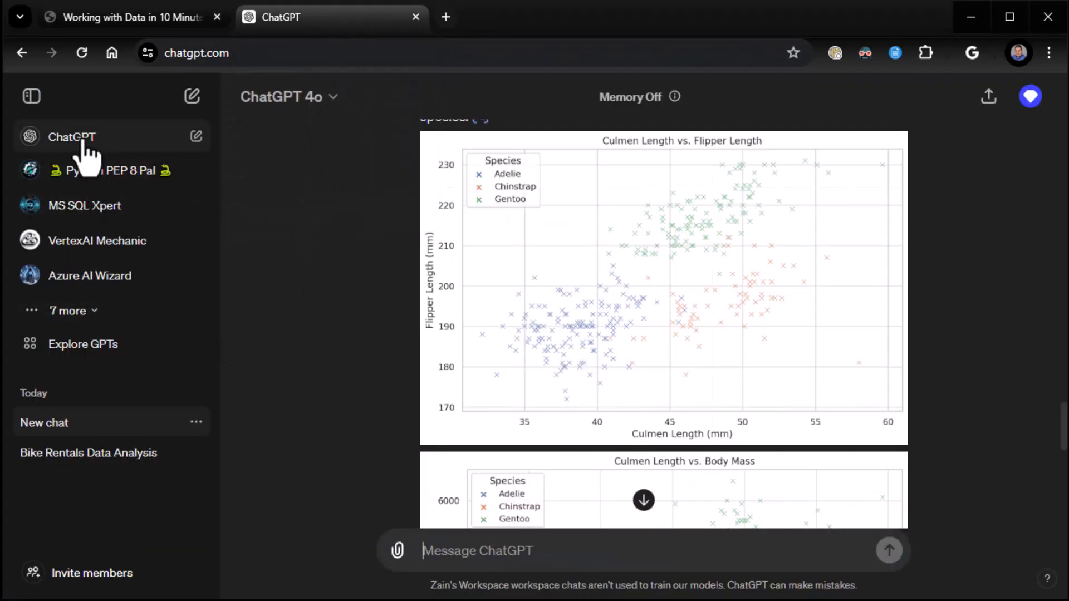
- In a new chat, send marketing_campaign.zip asking to unzip it, summarize the data in one paragraph and give 3 visualizations
click(71, 136)
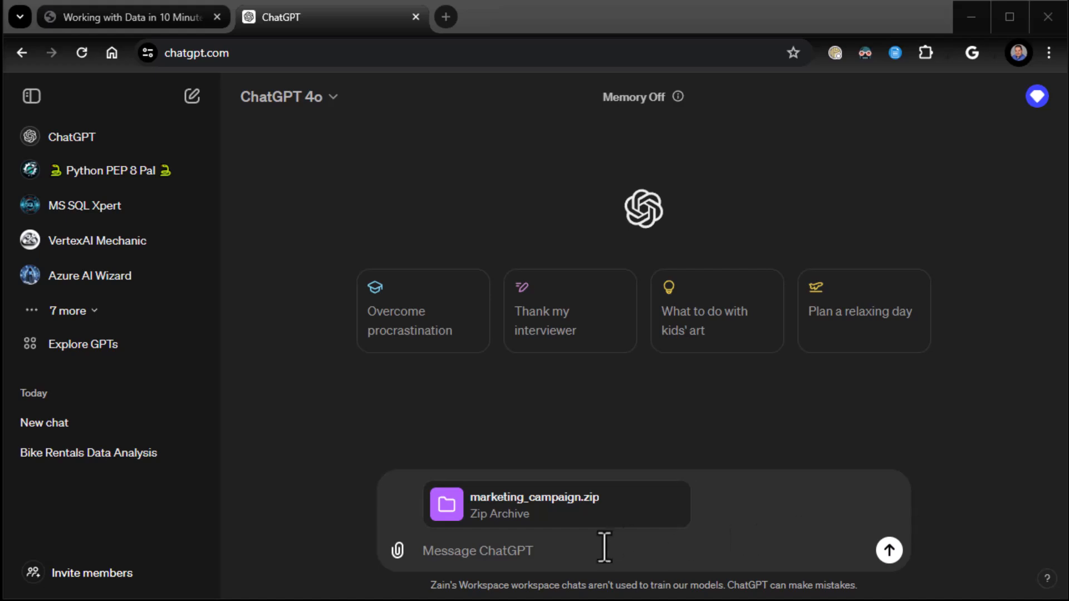
text(Unzip this and give me one paragraph on what this data is about and 3 visualizations that represent the data. Make sure visualizations are presented individually.)
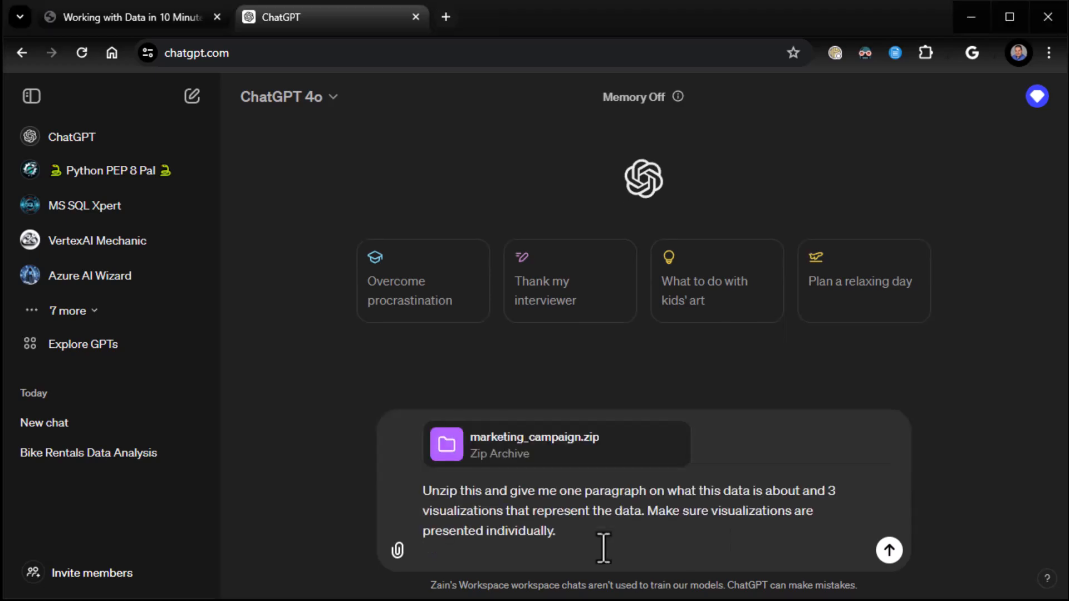
mouse_move(697, 517)
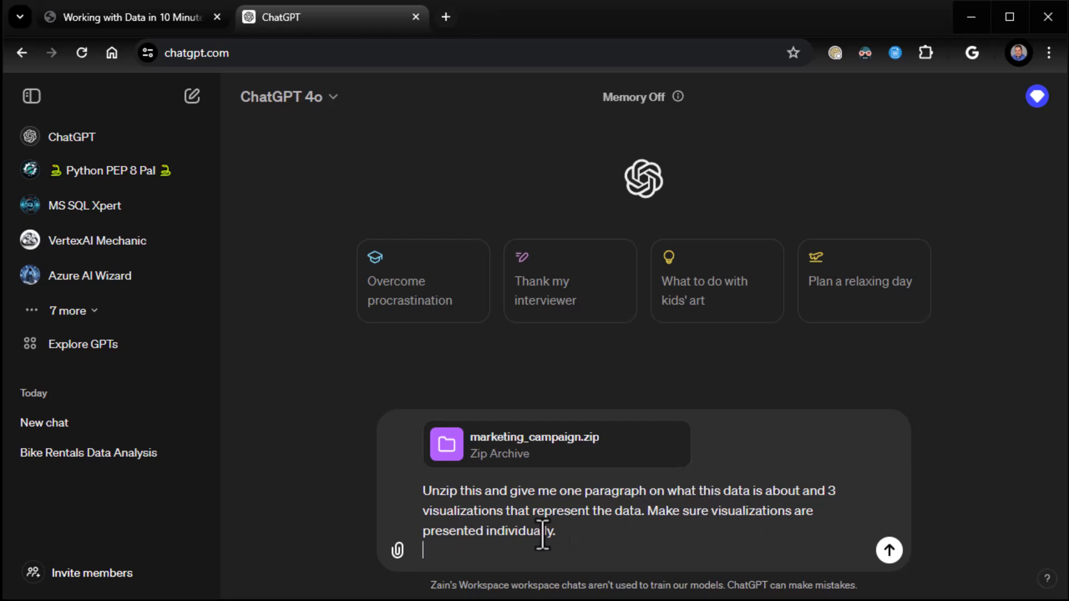
mouse_move(551, 546)
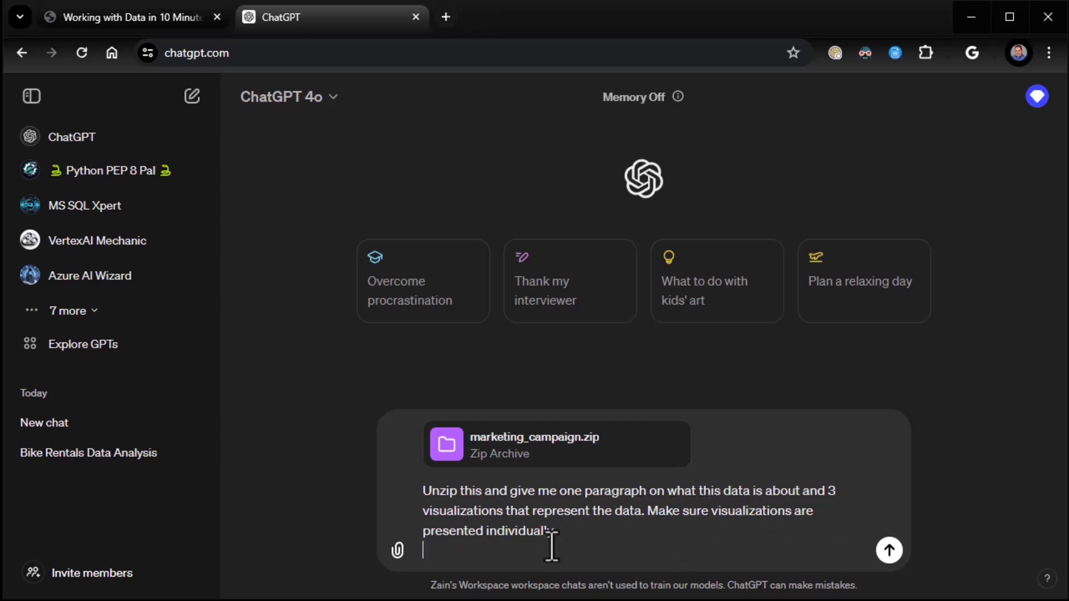
click(889, 550)
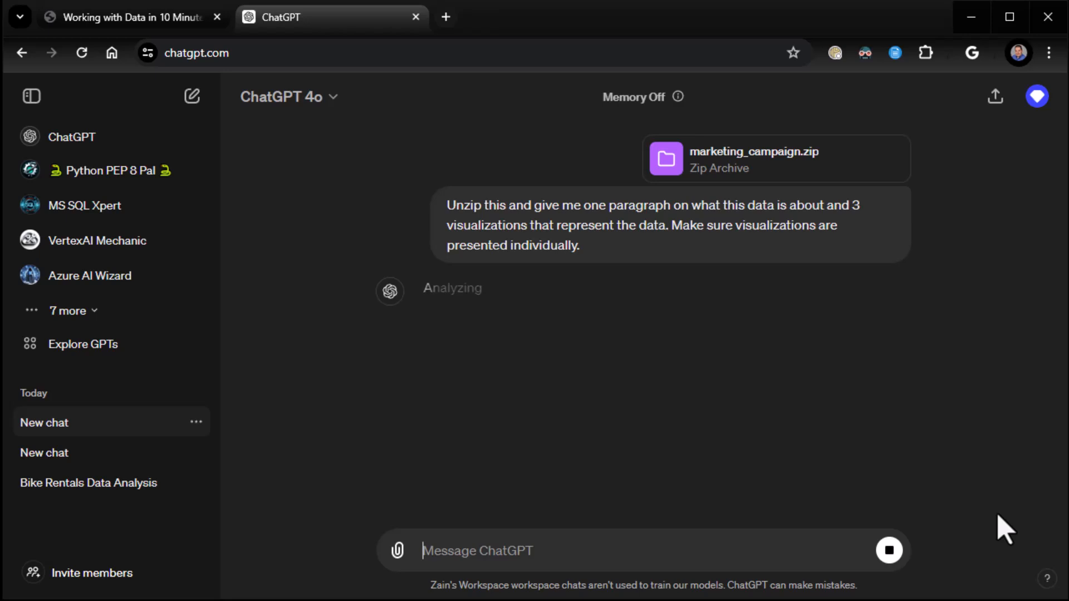
mouse_move(1009, 527)
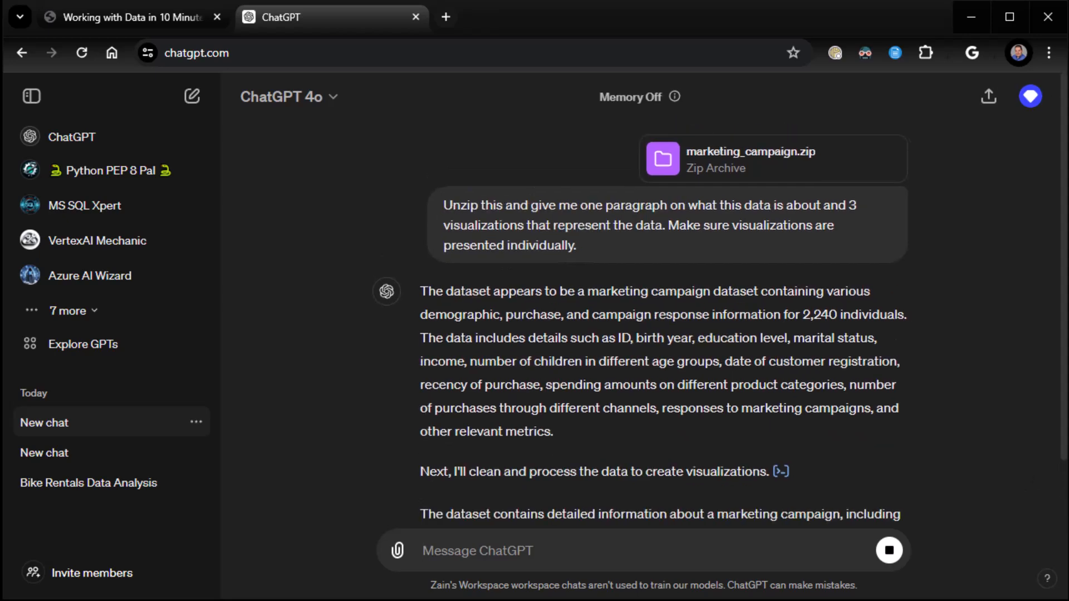
- Review the marketing reply and its three charts down to the campaign response-rate chart, then switch to the slide deck PDF
scroll(down, 3)
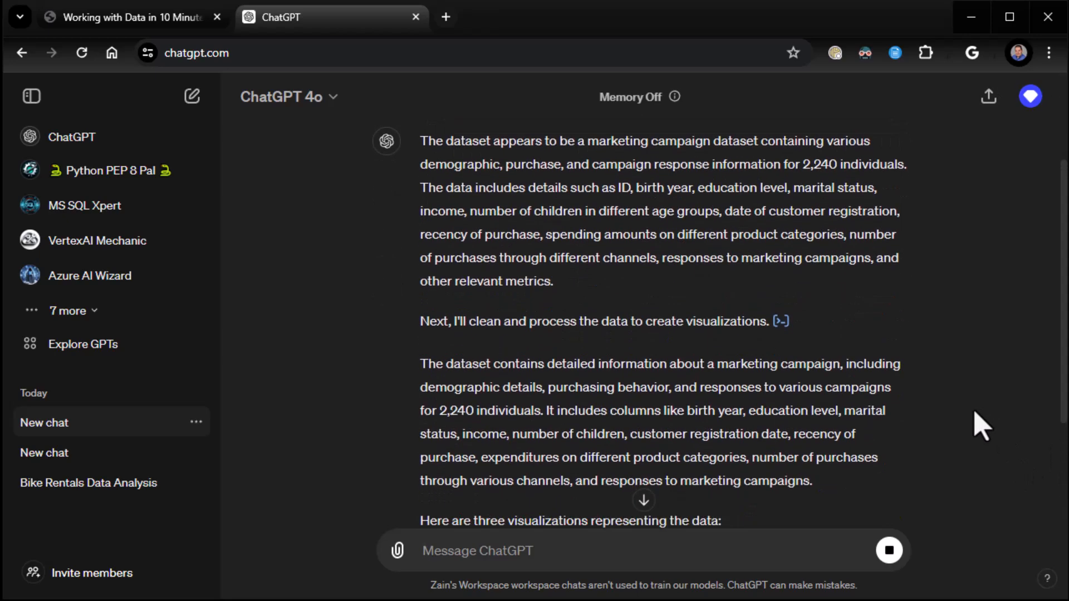
scroll(up, 3)
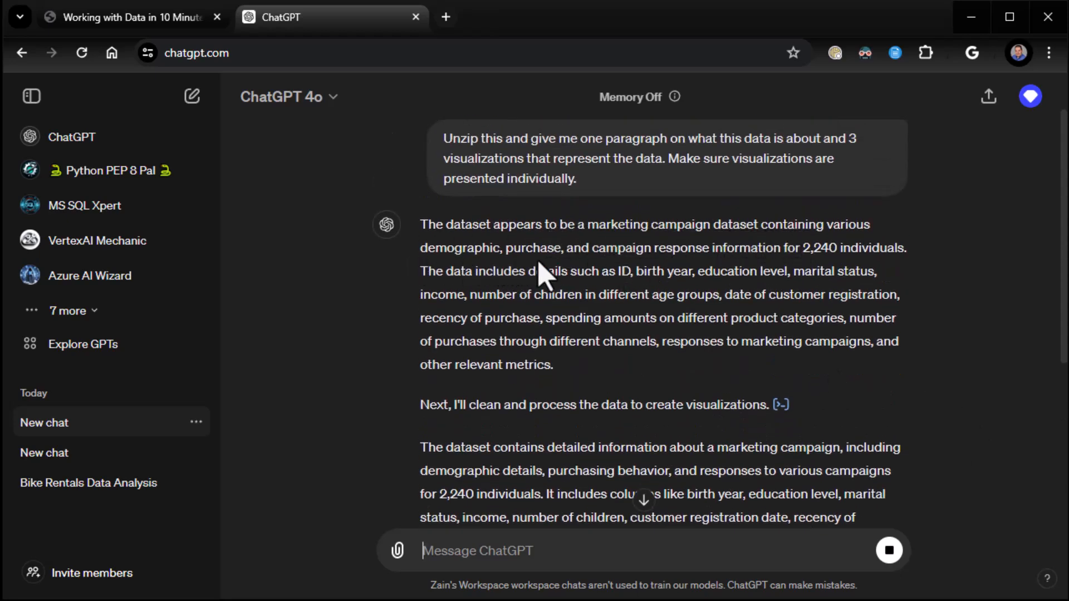
mouse_move(722, 273)
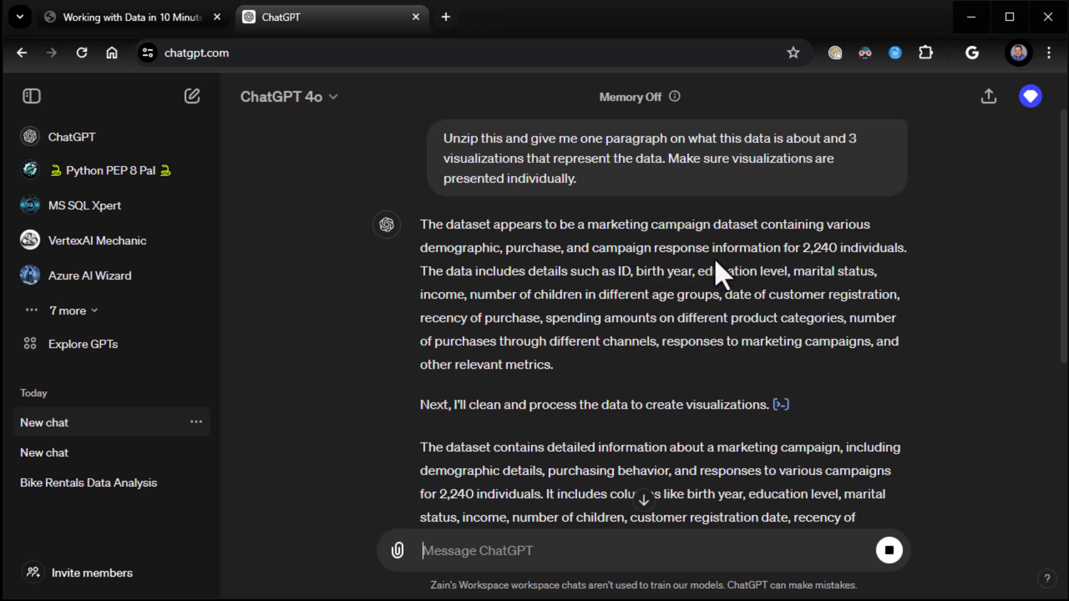
mouse_move(815, 276)
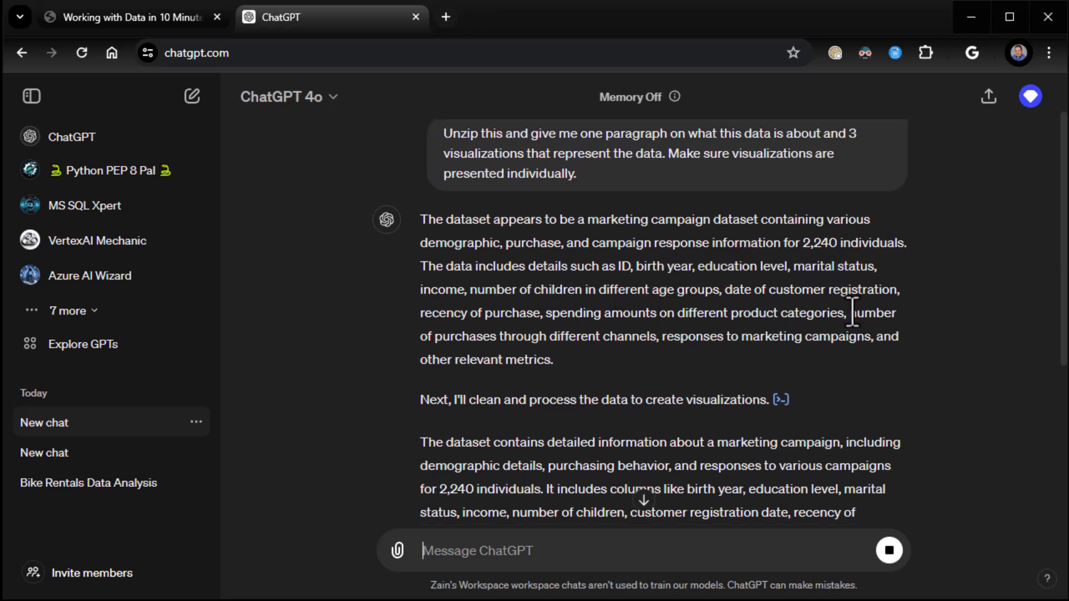
scroll(down, 3)
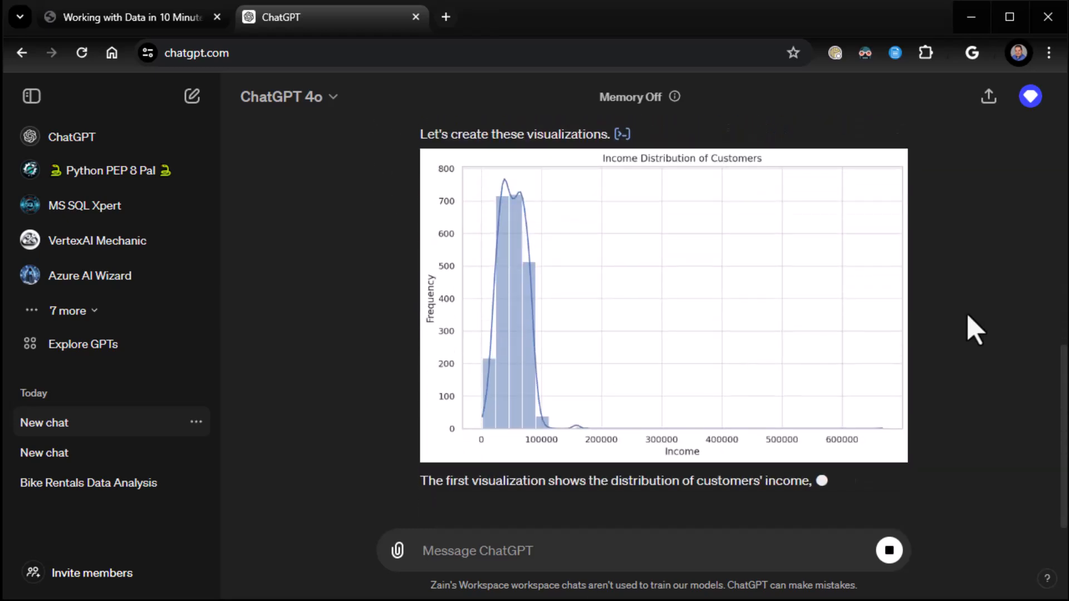
scroll(down, 3)
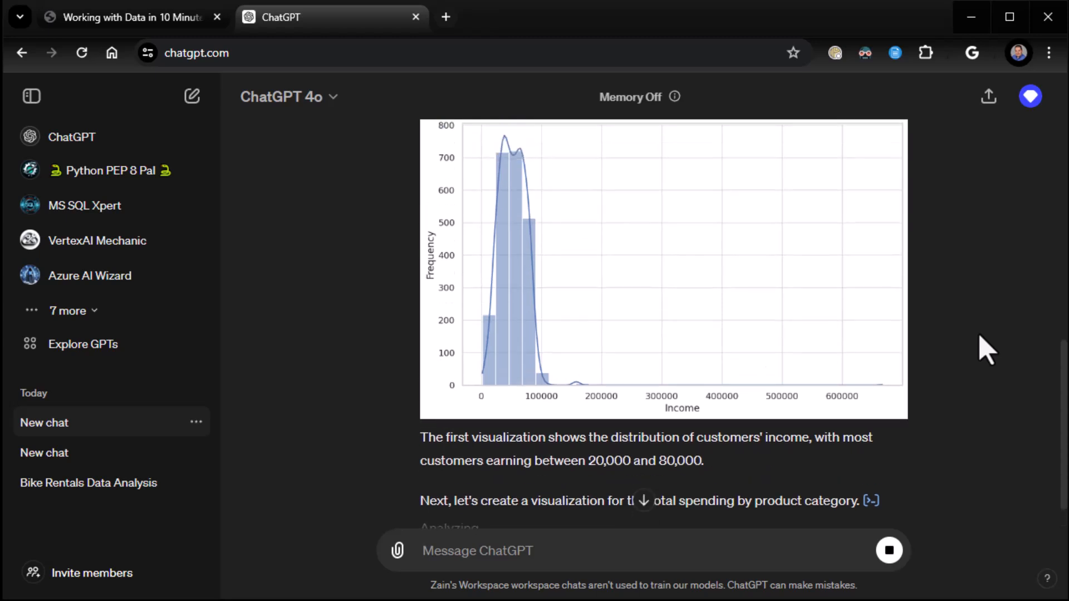
mouse_move(703, 477)
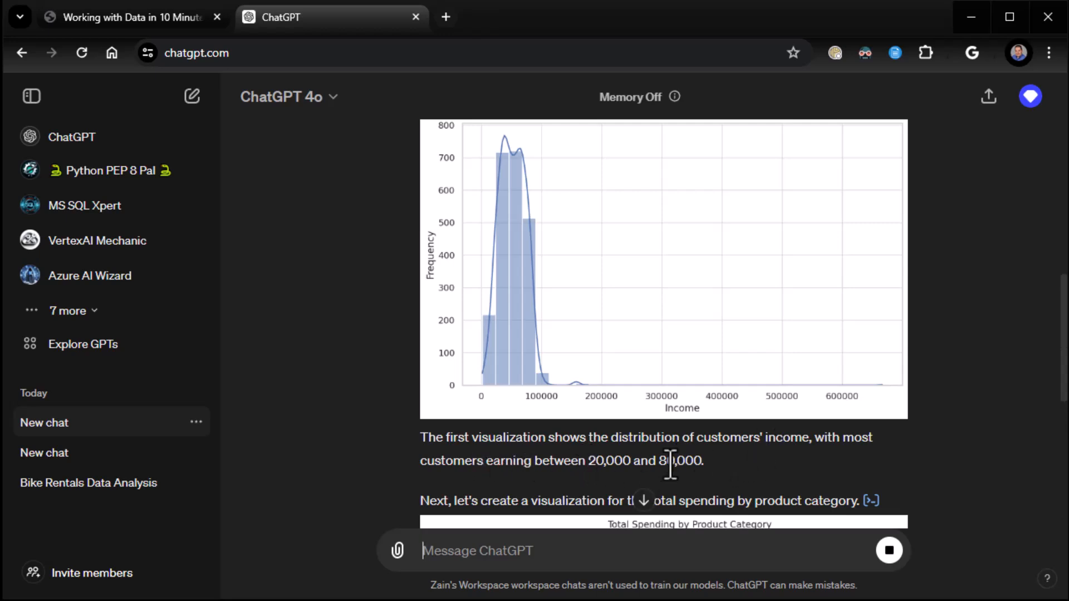
scroll(down, 3)
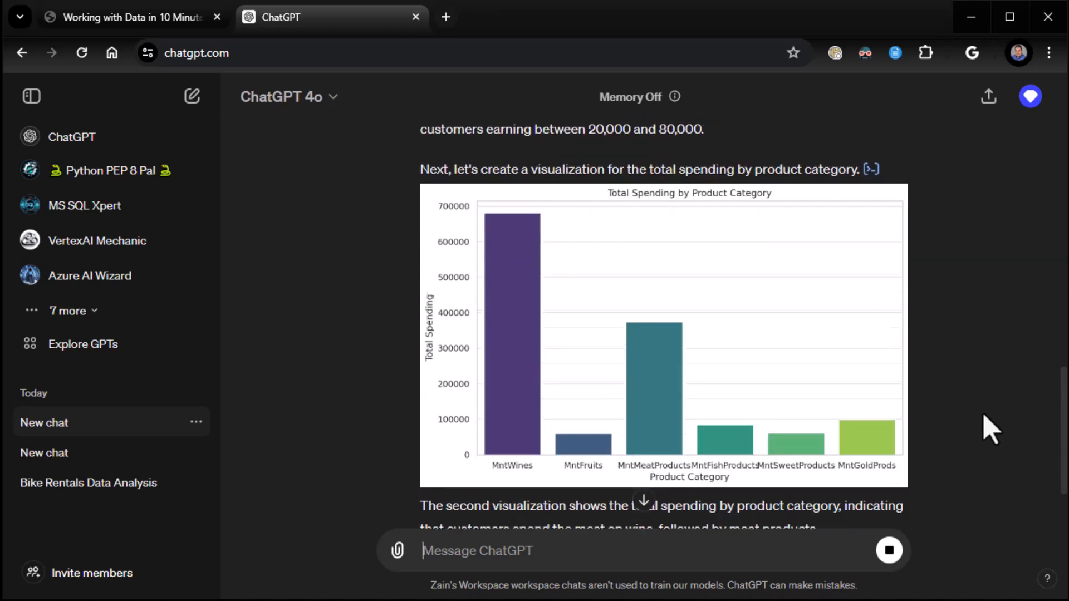
scroll(down, 3)
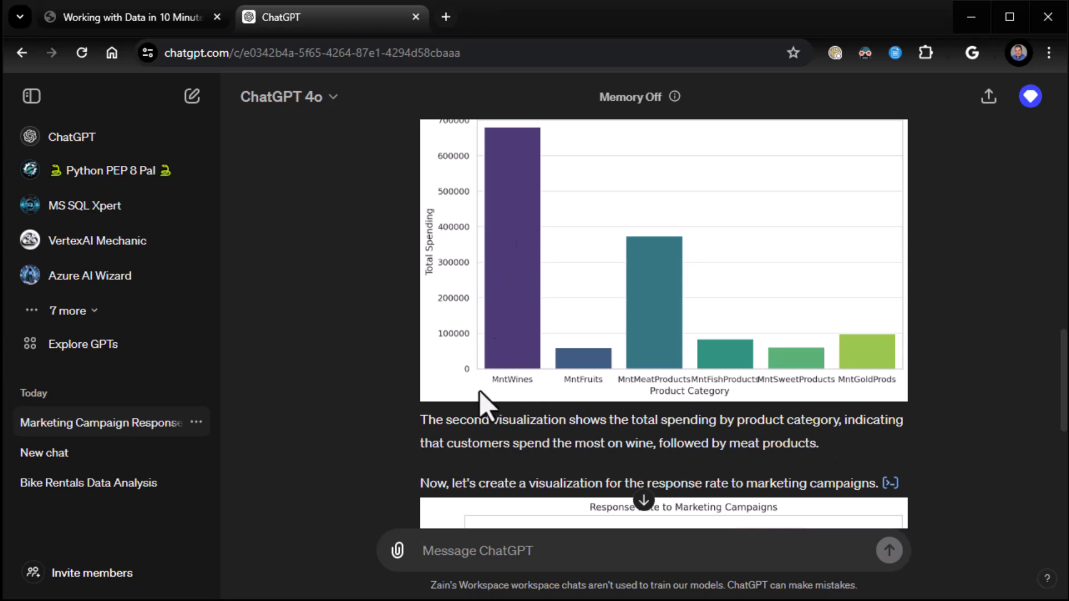
mouse_move(508, 344)
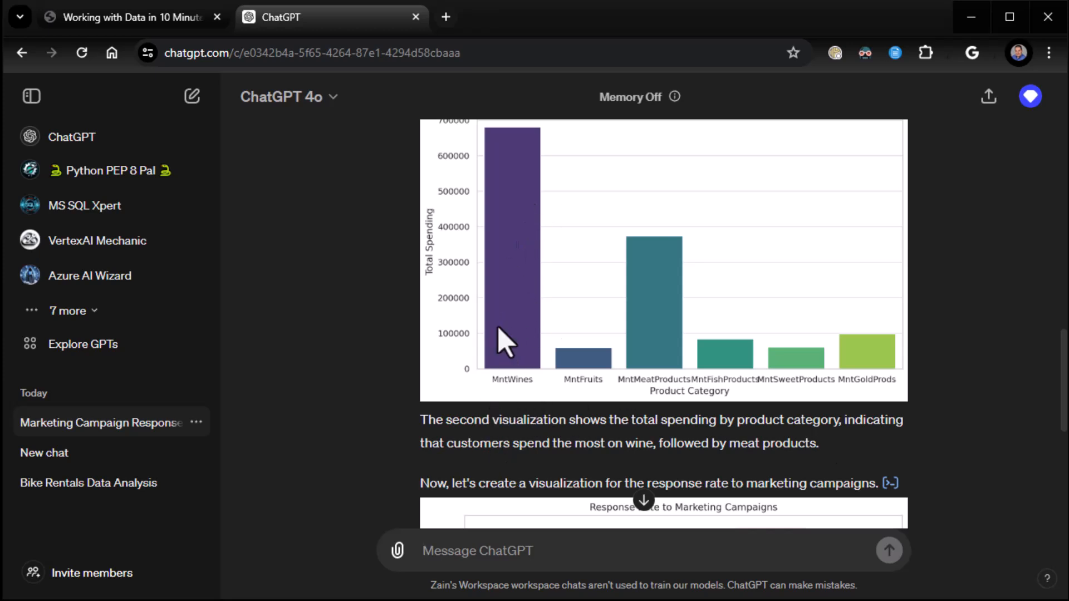
mouse_move(571, 402)
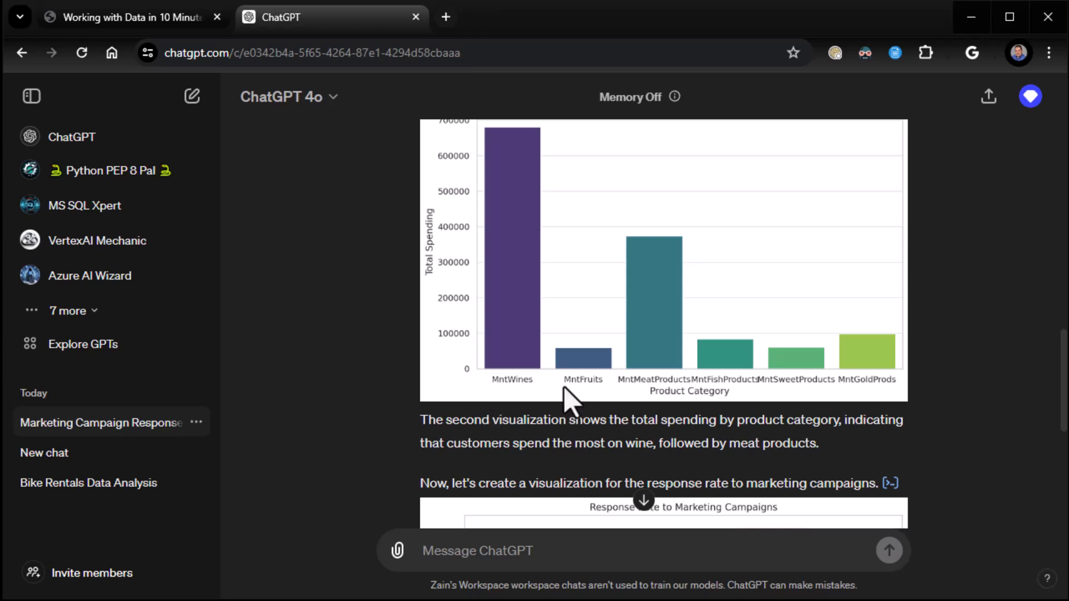
mouse_move(642, 478)
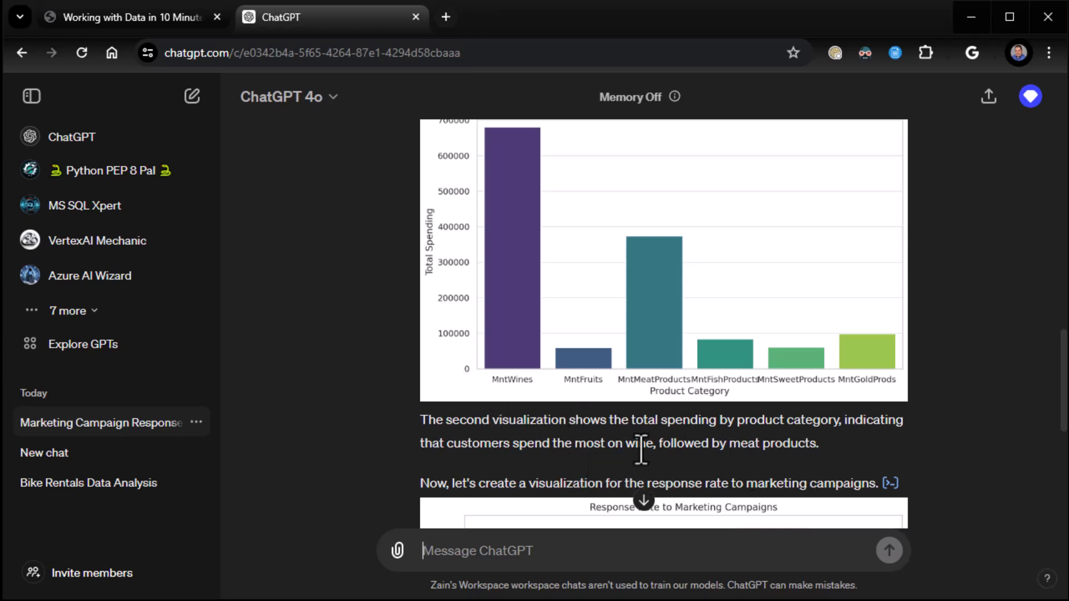
mouse_move(693, 448)
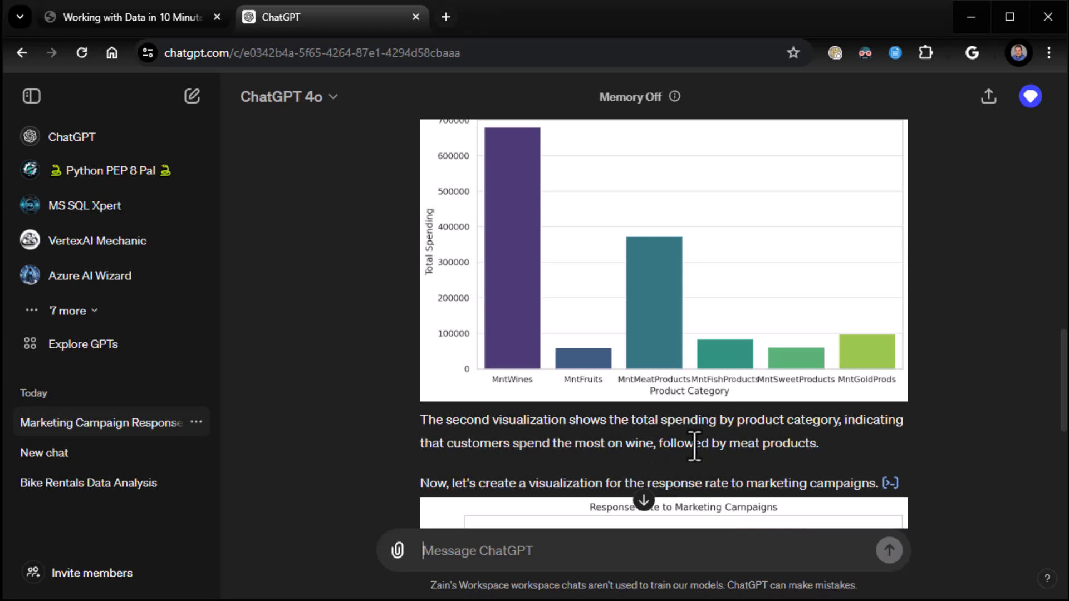
mouse_move(677, 388)
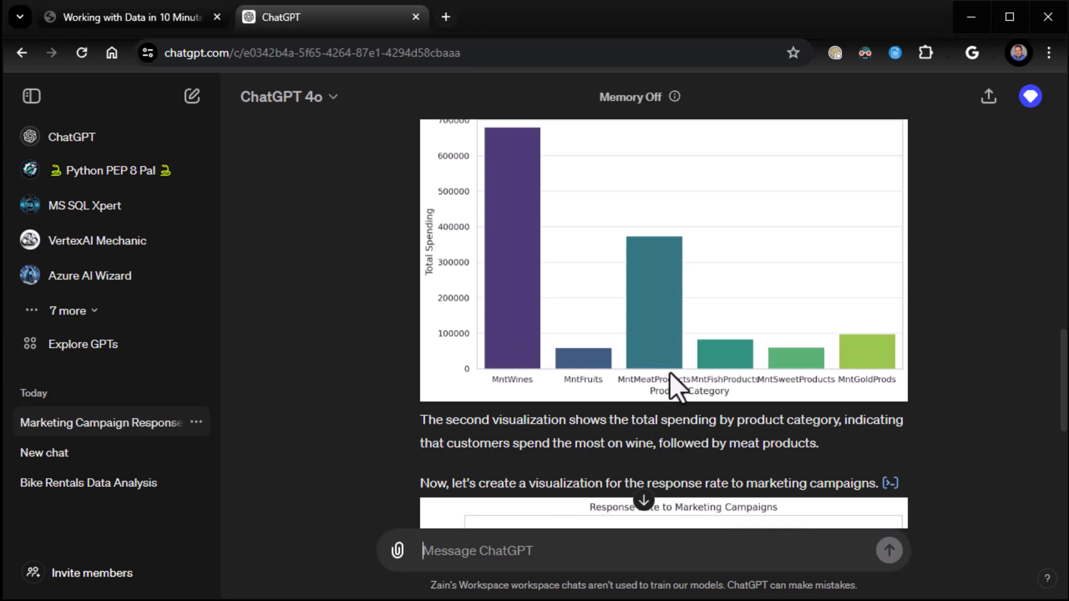
mouse_move(524, 245)
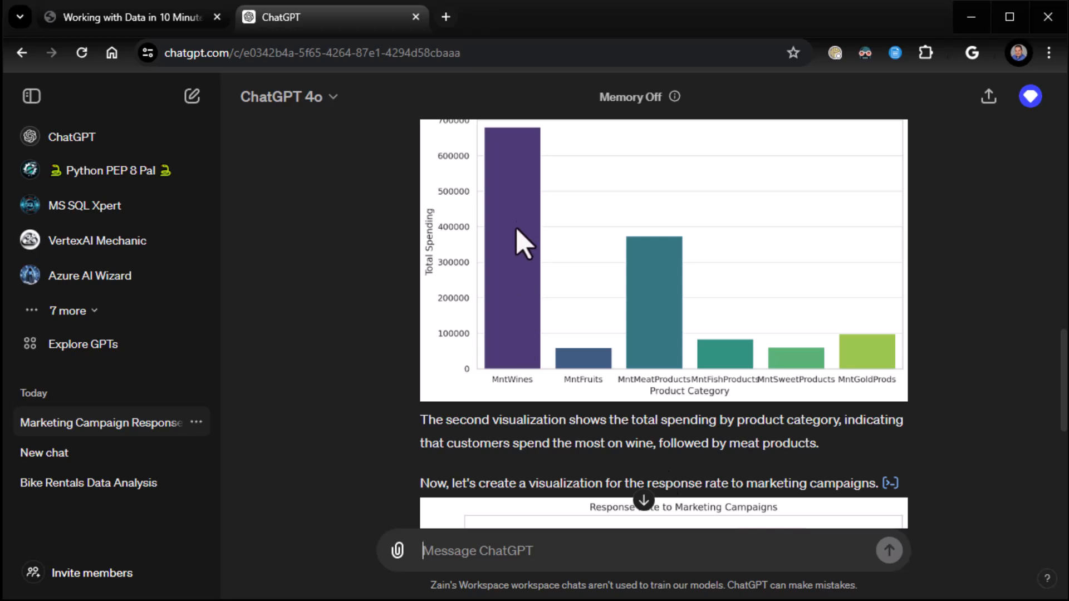
scroll(down, 3)
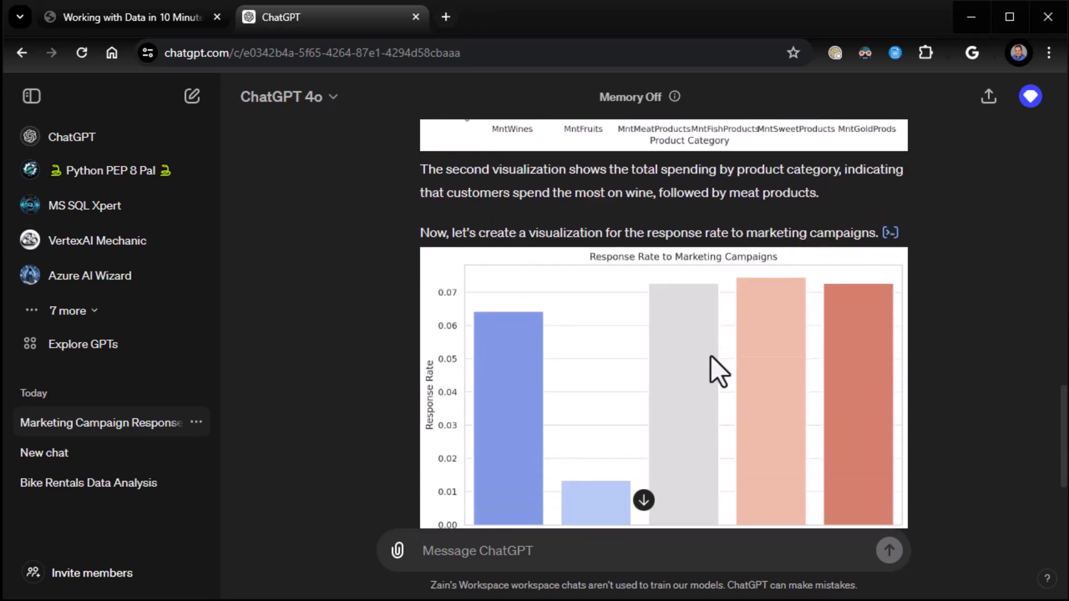
scroll(down, 3)
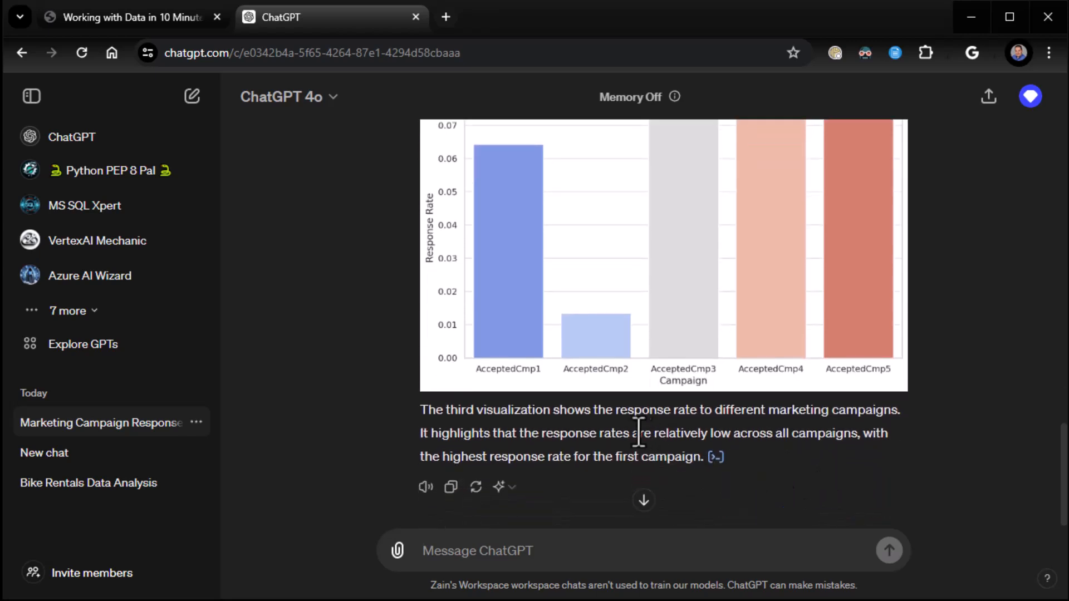
scroll(up, 3)
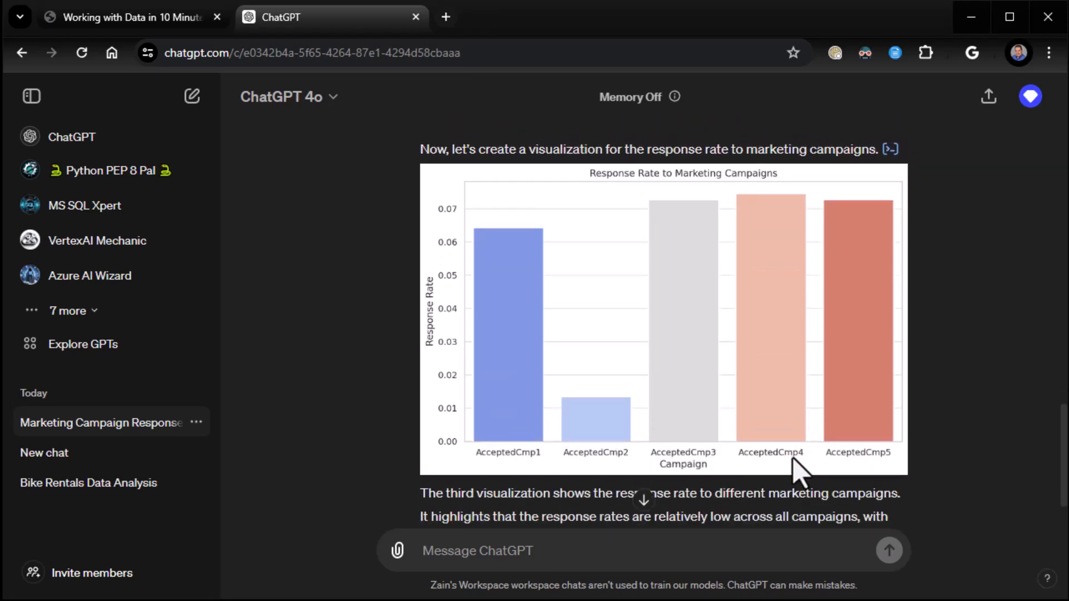
mouse_move(709, 467)
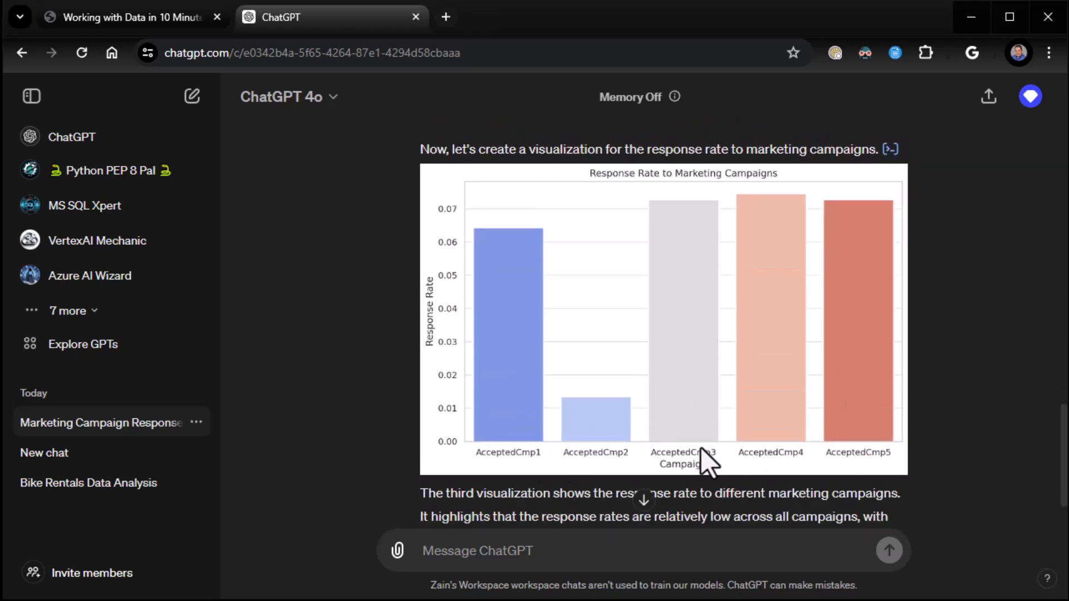
mouse_move(708, 478)
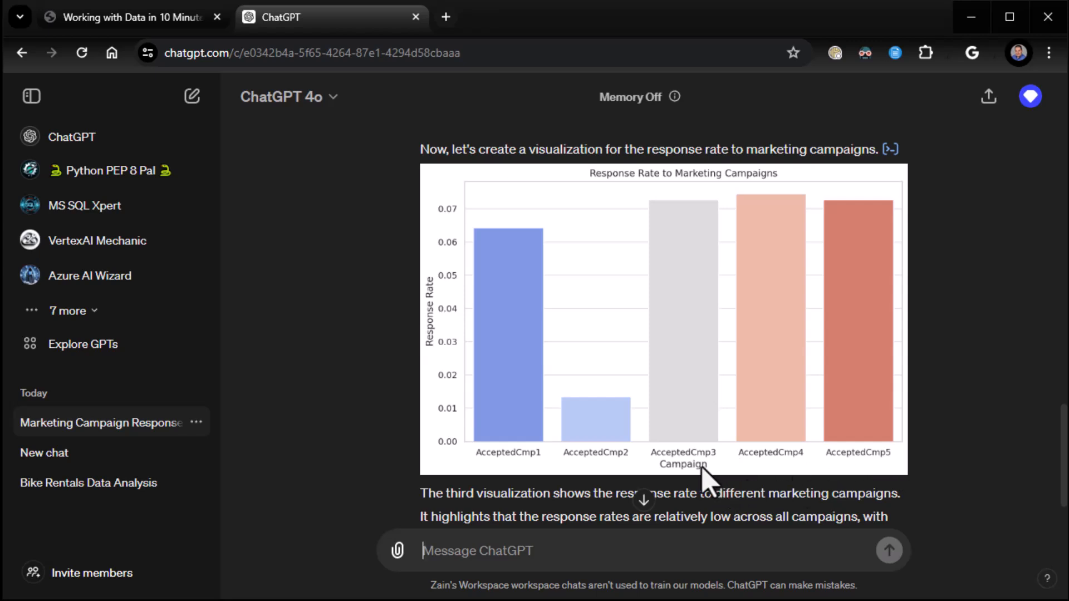
mouse_move(777, 456)
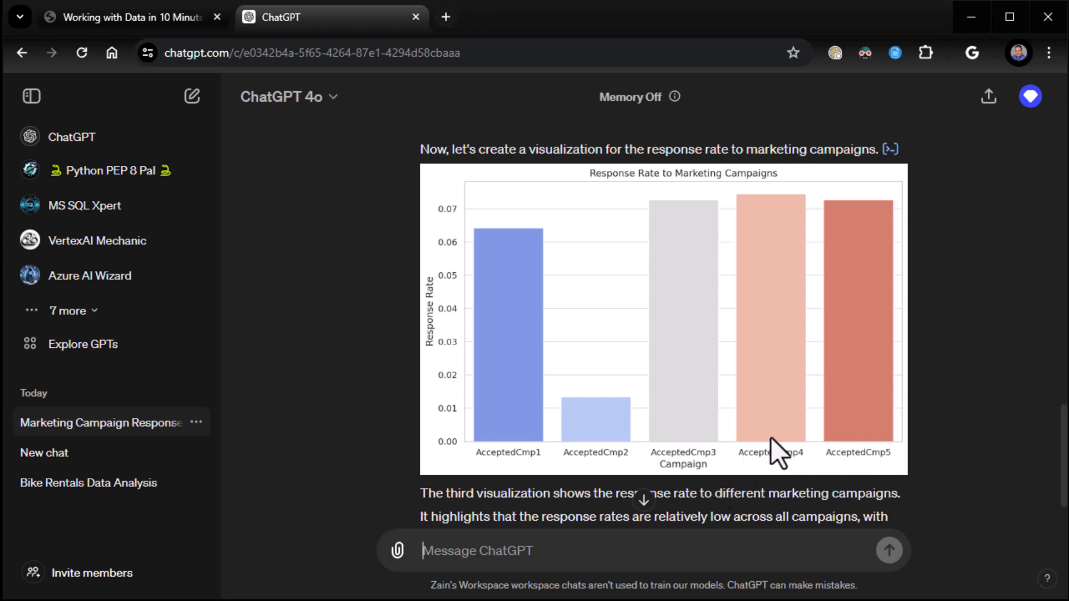
mouse_move(527, 453)
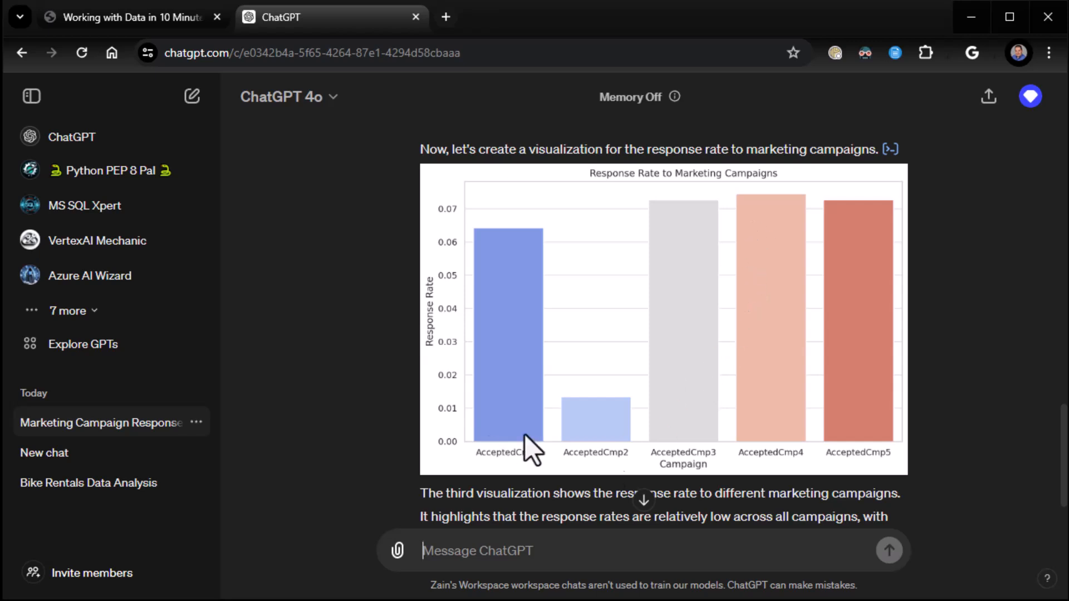
mouse_move(324, 239)
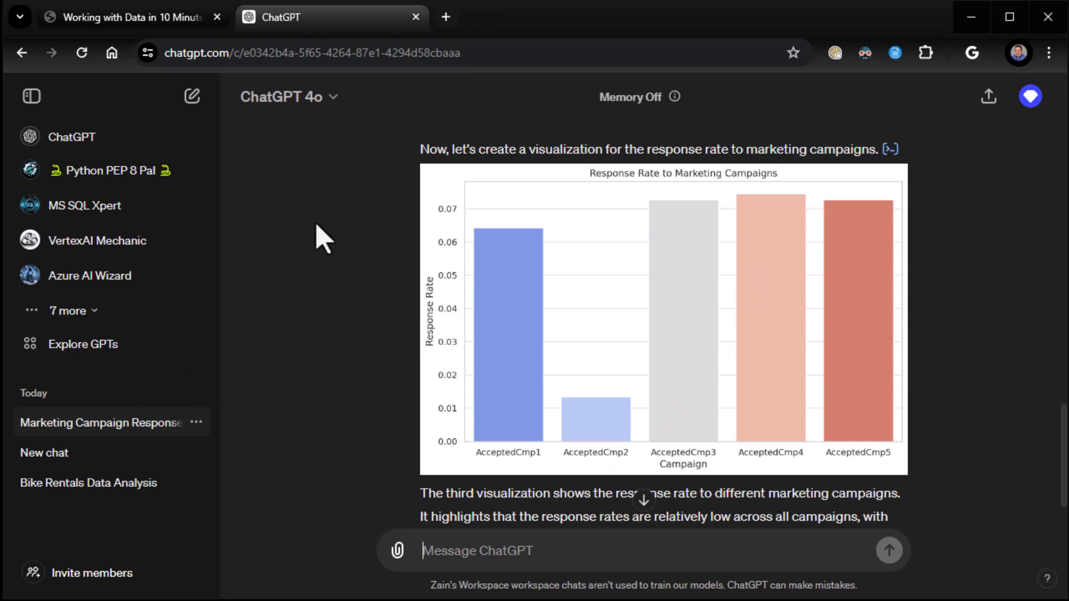
click(126, 16)
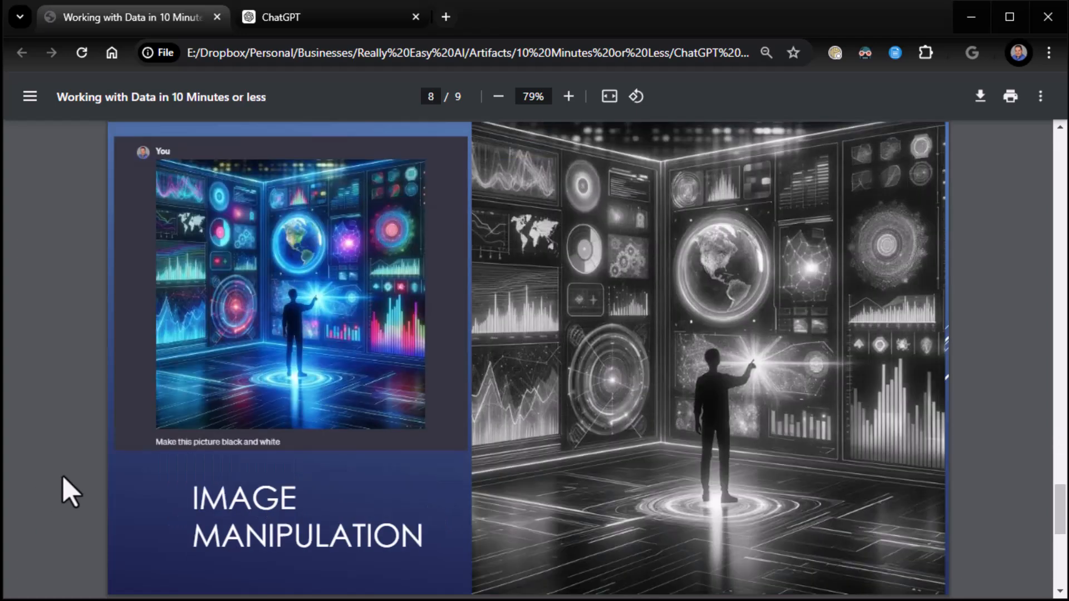
mouse_move(196, 123)
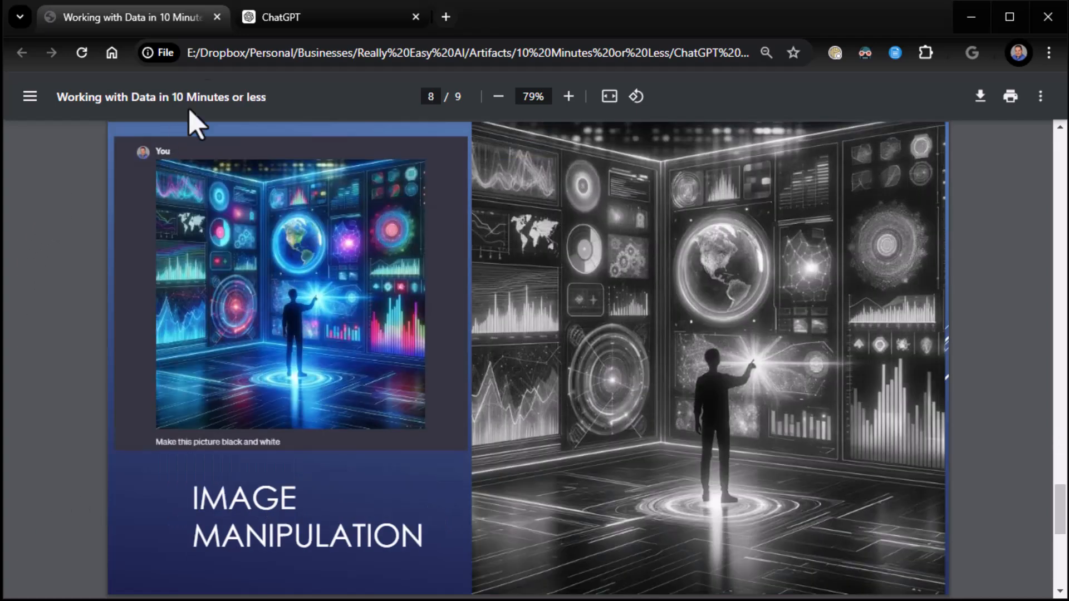
mouse_move(279, 17)
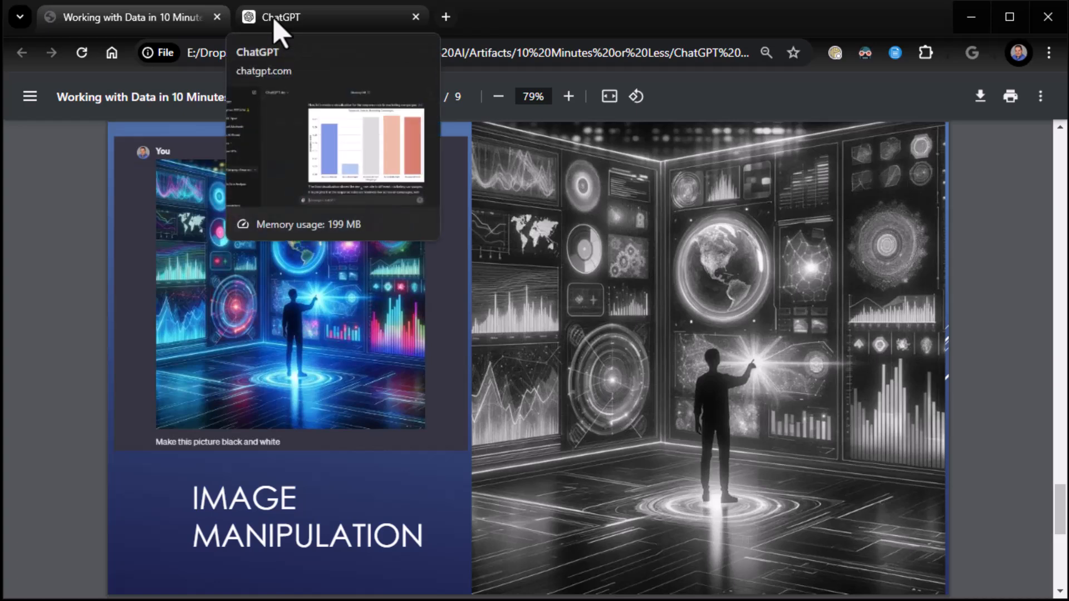
- Back in ChatGPT, preview the attached data-wall image and send 'Draw a square around the person in this picture'
click(330, 17)
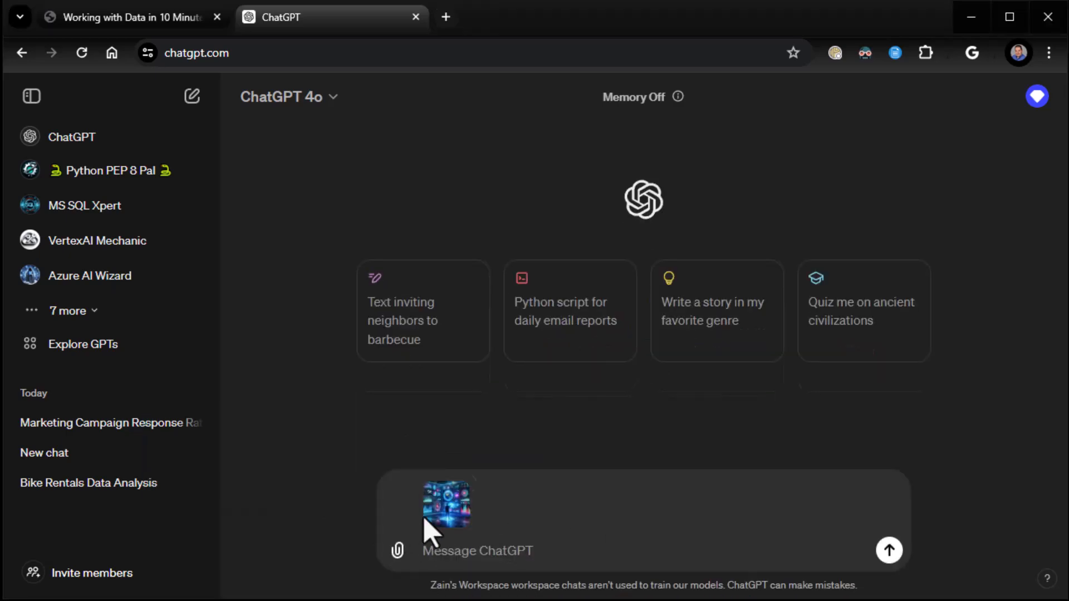
click(446, 503)
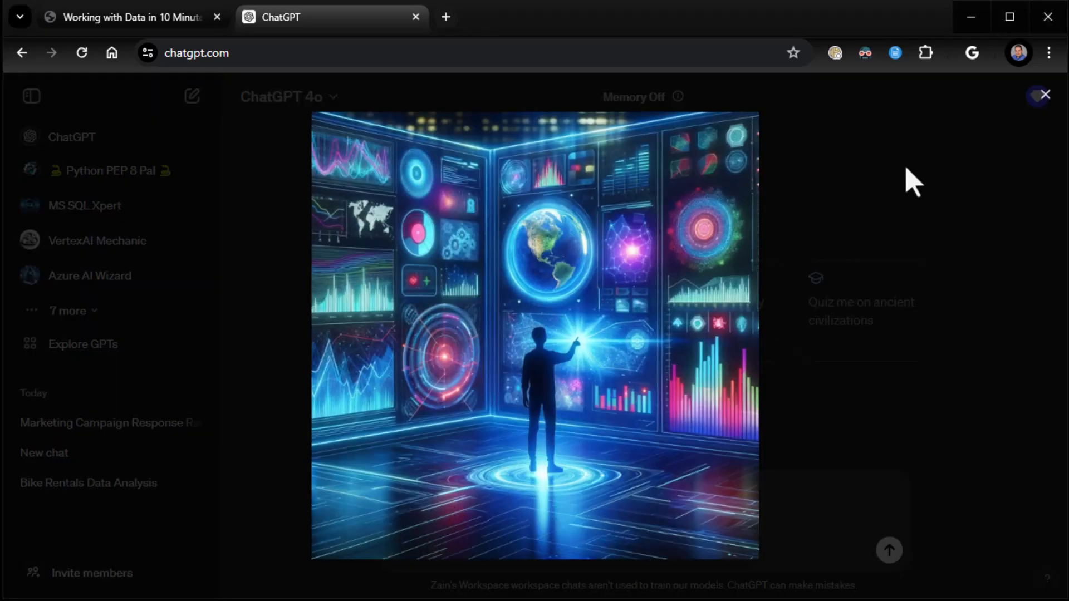
click(1044, 94)
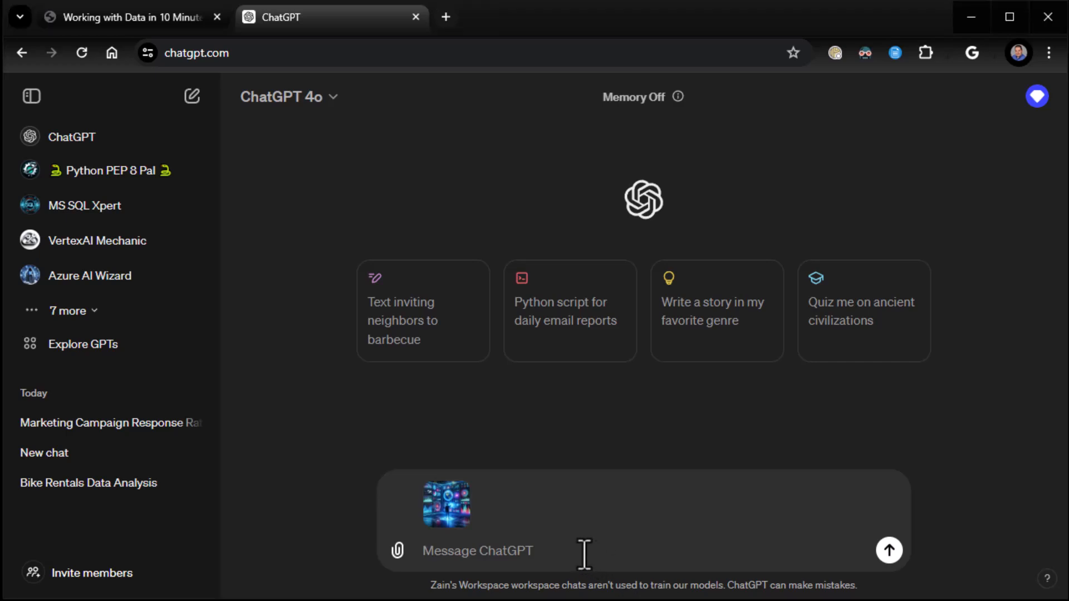
click(888, 549)
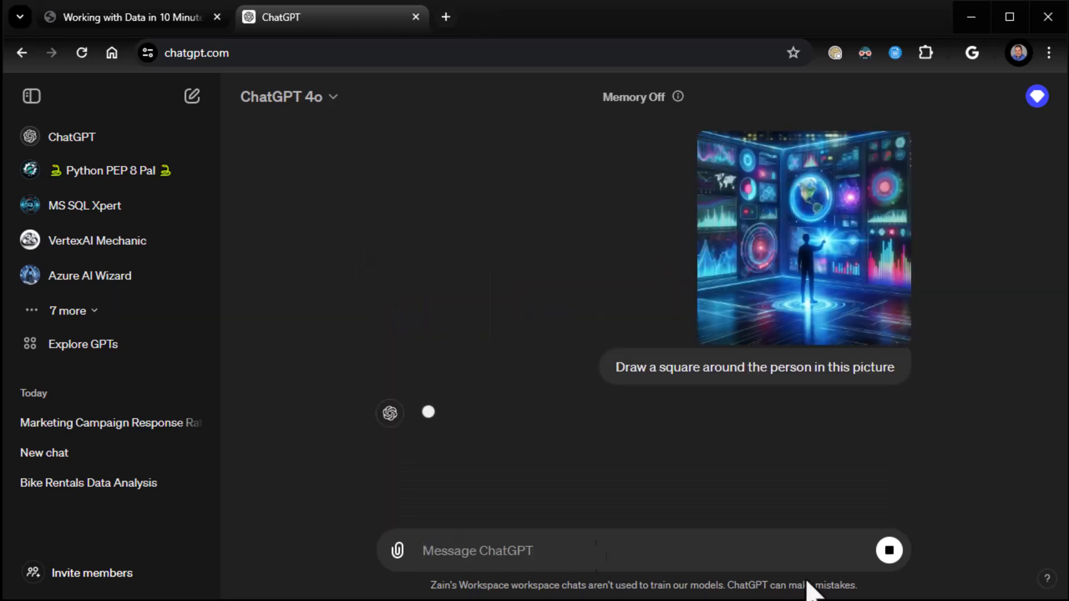
mouse_move(1034, 520)
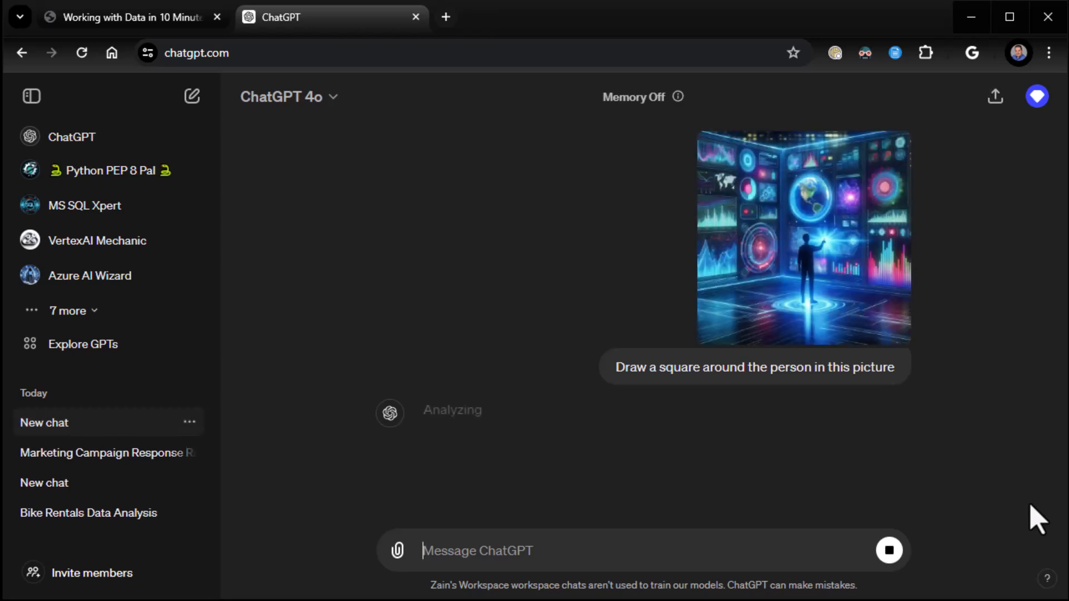
mouse_move(1012, 508)
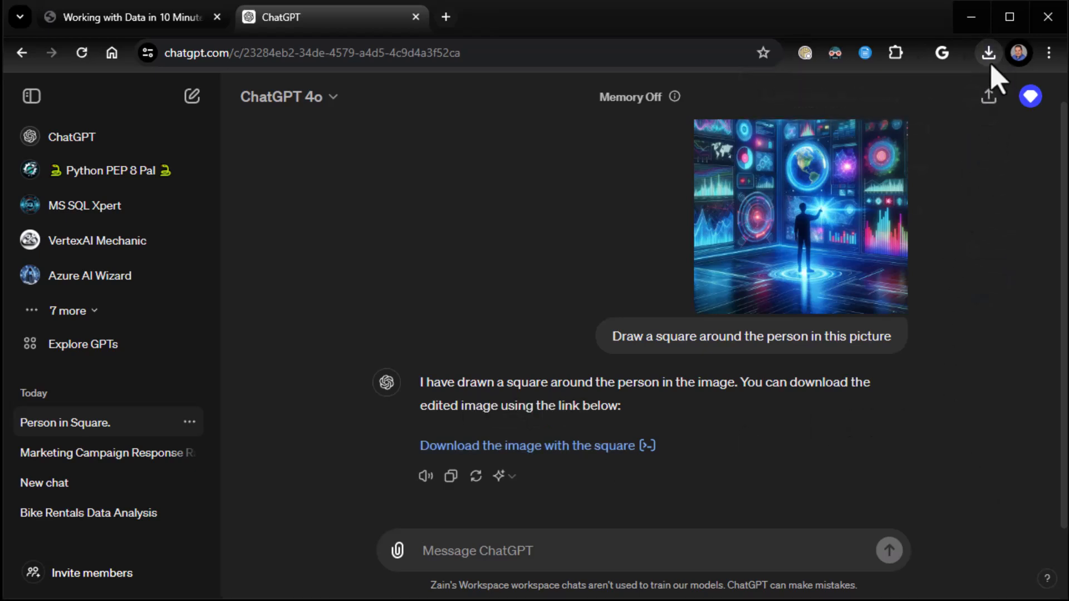
mouse_move(947, 407)
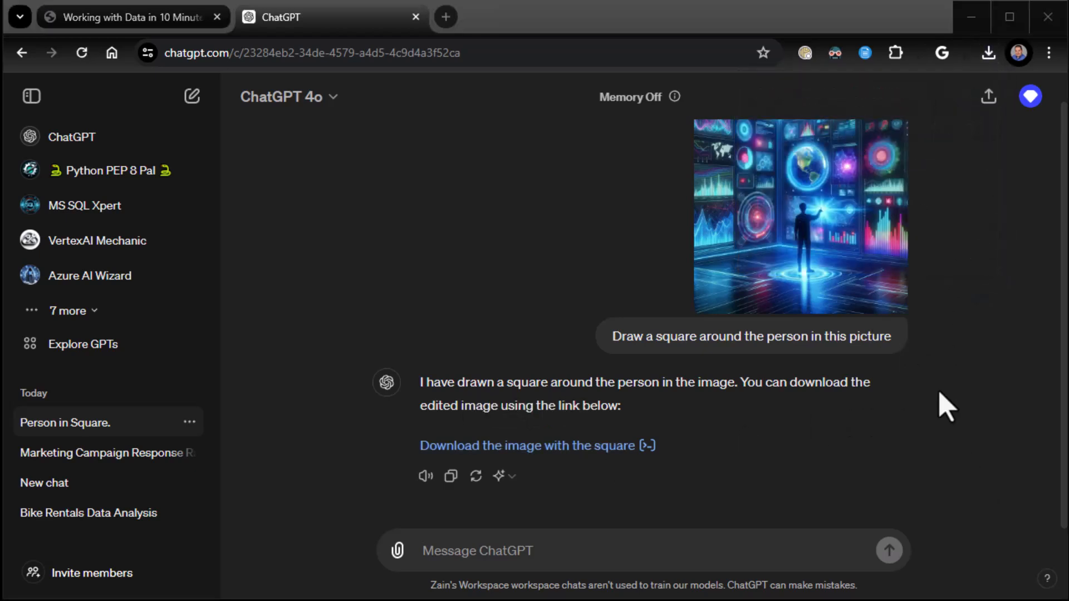
- View the downloaded squared image, regenerate the reply to version 2/2, and view its edited image too
click(535, 445)
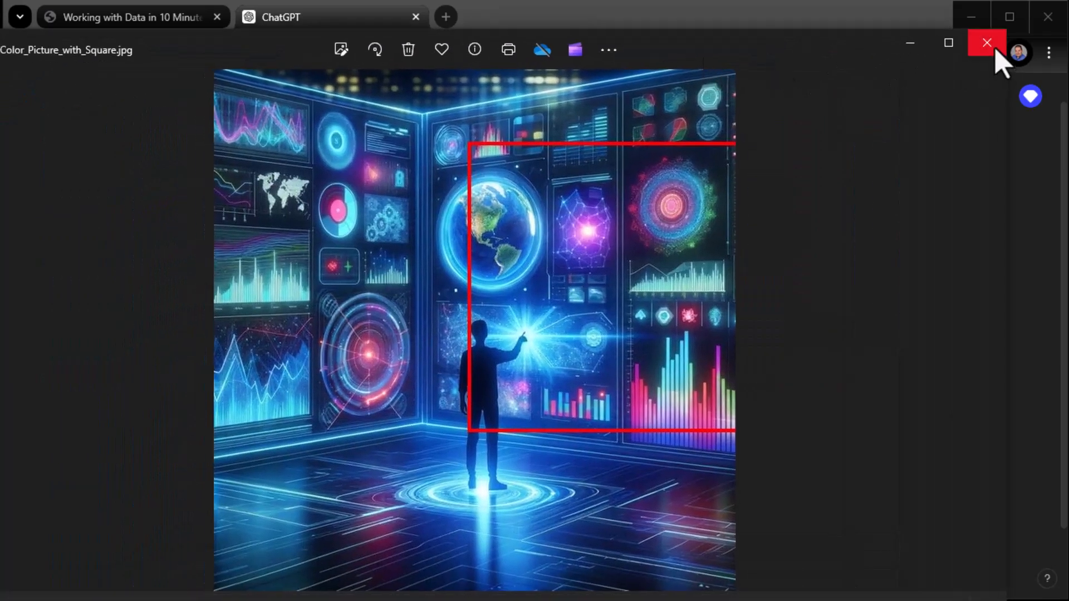
click(987, 42)
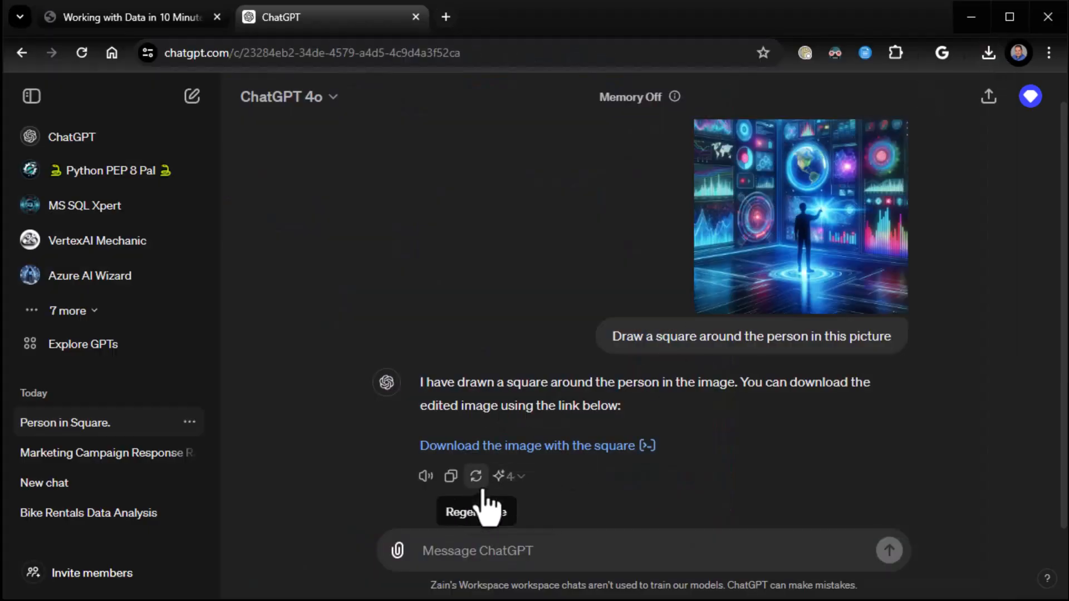
click(476, 476)
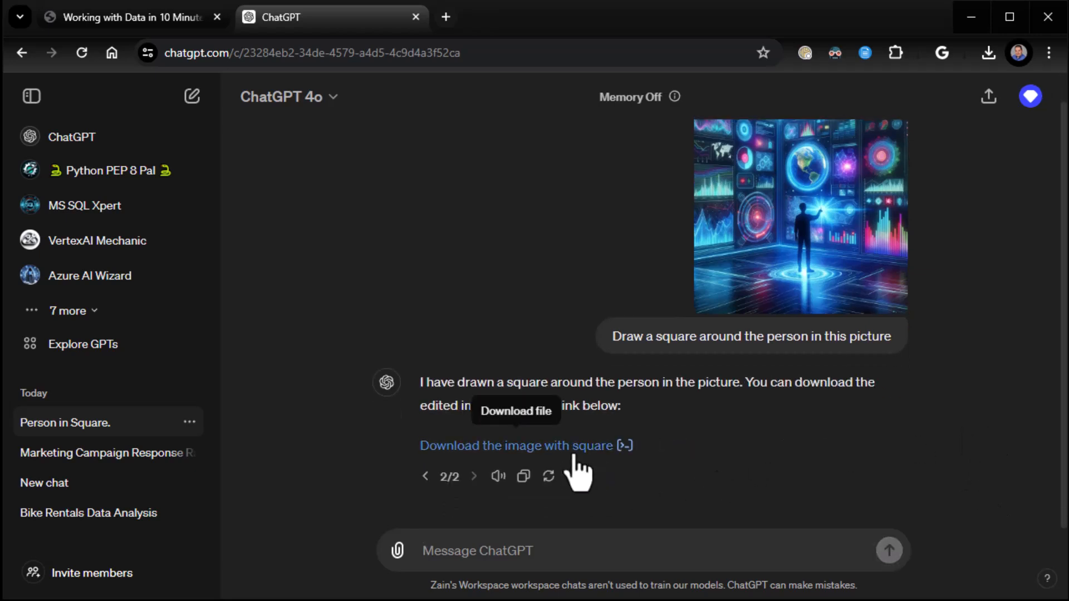
click(525, 446)
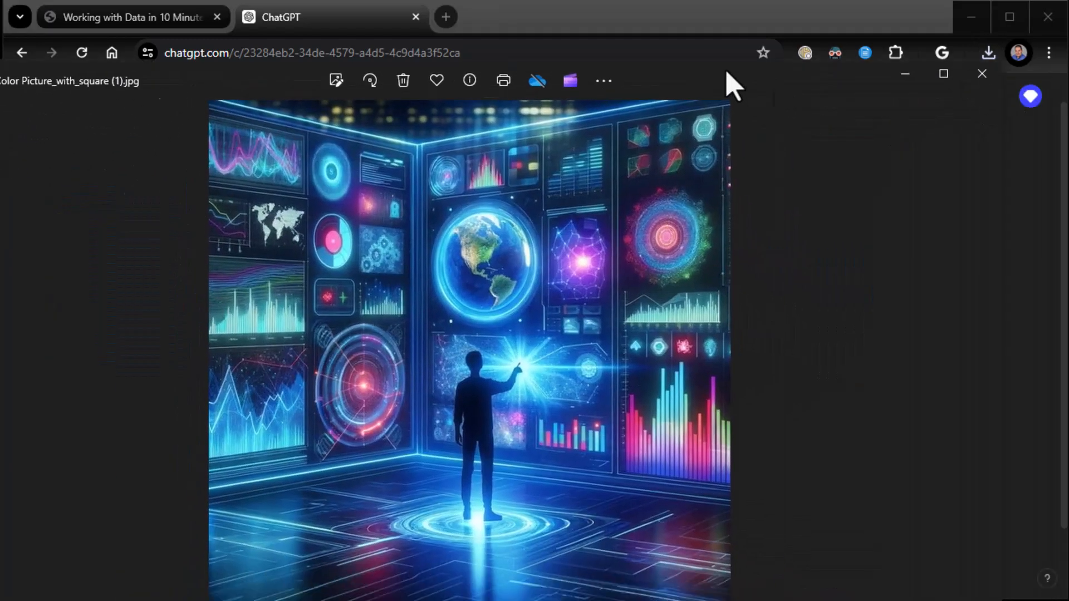
click(980, 73)
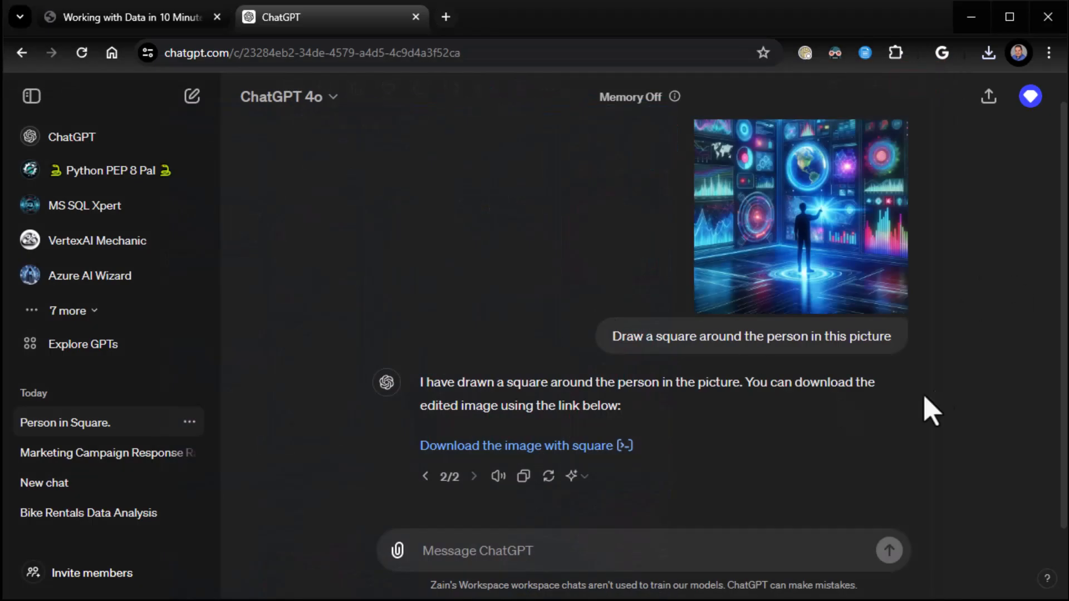
mouse_move(817, 476)
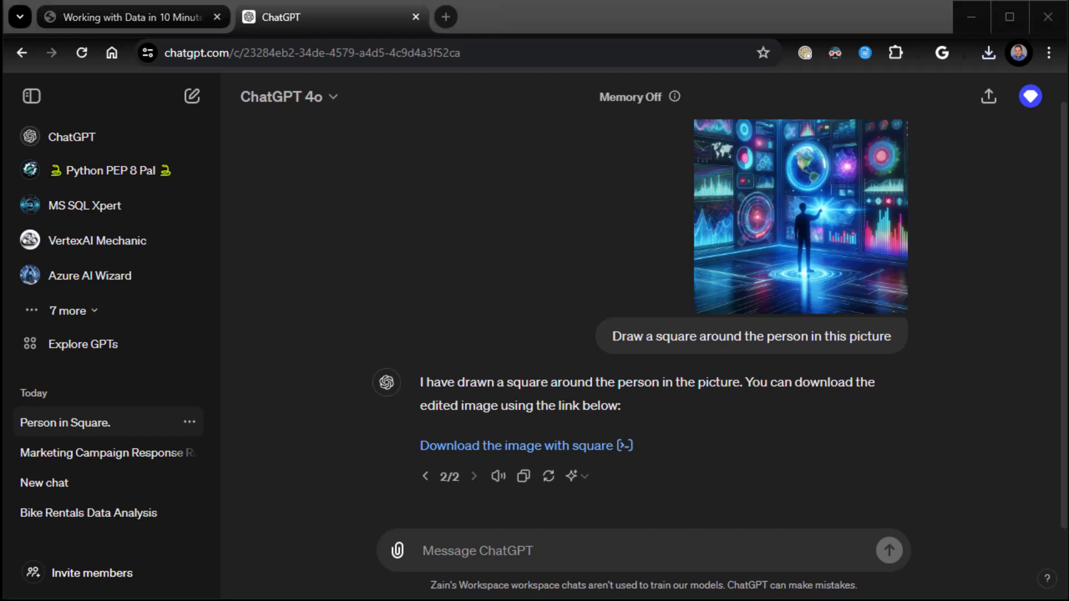
- Send 'Make this picture black and white' to get the grayscale image with square
text(Make this picture black and white)
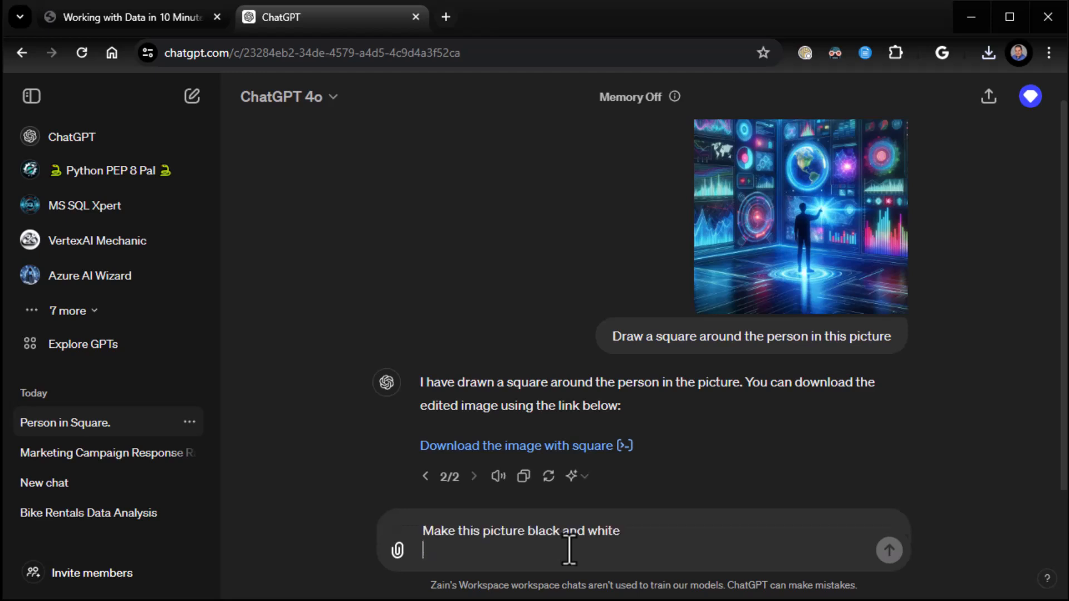
click(888, 550)
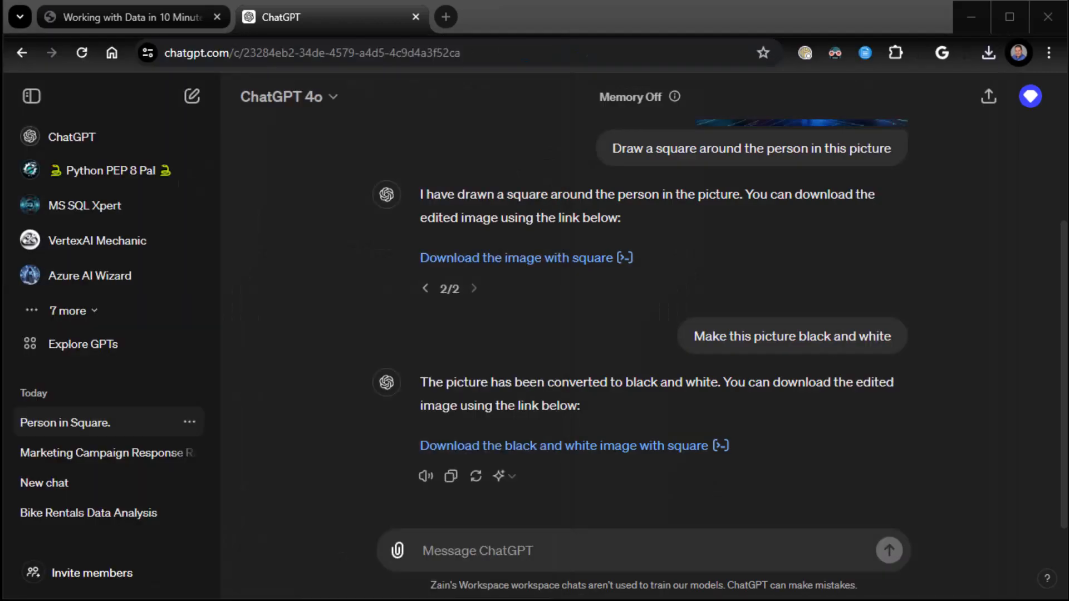
click(125, 17)
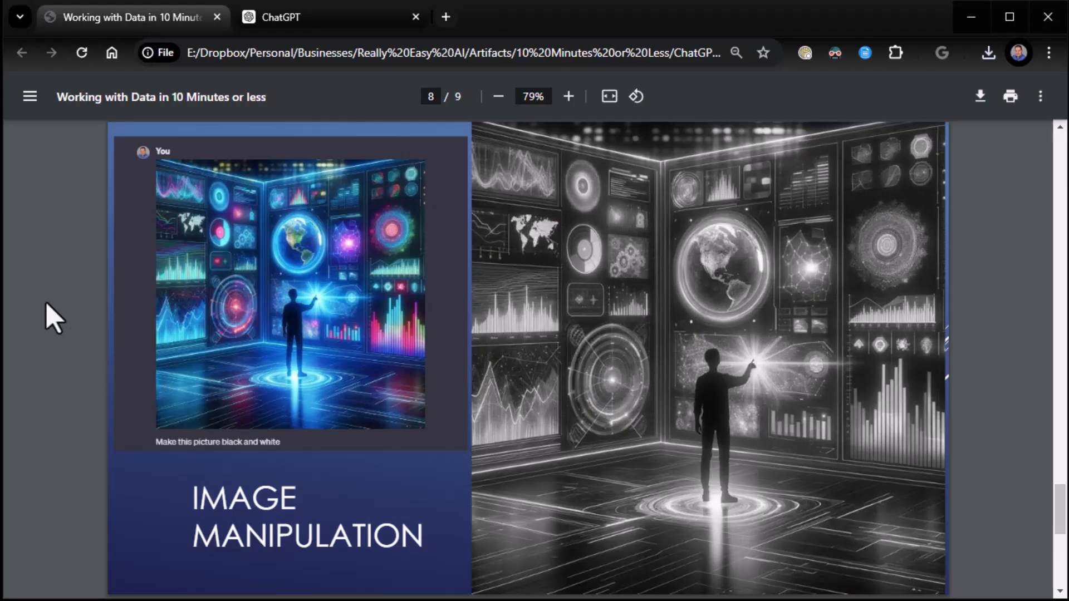
scroll(down, 3)
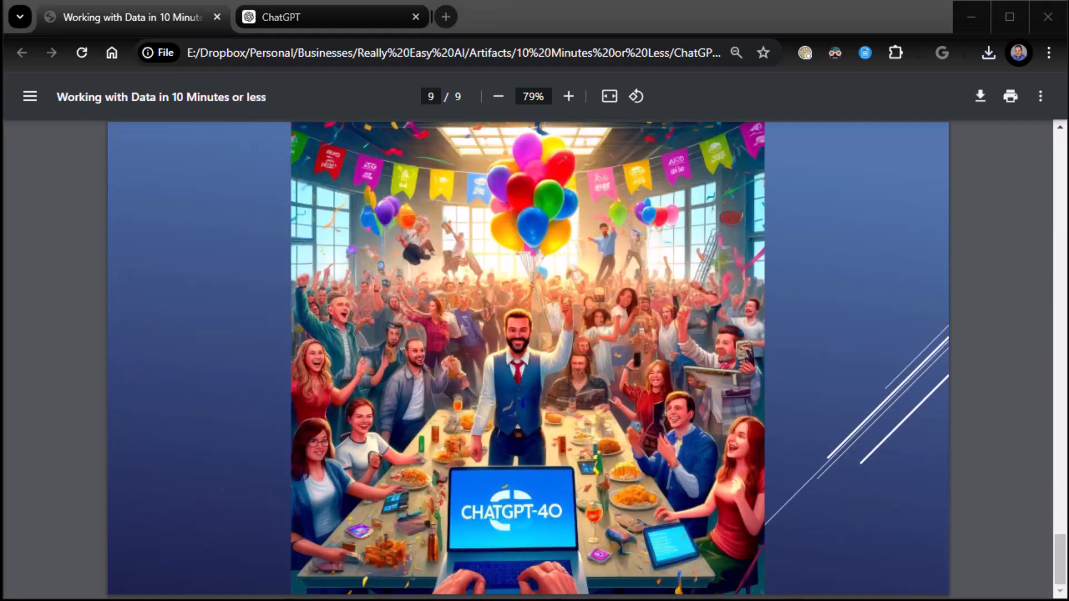
mouse_move(65, 559)
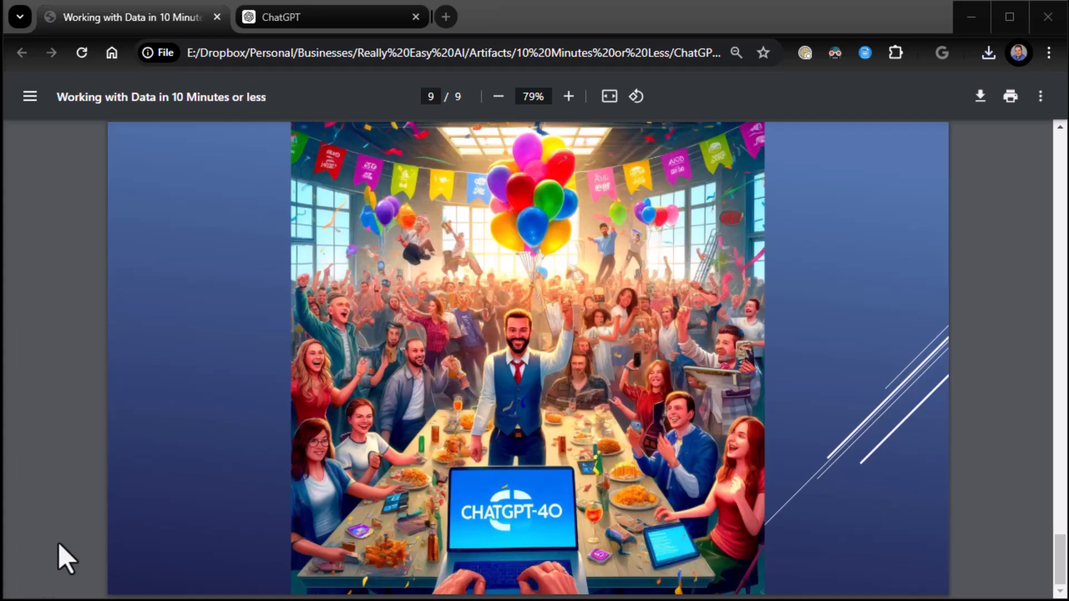
mouse_move(331, 35)
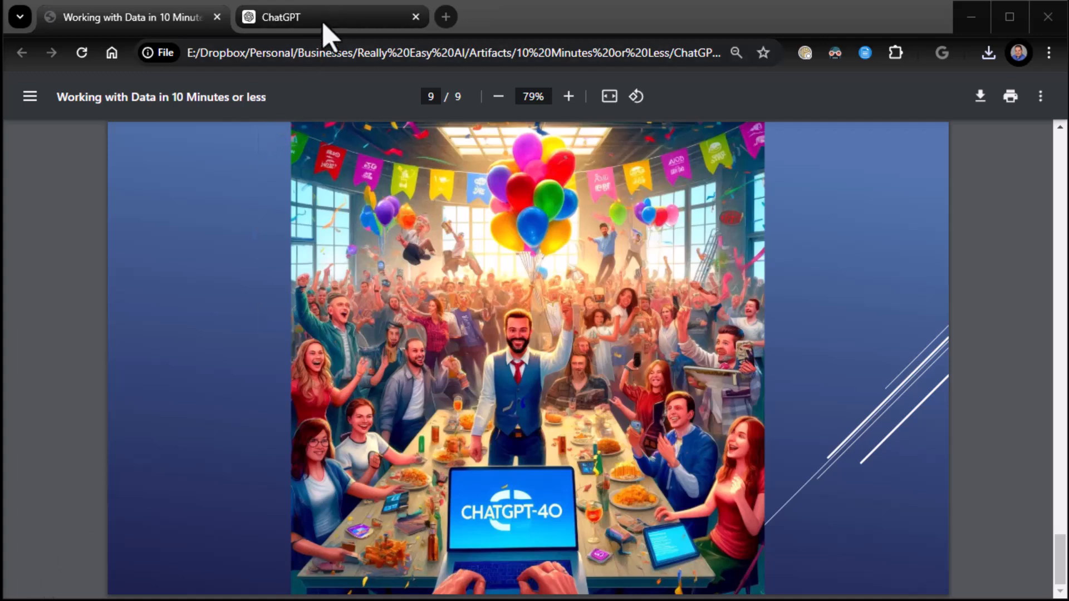
click(321, 16)
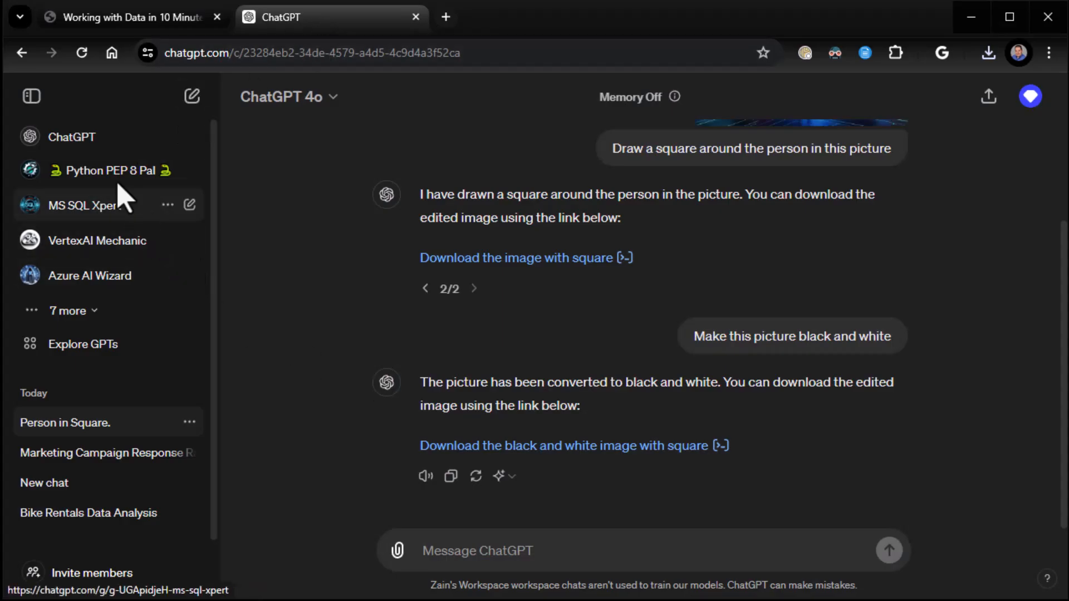
- In a new chat, send The Veldt.pdf with word-count and lion questions and read the 4,267-word, lion-sentences reply
click(192, 95)
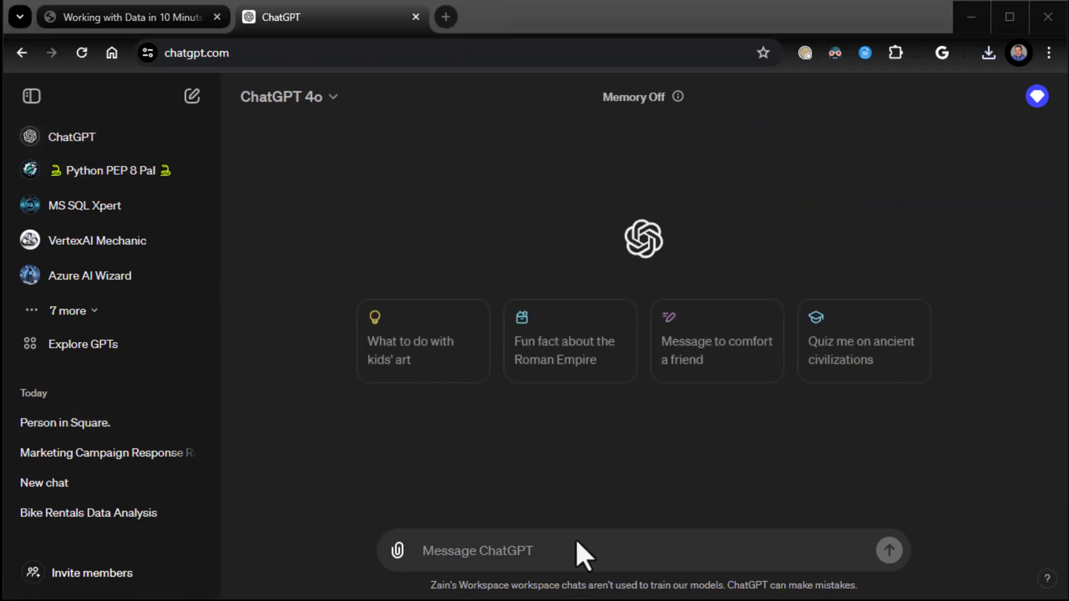
mouse_move(583, 553)
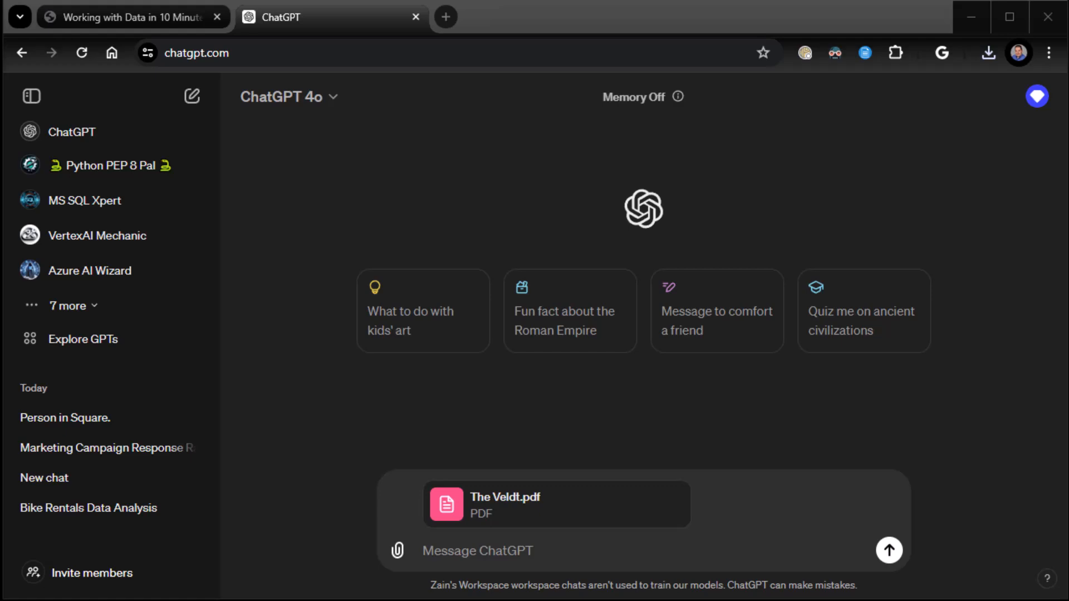
mouse_move(423, 575)
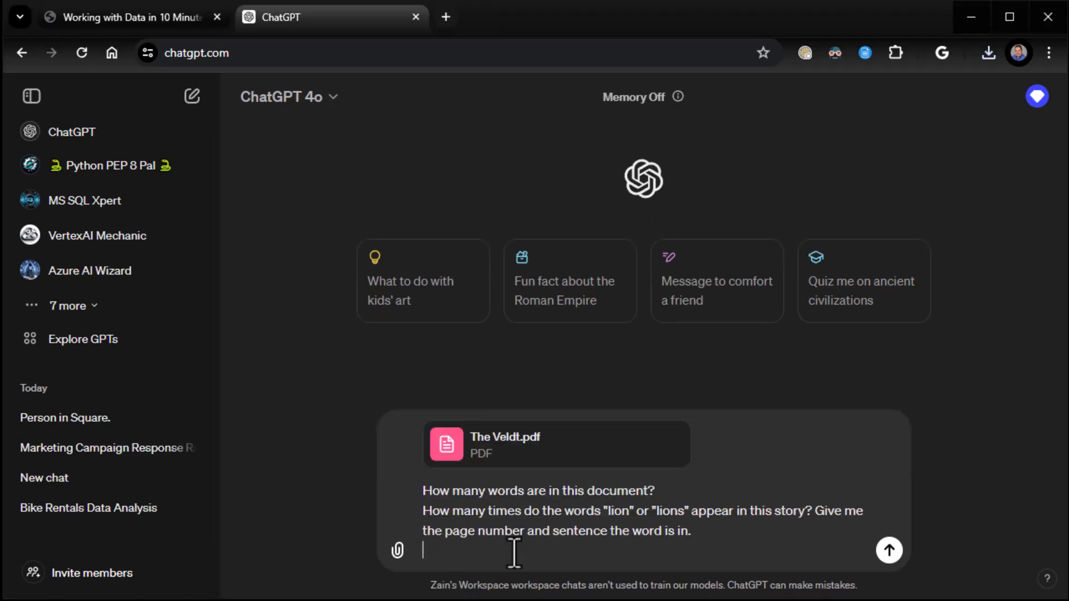
click(888, 549)
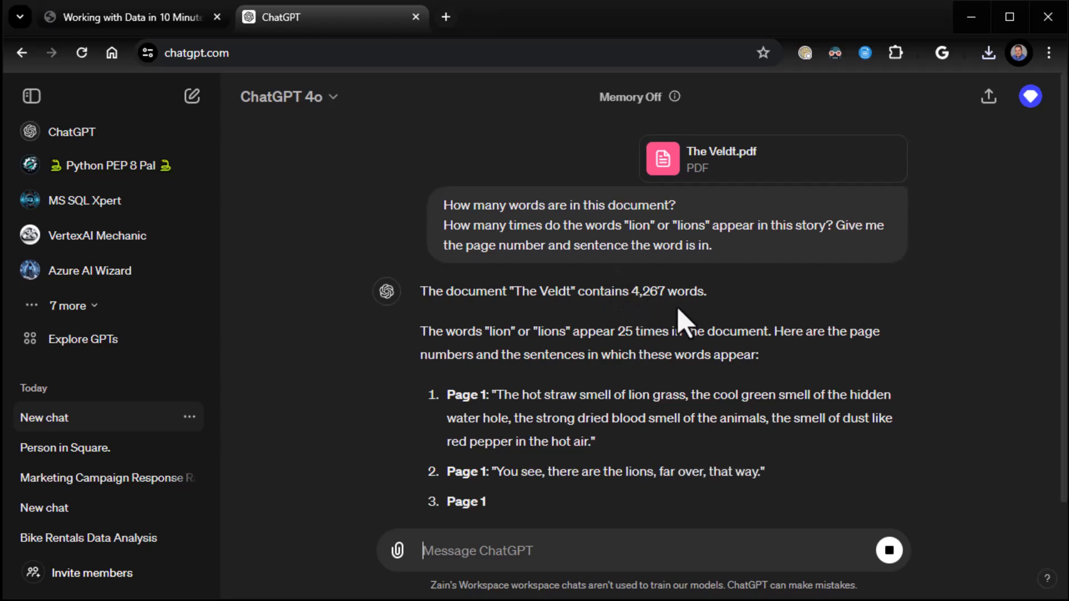
scroll(down, 3)
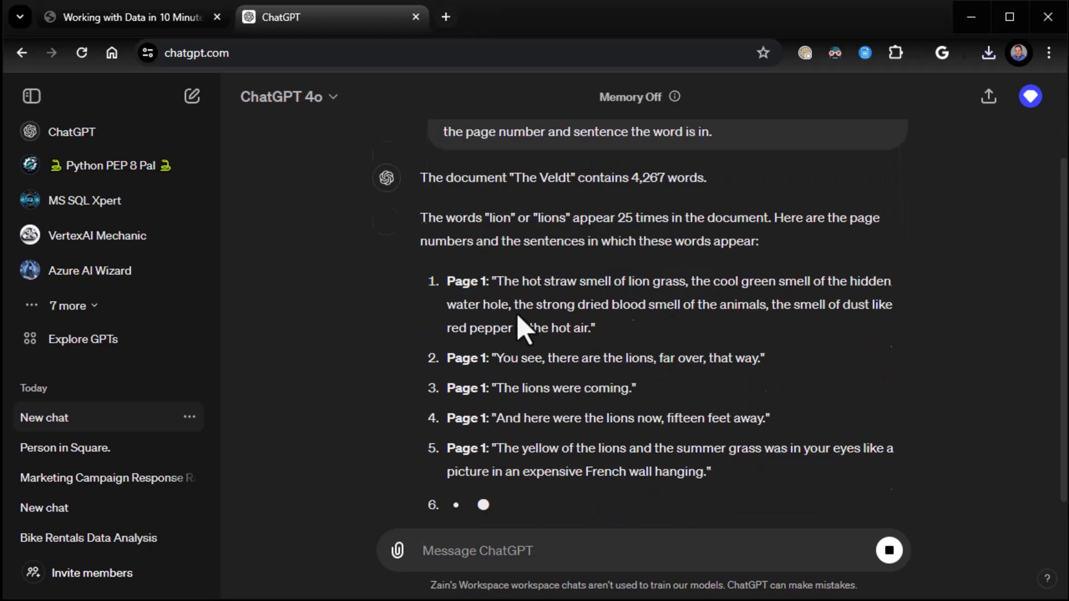
scroll(down, 3)
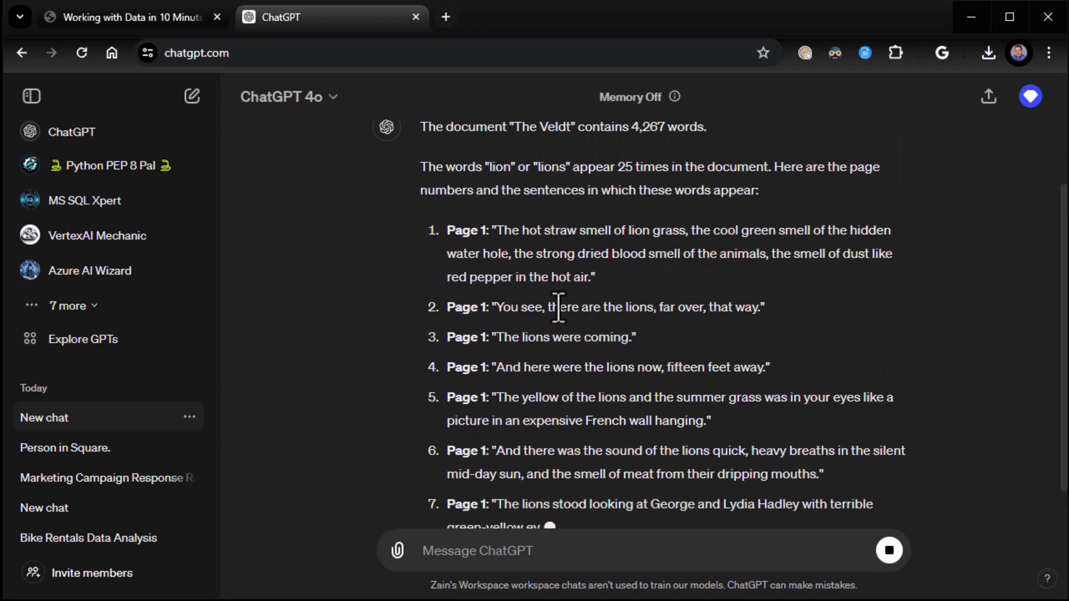
scroll(down, 3)
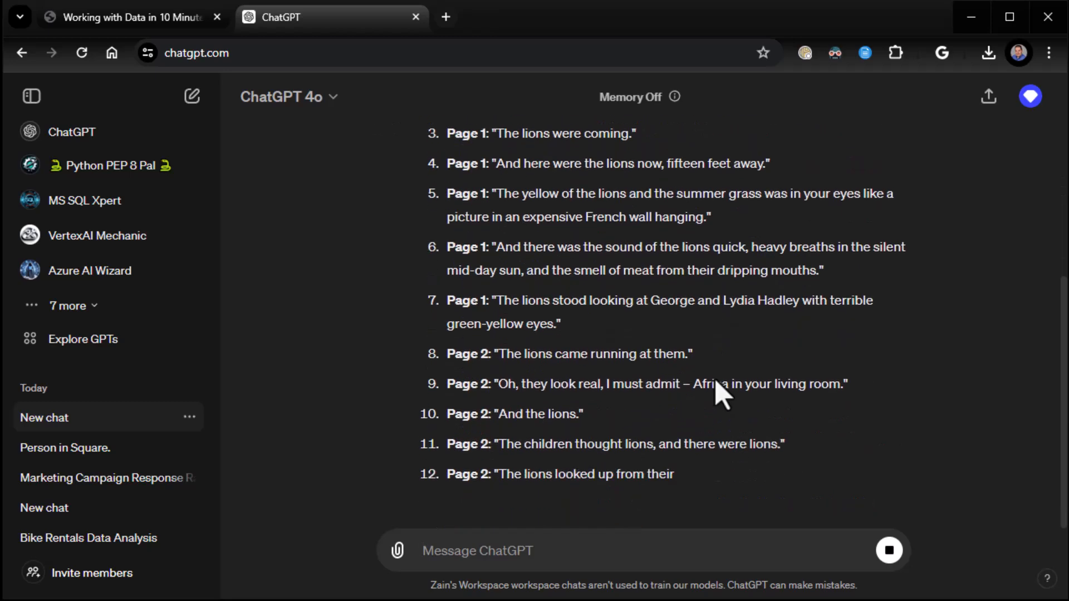